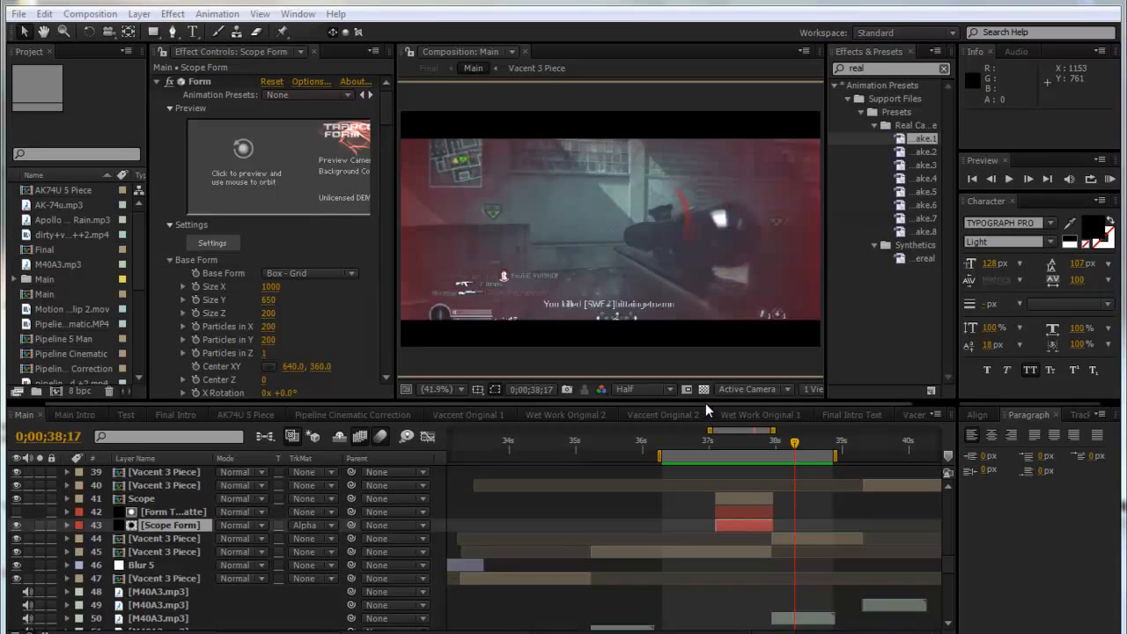
{"action": "mouse_move", "coordinate": [682, 419]}
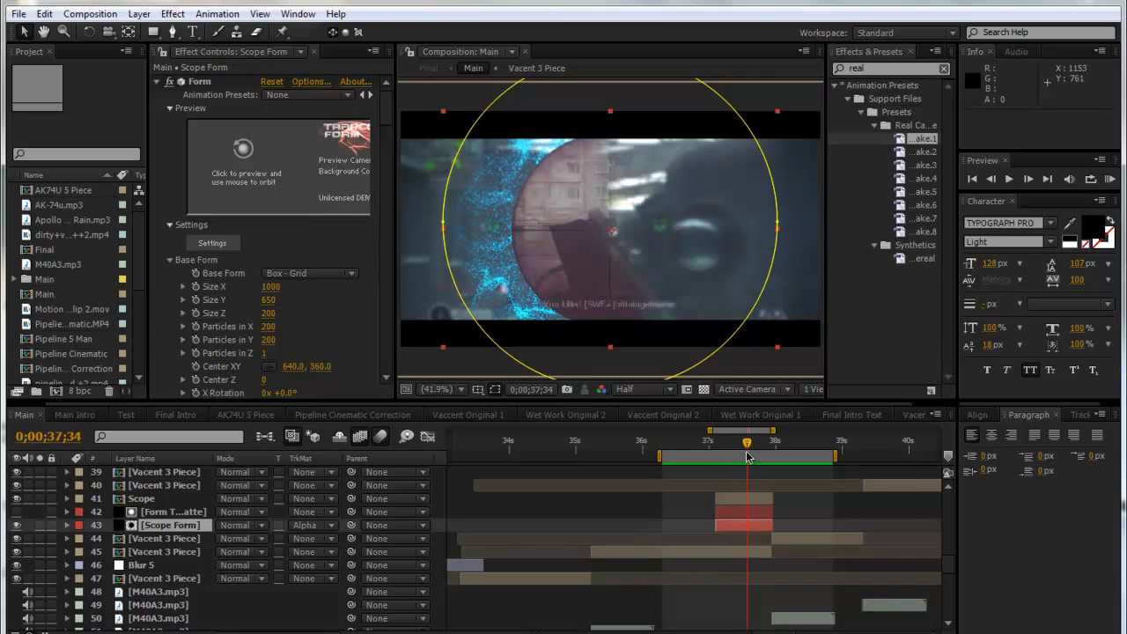
Step: Scrub and preview the scope section to watch the particles
{"action": "left_click_drag", "start_coordinate": [746, 457], "coordinate": [738, 456]}
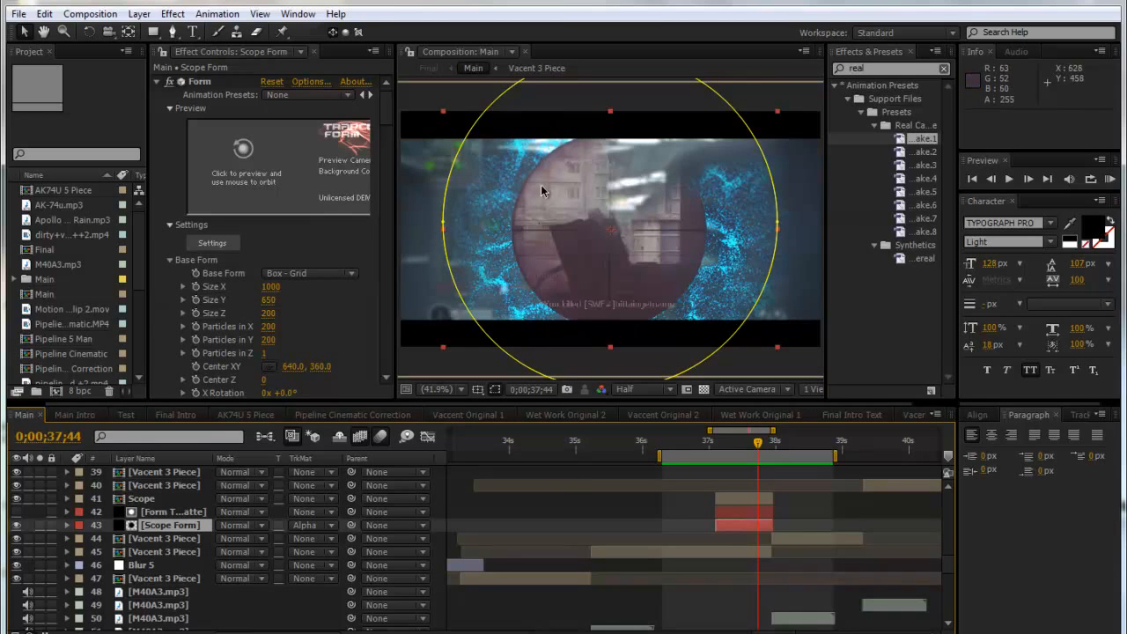
{"action": "mouse_move", "coordinate": [591, 247]}
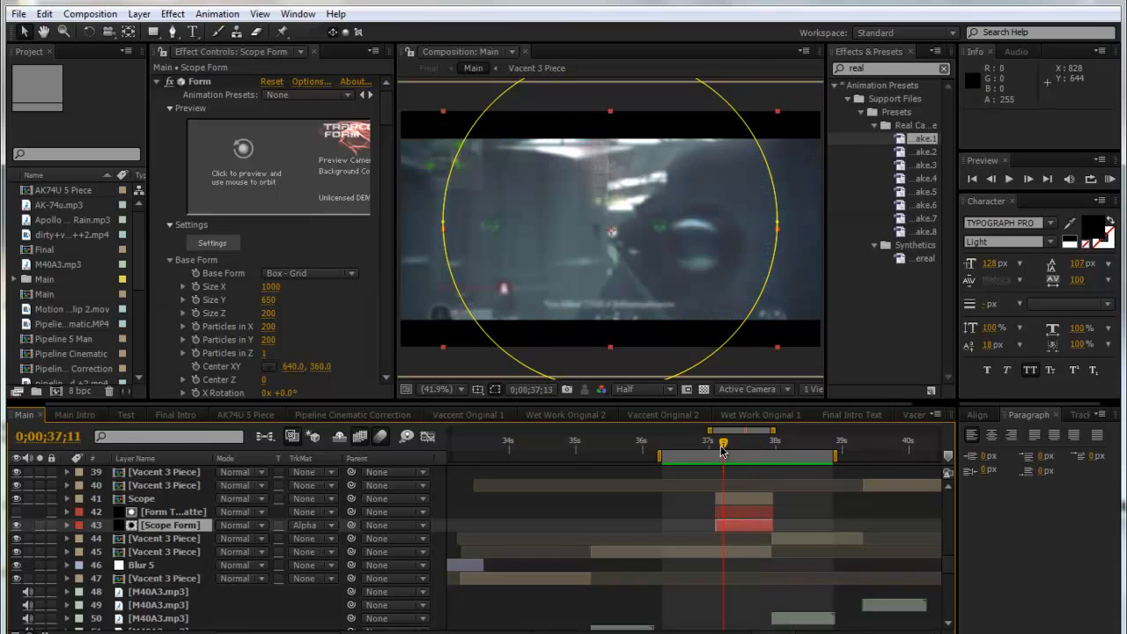
{"action": "left_click_drag", "start_coordinate": [722, 451], "coordinate": [758, 451]}
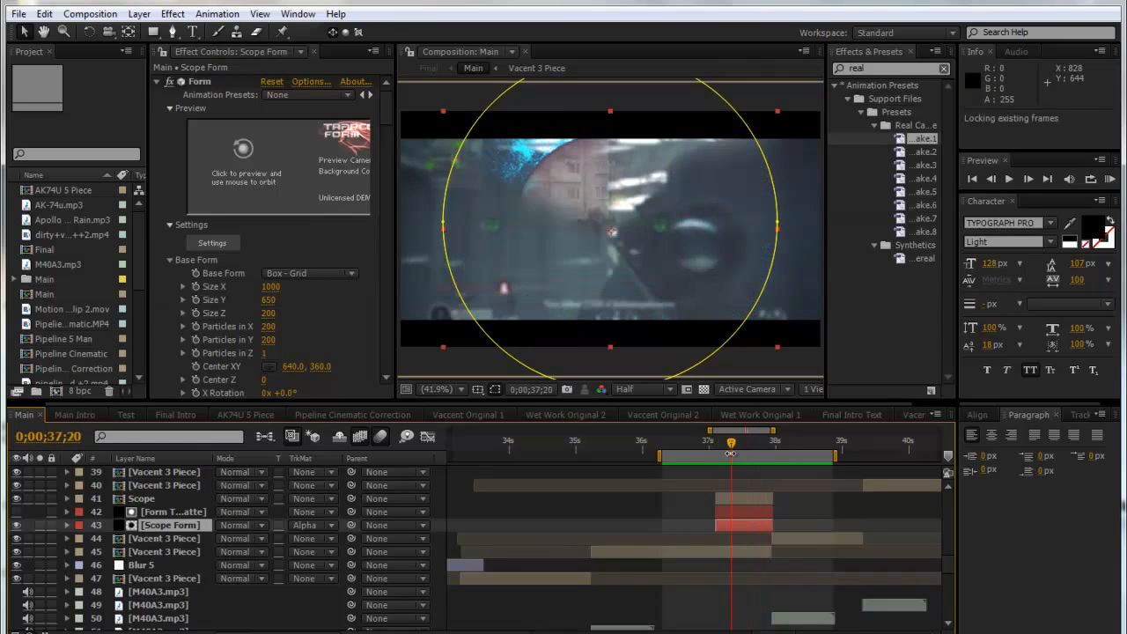
{"action": "key", "text": "space"}
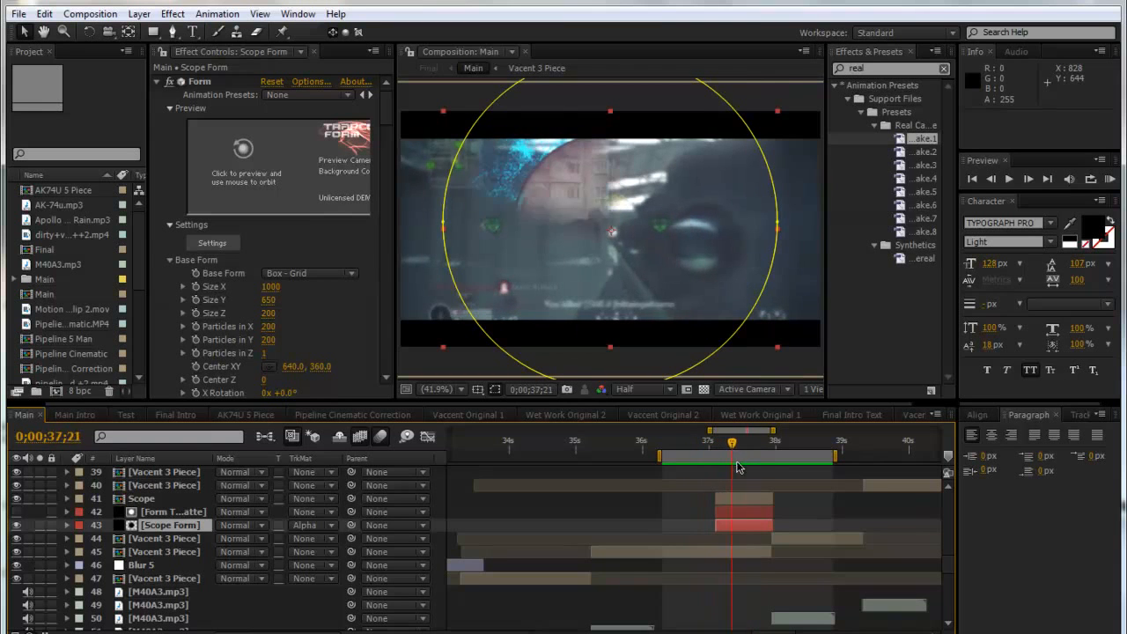
Step: Import the dirty vacant gameplay clip and the Warm Rain music track from the desktop gameplay folder
{"action": "left_click", "coordinate": [18, 13]}
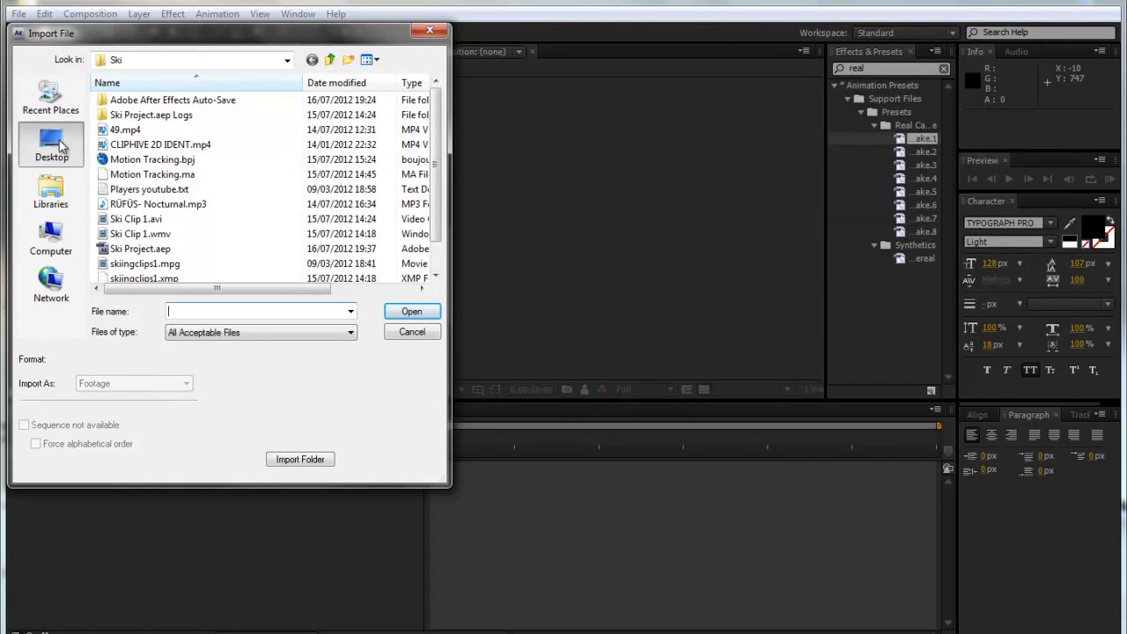
{"action": "left_click", "coordinate": [50, 145]}
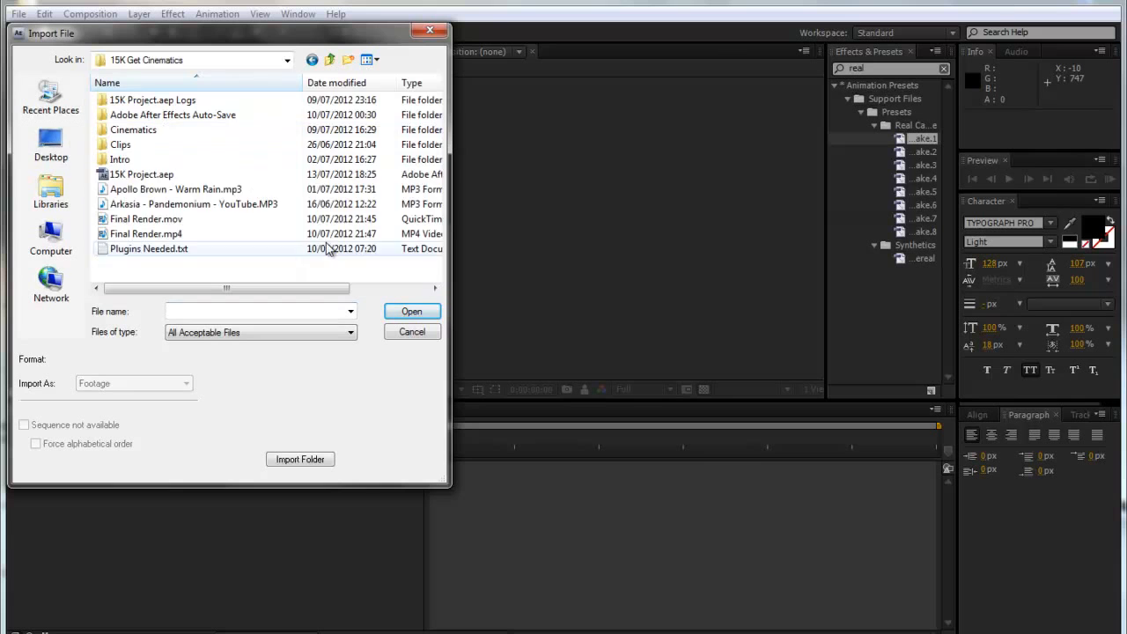
{"action": "double_click", "coordinate": [121, 144]}
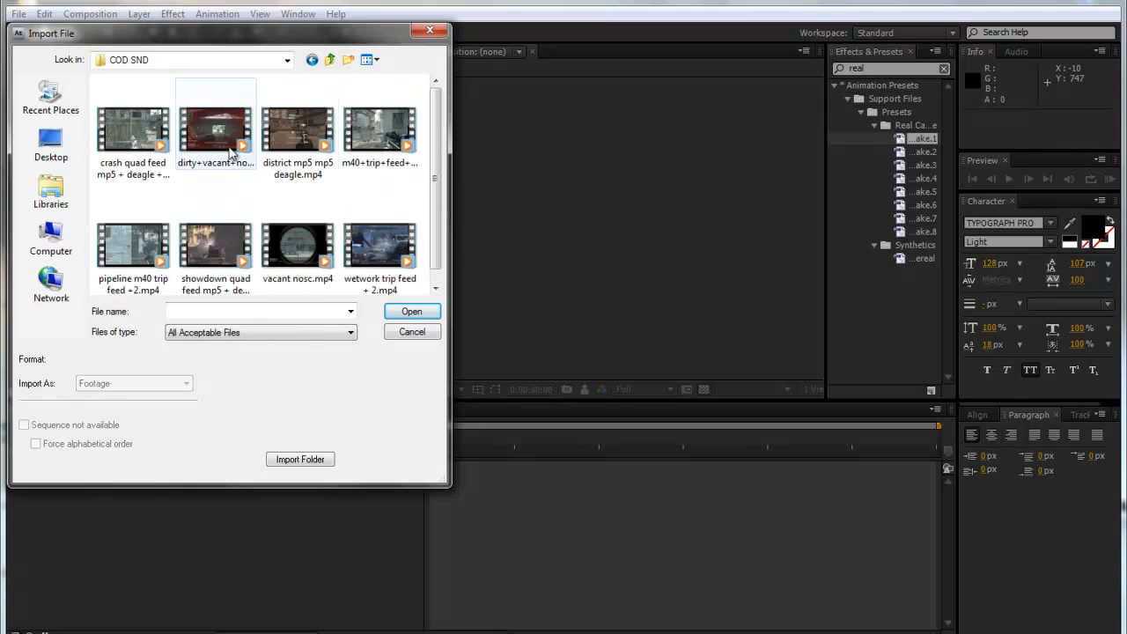
{"action": "left_click", "coordinate": [411, 311]}
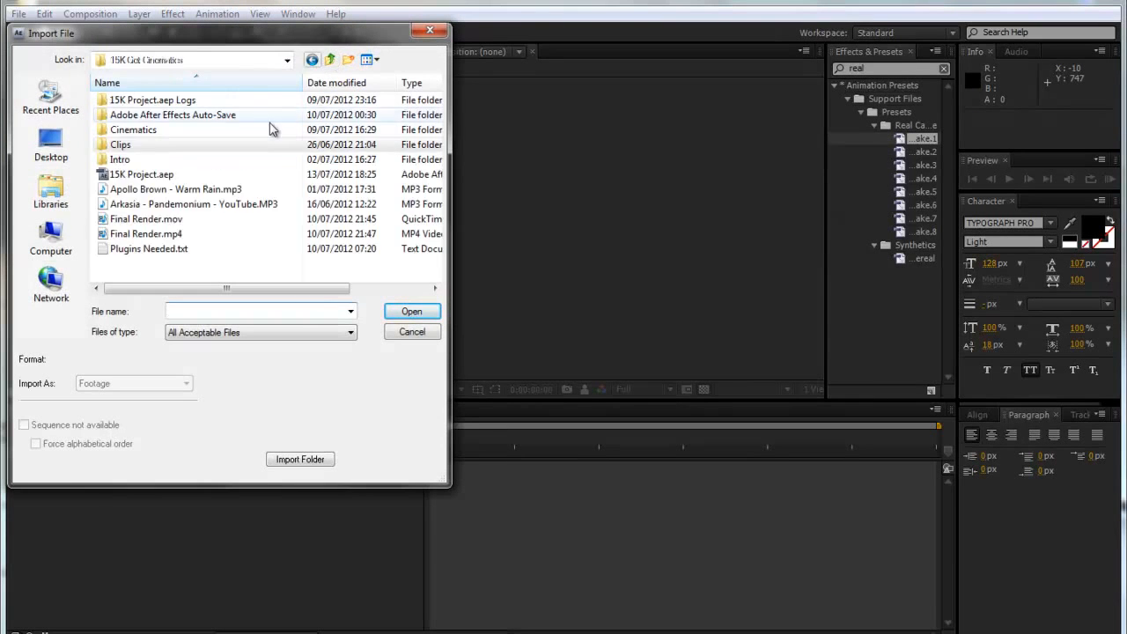
{"action": "left_click", "coordinate": [411, 311]}
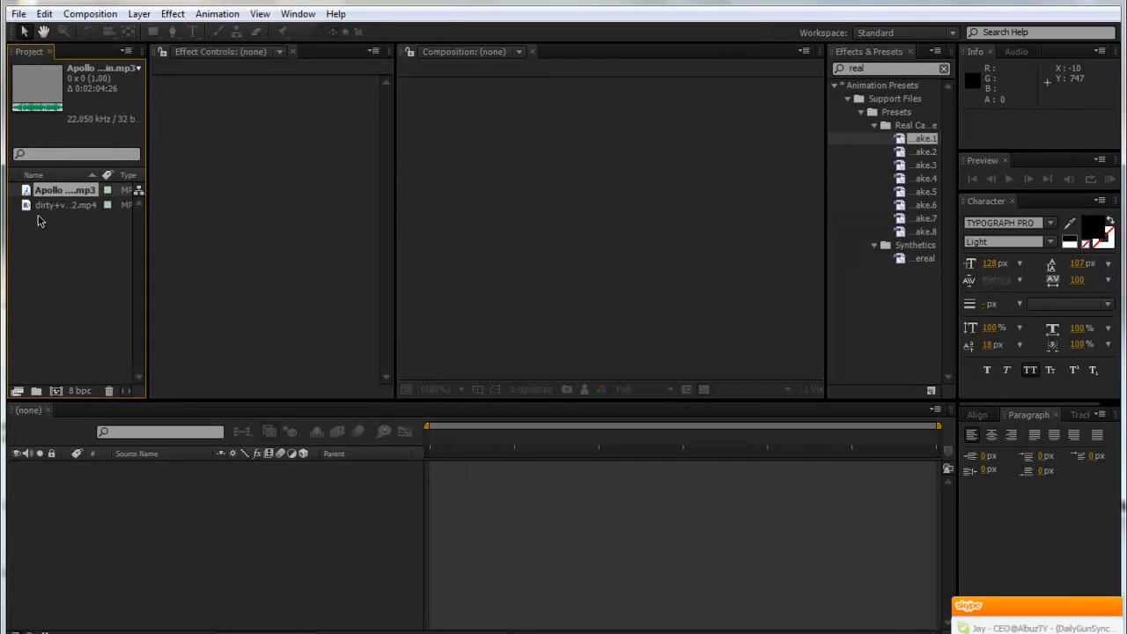
Step: Make a composition from the gameplay clip named Main: 1280×720, 59.94 fps, 15 seconds
{"action": "left_click", "coordinate": [65, 205]}
{"action": "type", "text": "M"}
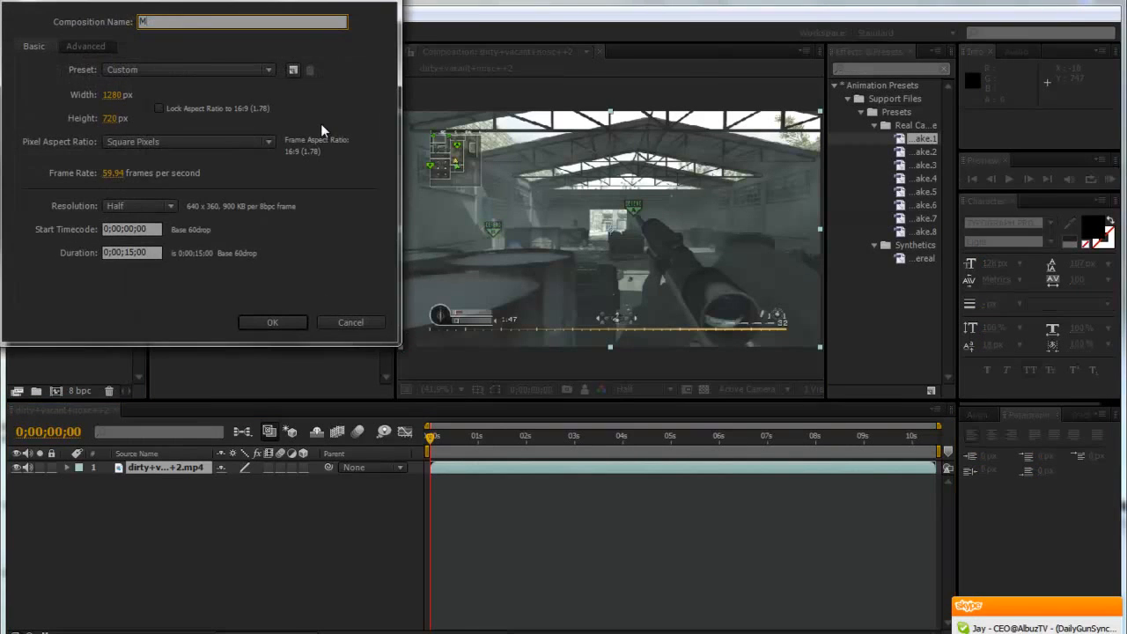
{"action": "type", "text": "ain"}
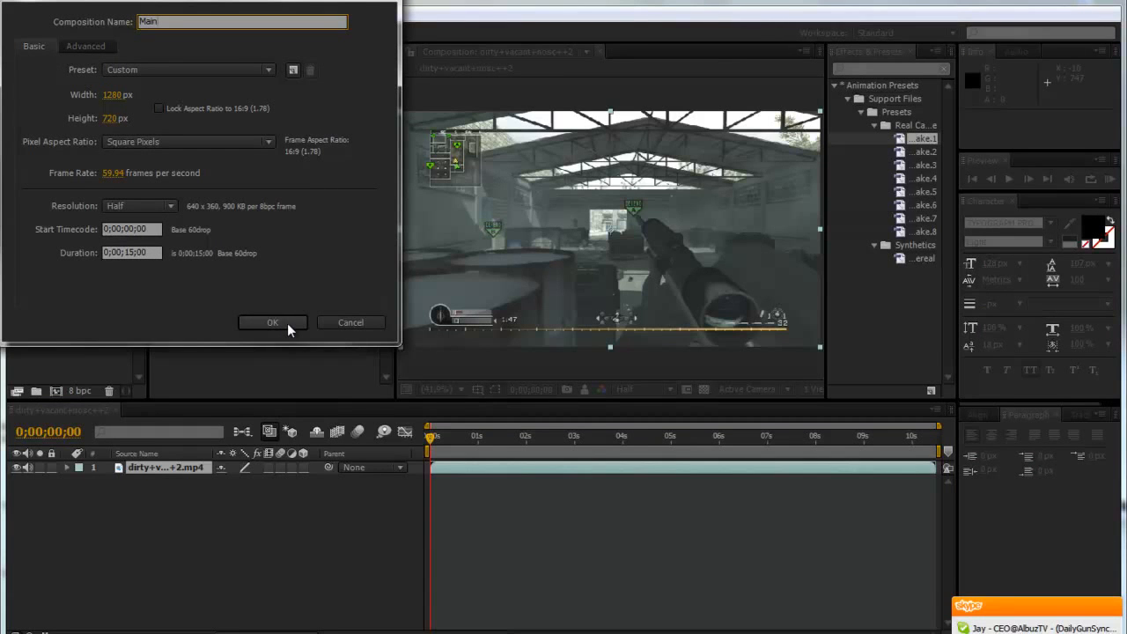
{"action": "left_click", "coordinate": [272, 321]}
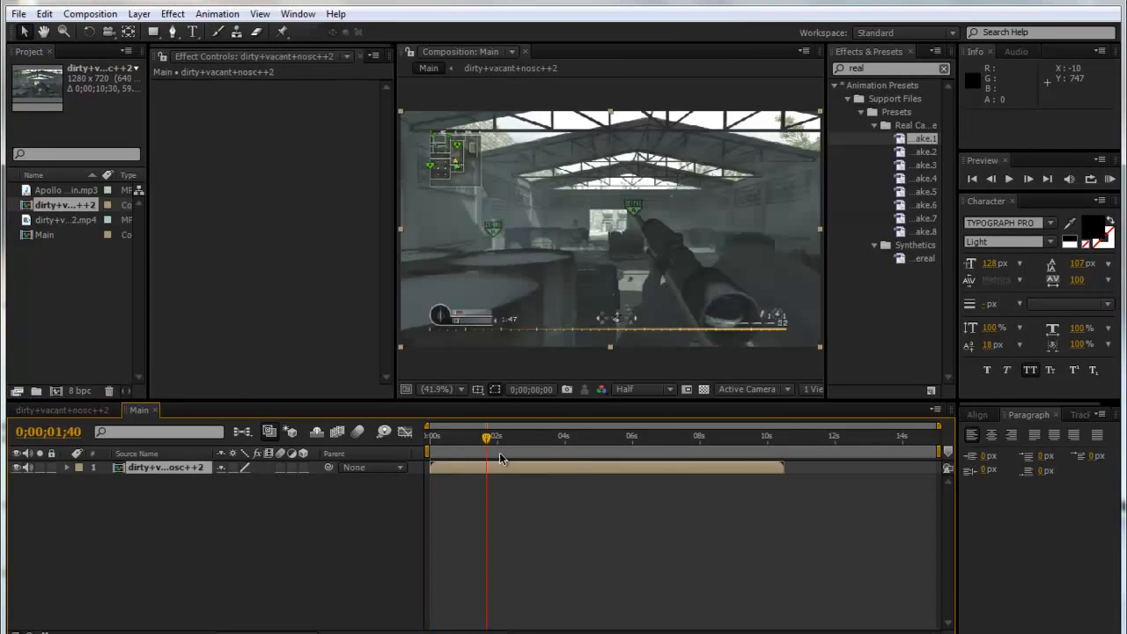
Step: Scrub to the scoped-in shot at 4;44, split the clip and freeze the top layer's frame
{"action": "left_click", "coordinate": [505, 436]}
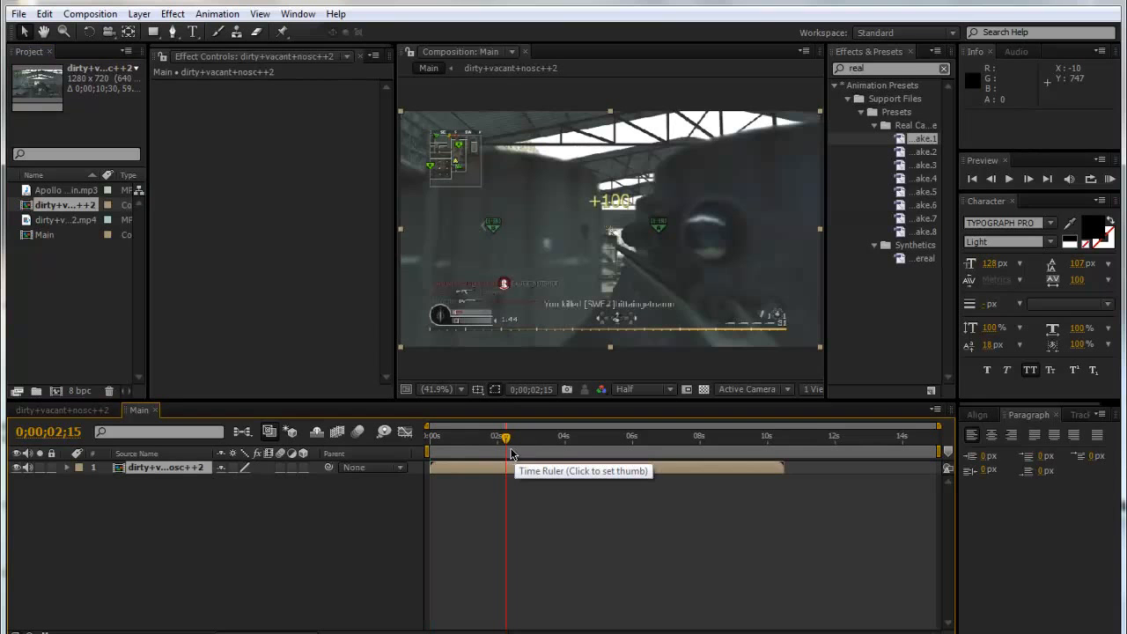
{"action": "left_click_drag", "start_coordinate": [507, 436], "coordinate": [529, 436]}
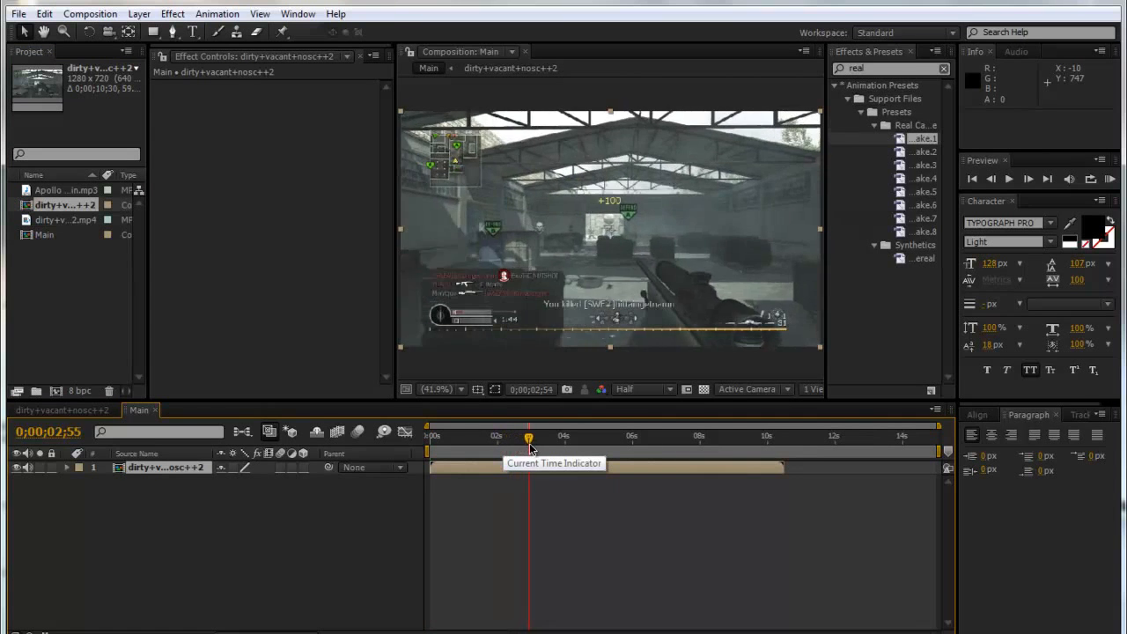
{"action": "left_click_drag", "start_coordinate": [528, 436], "coordinate": [561, 436]}
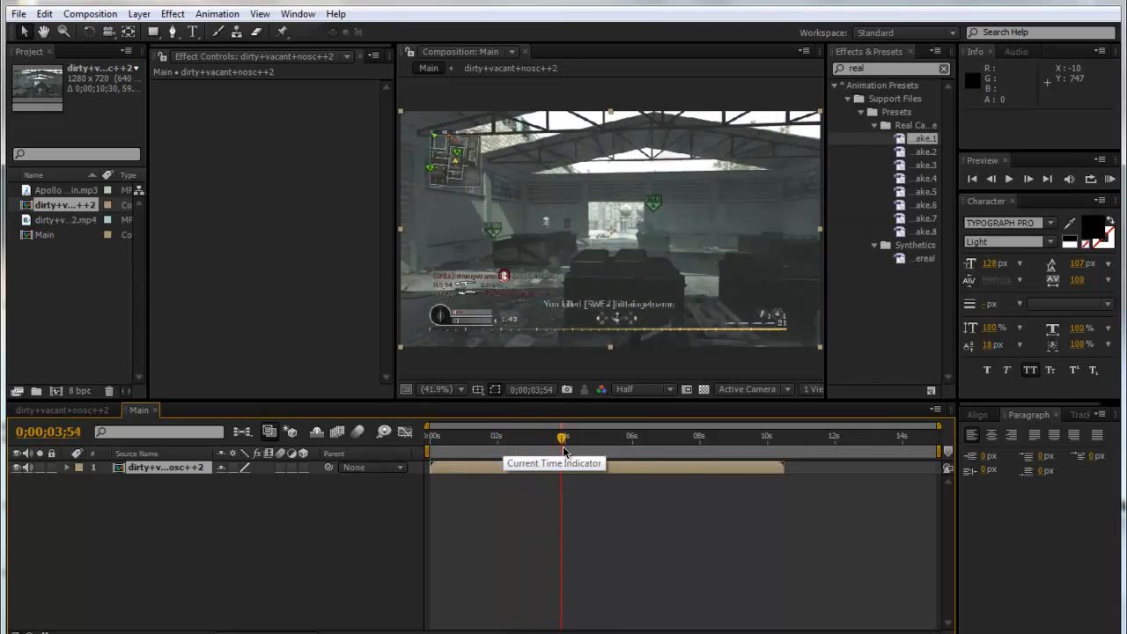
{"action": "left_click_drag", "start_coordinate": [564, 437], "coordinate": [587, 437]}
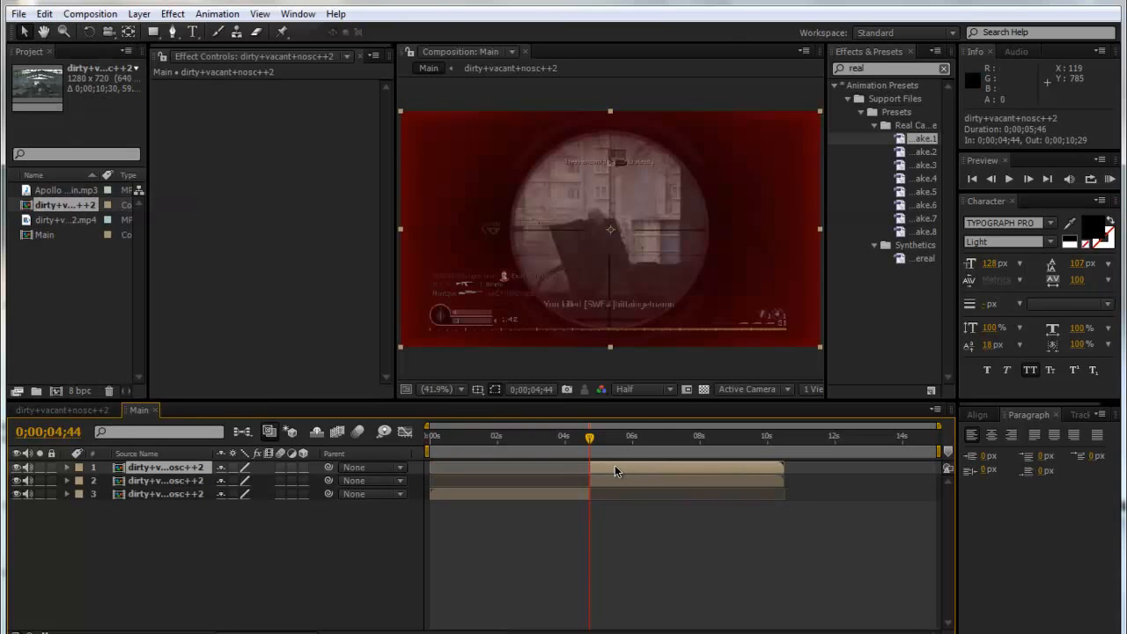
{"action": "right_click", "coordinate": [608, 480]}
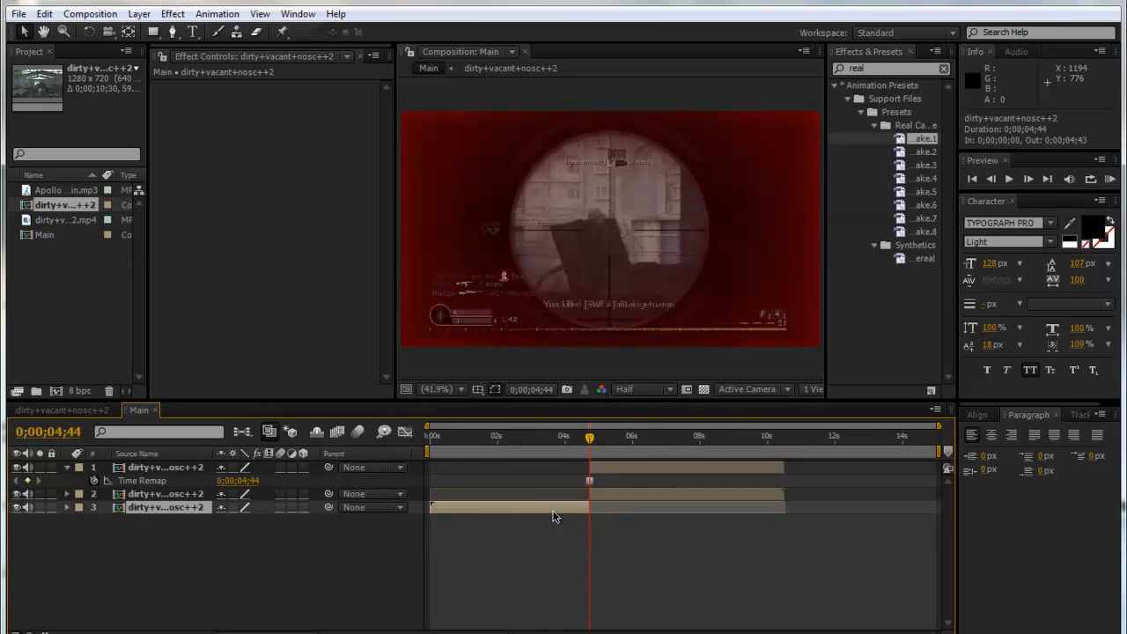
Step: Apply Twixtor Pro 4.5 with input frame rate 59.940 and speed 2%
{"action": "left_click", "coordinate": [526, 436]}
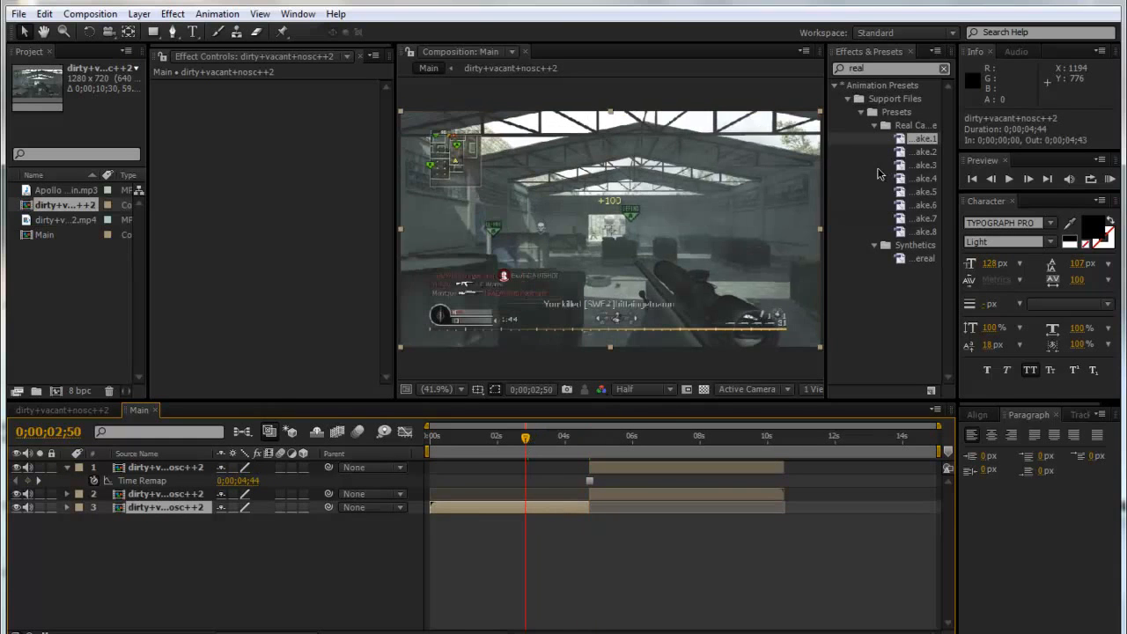
{"action": "type", "text": "twixtor"}
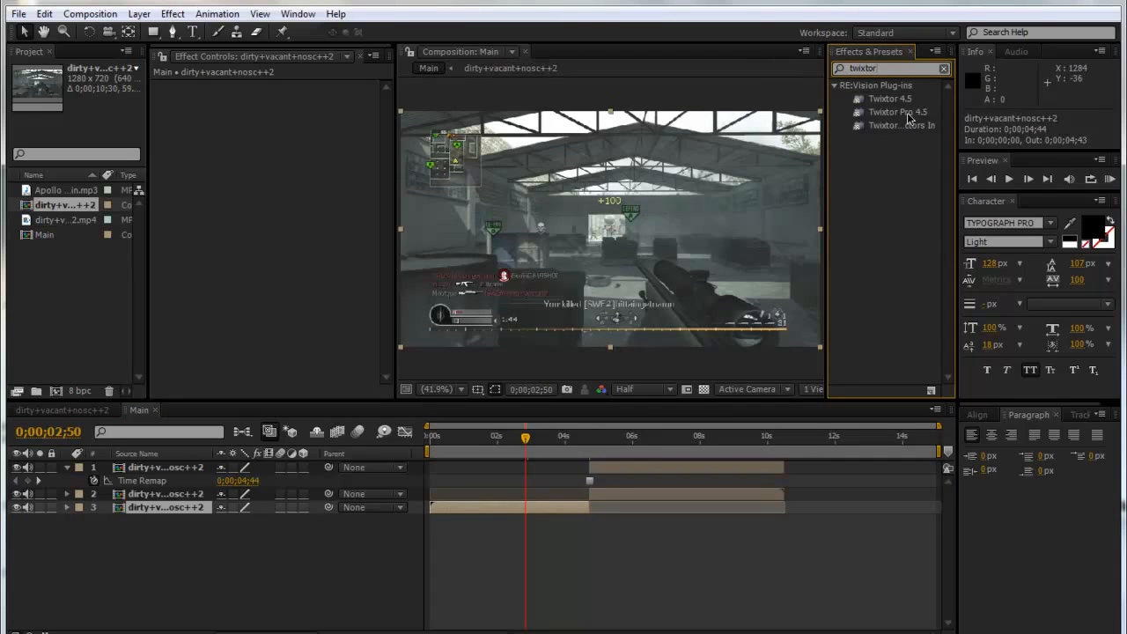
{"action": "double_click", "coordinate": [900, 111]}
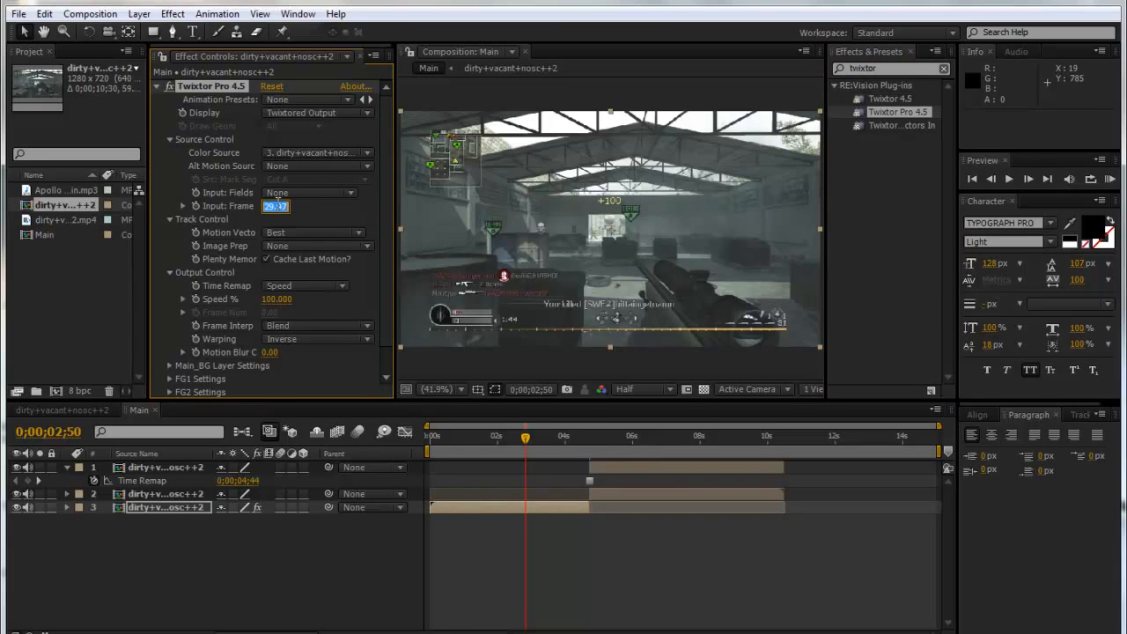
{"action": "type", "text": "59.940"}
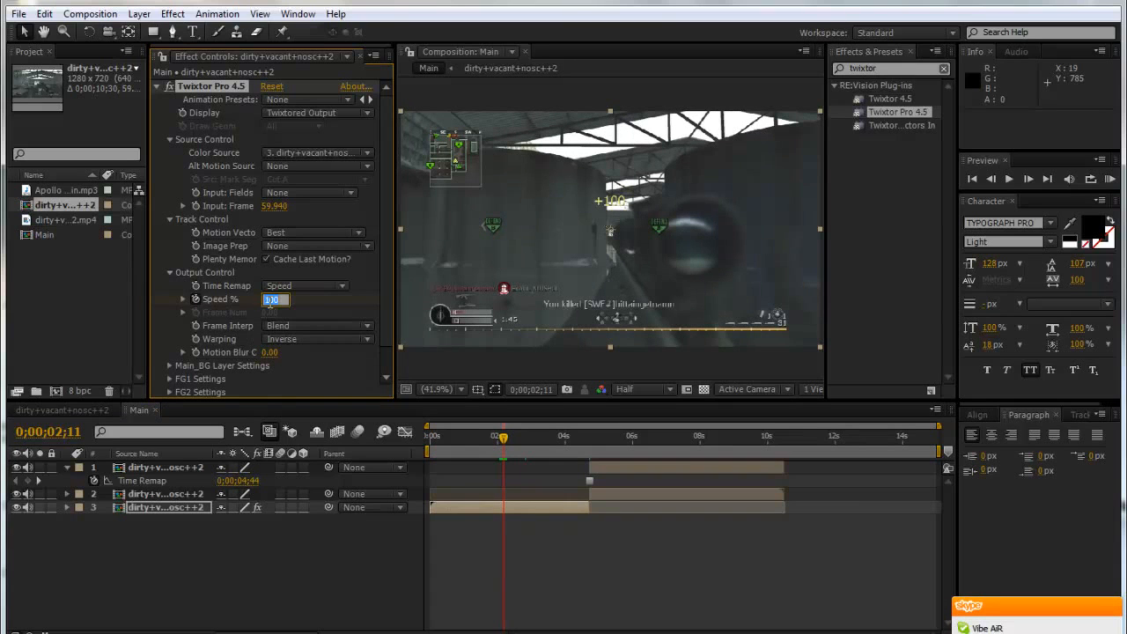
{"action": "type", "text": "2.000"}
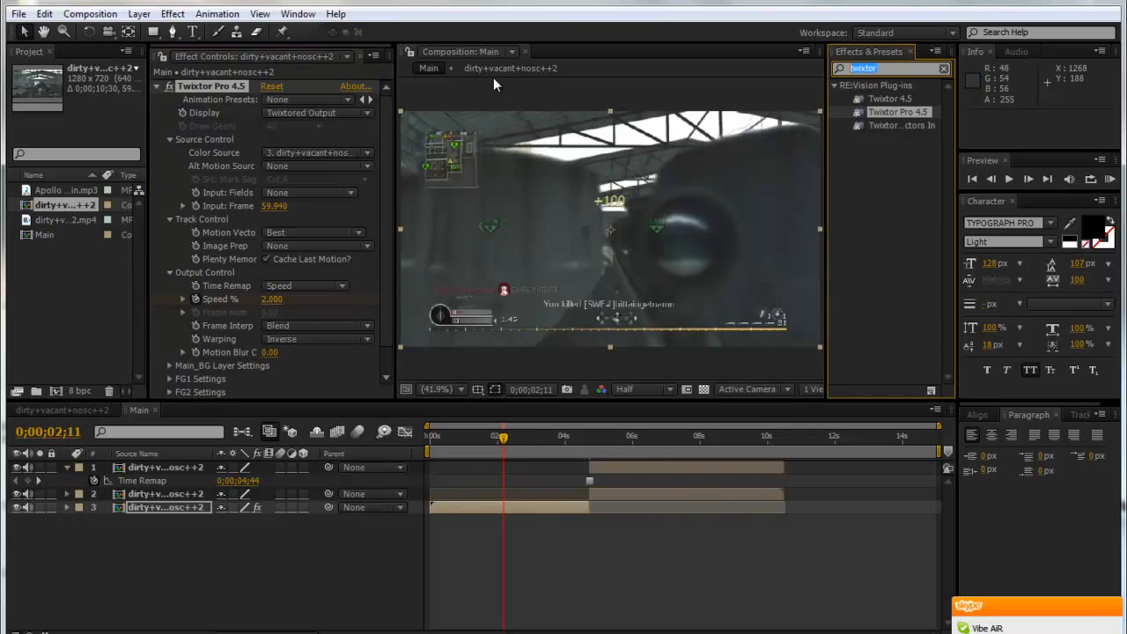
Step: Add Fast Blur and keyframe Blurriness rising to 15, with Repeat Edge Pixels on
{"action": "type", "text": "fast blur"}
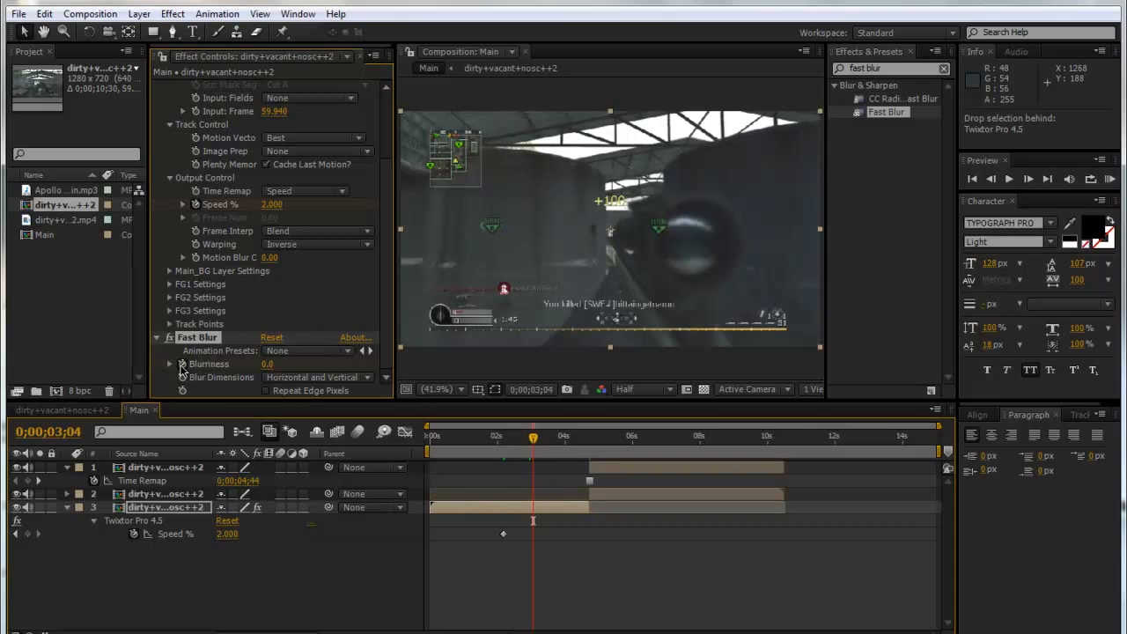
{"action": "left_click", "coordinate": [545, 437]}
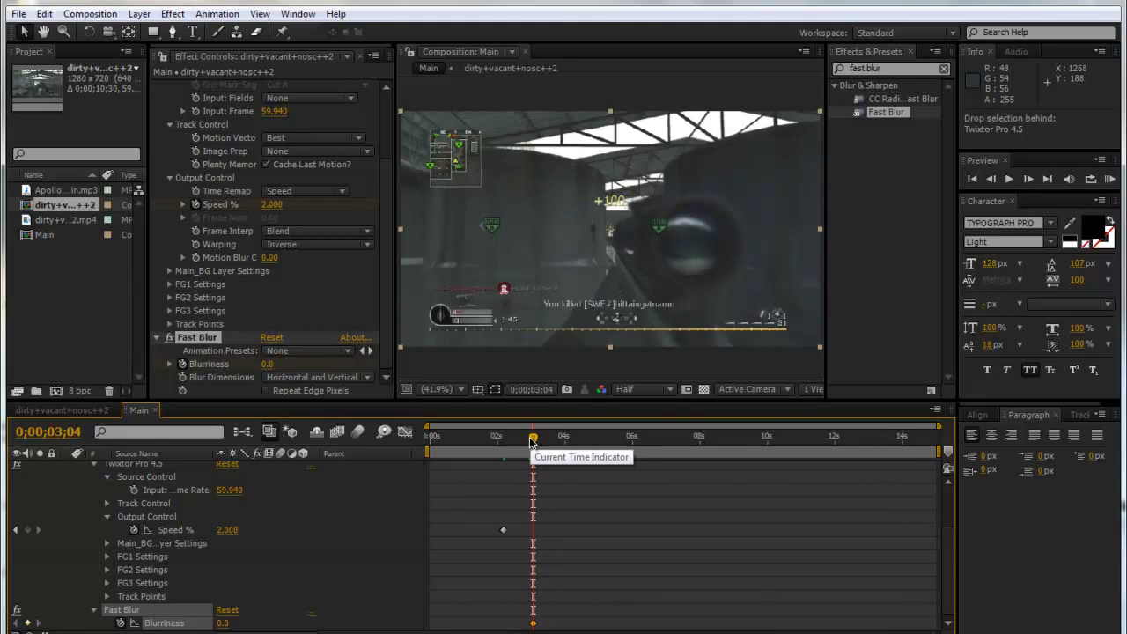
{"action": "left_click_drag", "start_coordinate": [533, 436], "coordinate": [538, 436]}
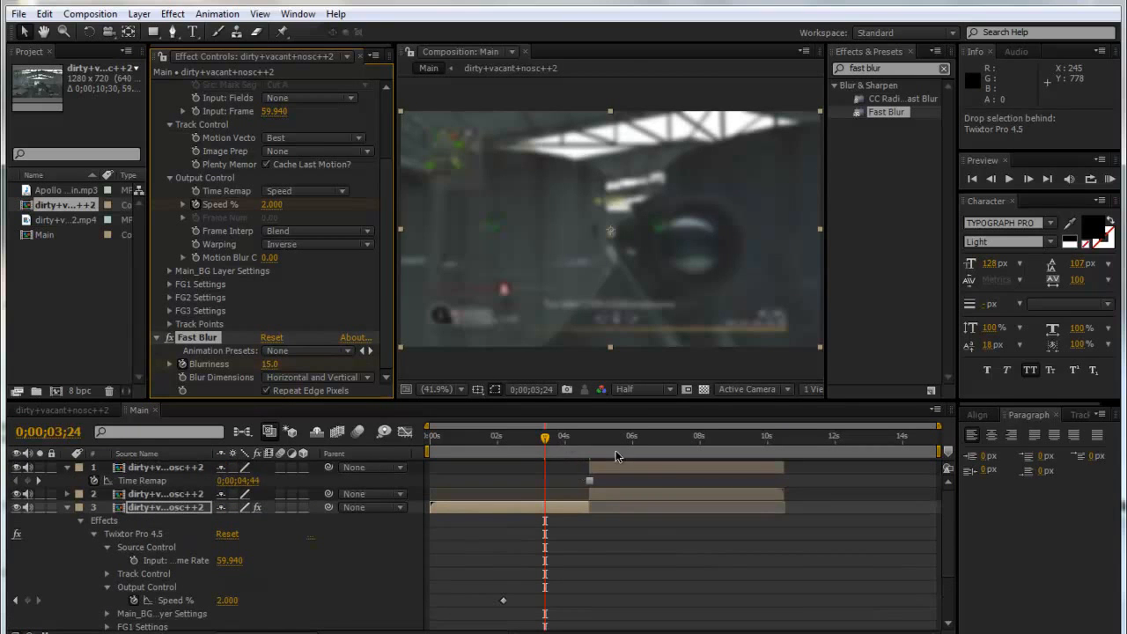
{"action": "mouse_move", "coordinate": [126, 32]}
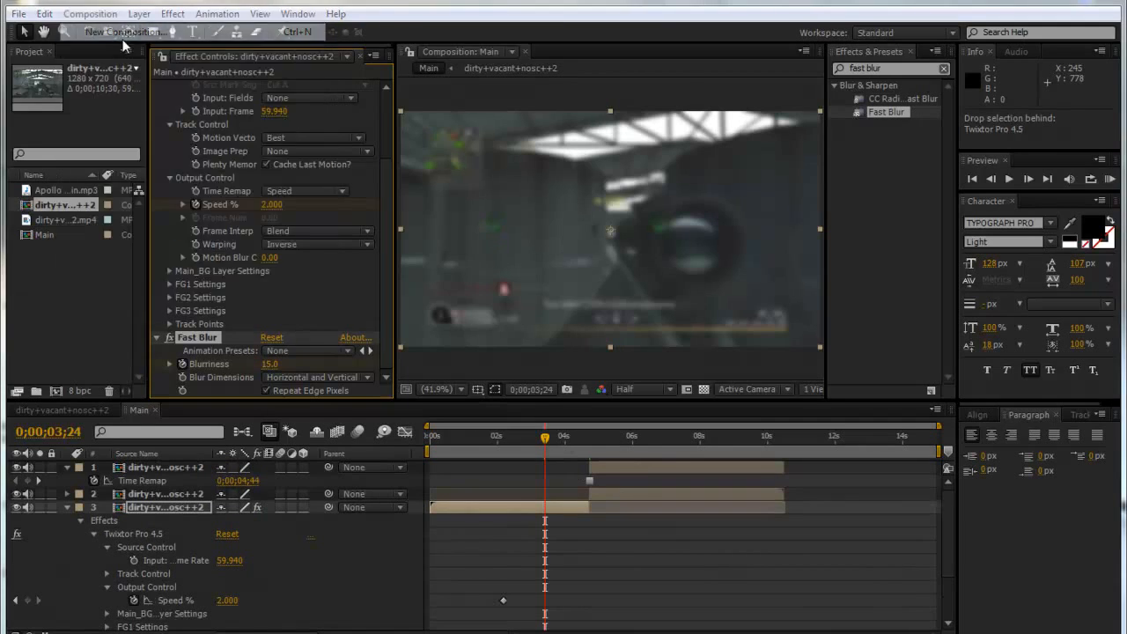
Step: Create a new 1280×720, 59.94 fps composition named Scope
{"action": "left_click", "coordinate": [124, 32]}
{"action": "type", "text": "Scope"}
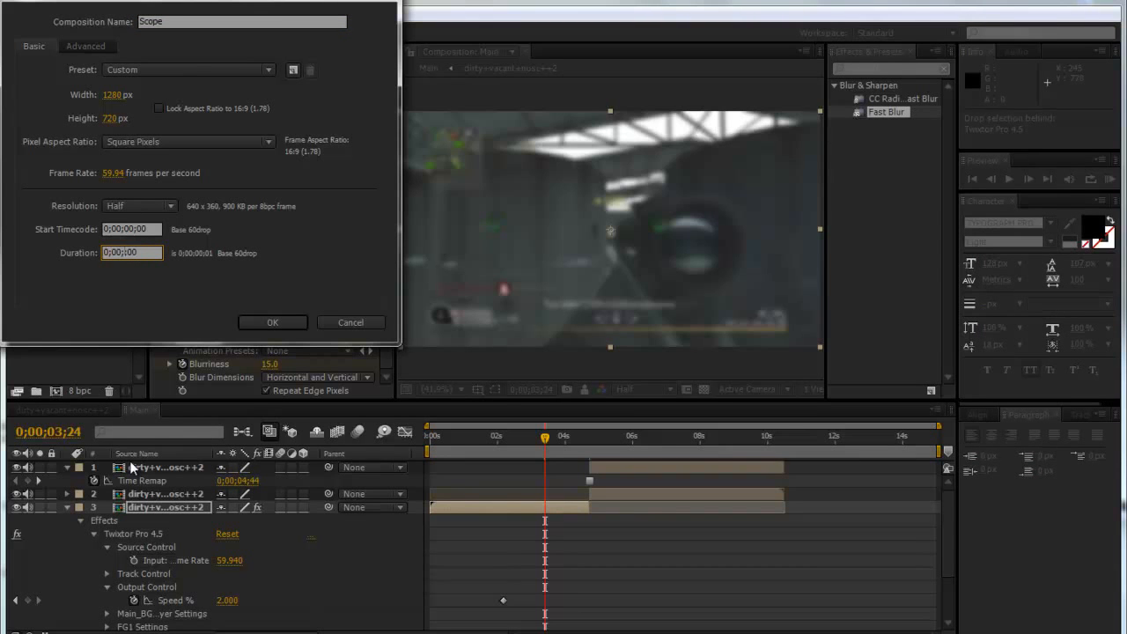
{"action": "left_click", "coordinate": [273, 321]}
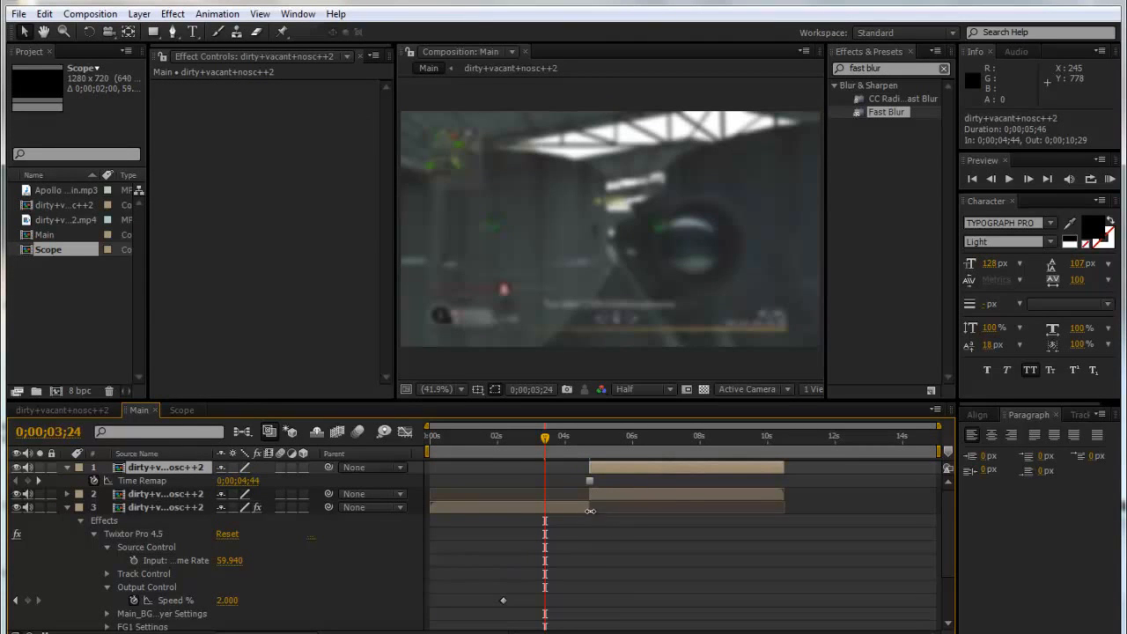
{"action": "mouse_move", "coordinate": [594, 508]}
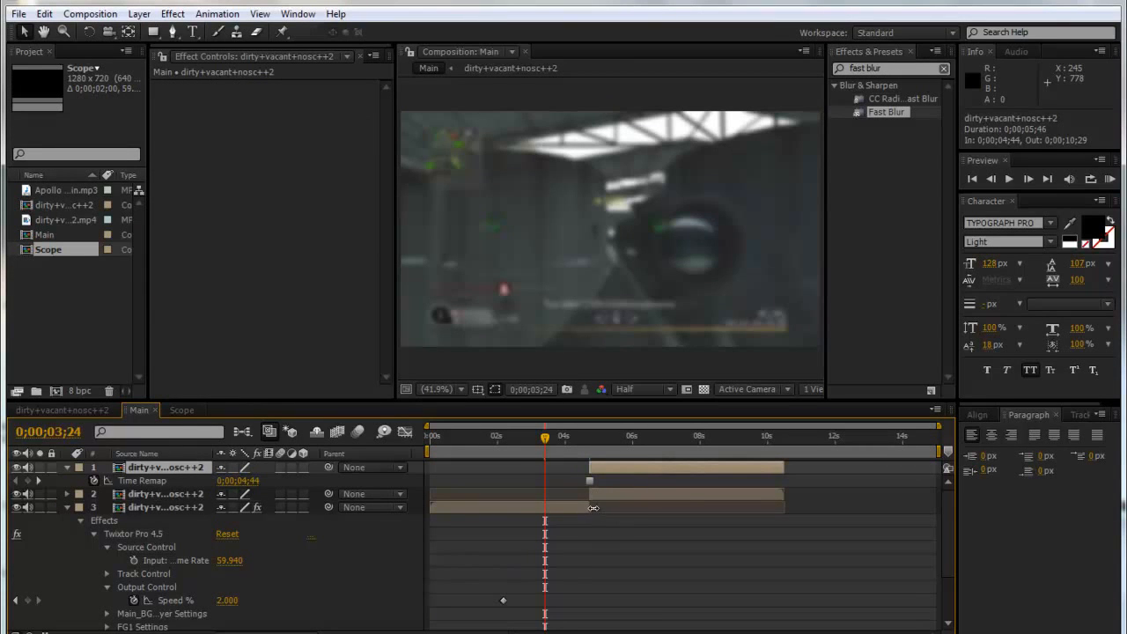
{"action": "mouse_move", "coordinate": [624, 487]}
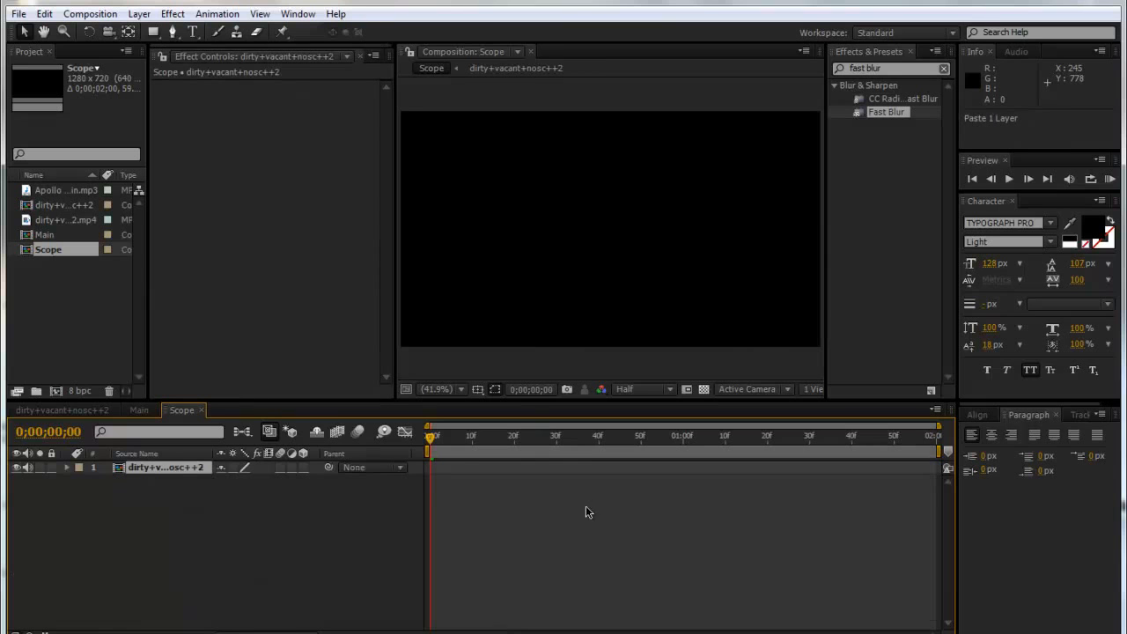
{"action": "mouse_move", "coordinate": [621, 483]}
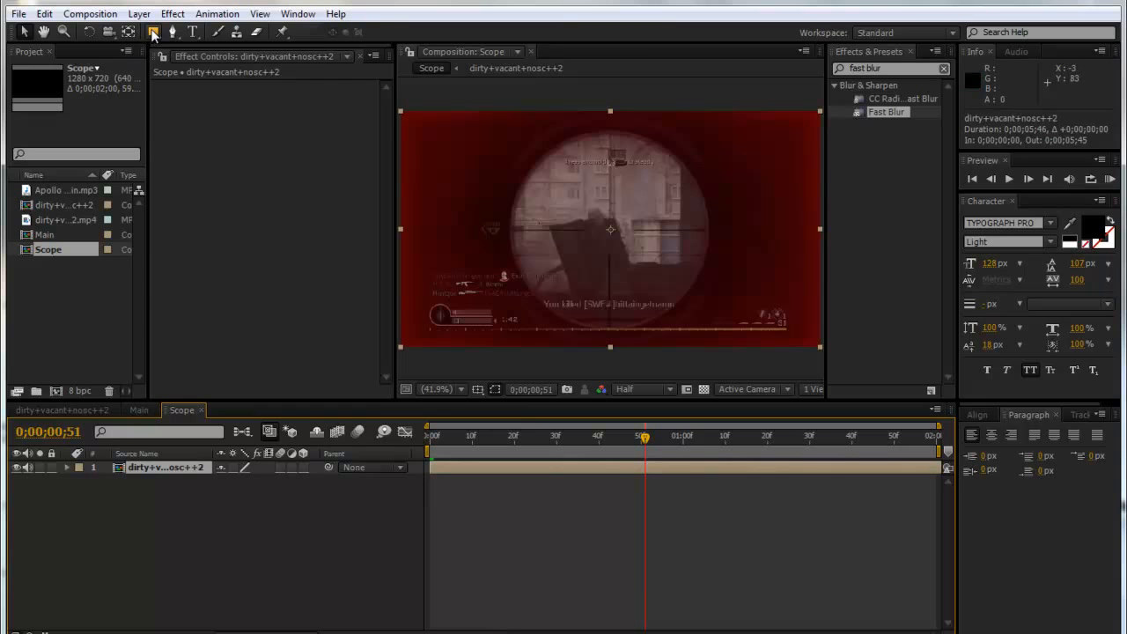
Step: Draw an elliptical mask around the scope circle and change the viewer magnification
{"action": "left_click", "coordinate": [153, 31]}
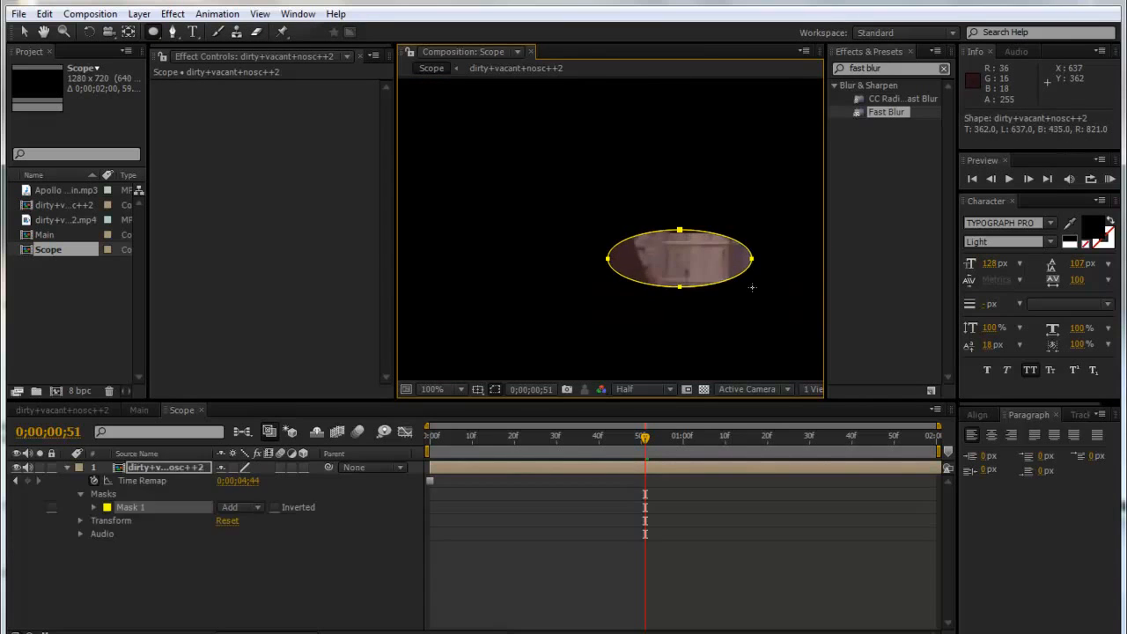
{"action": "left_click_drag", "start_coordinate": [680, 289], "coordinate": [680, 370]}
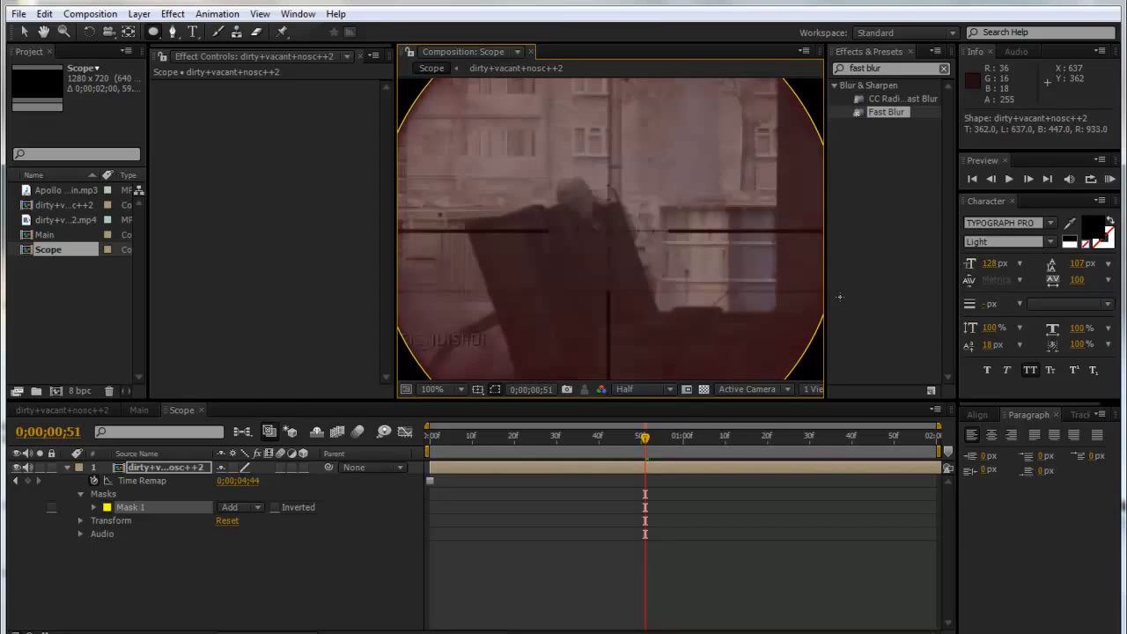
{"action": "left_click", "coordinate": [431, 390]}
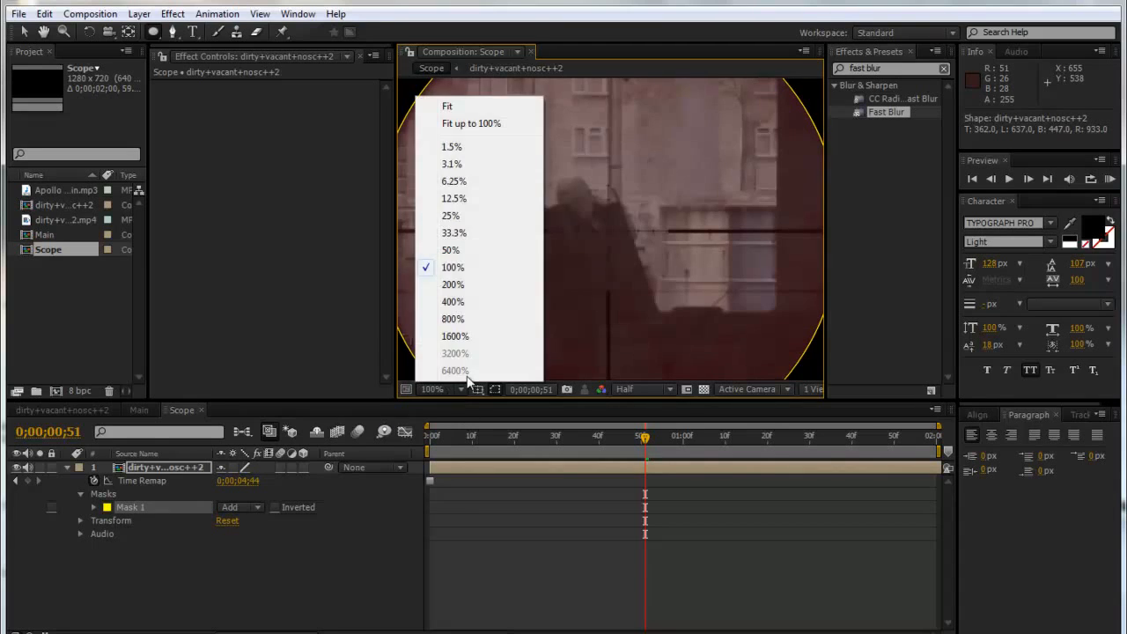
Step: Place Scope in Main, trim its in point, and scrub to preview the scope section
{"action": "left_click", "coordinate": [448, 106]}
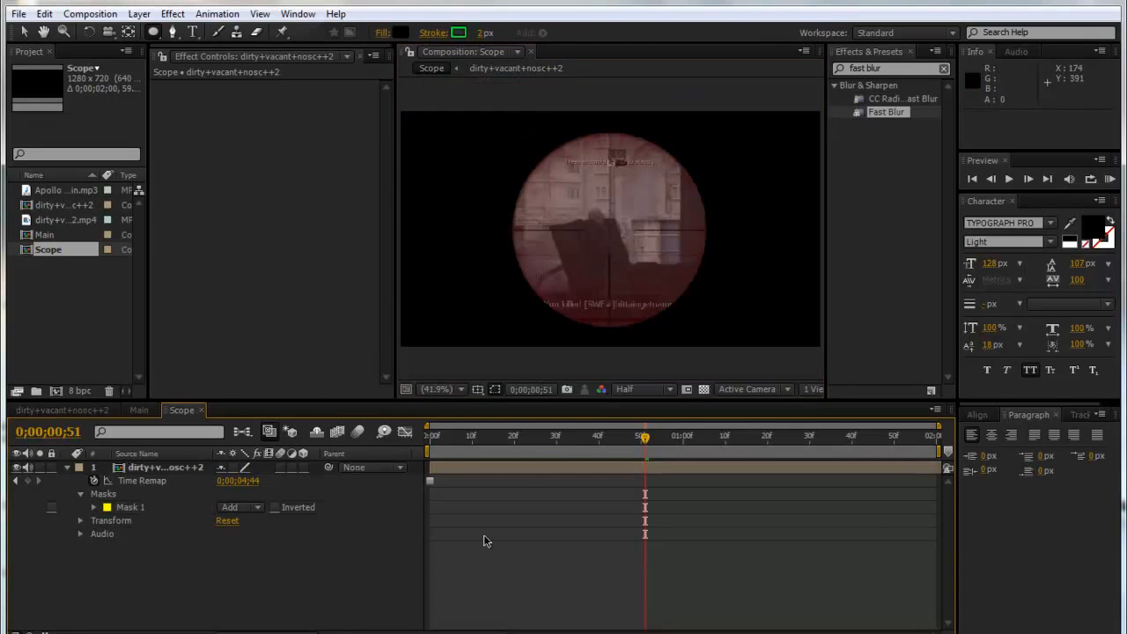
{"action": "left_click", "coordinate": [441, 435]}
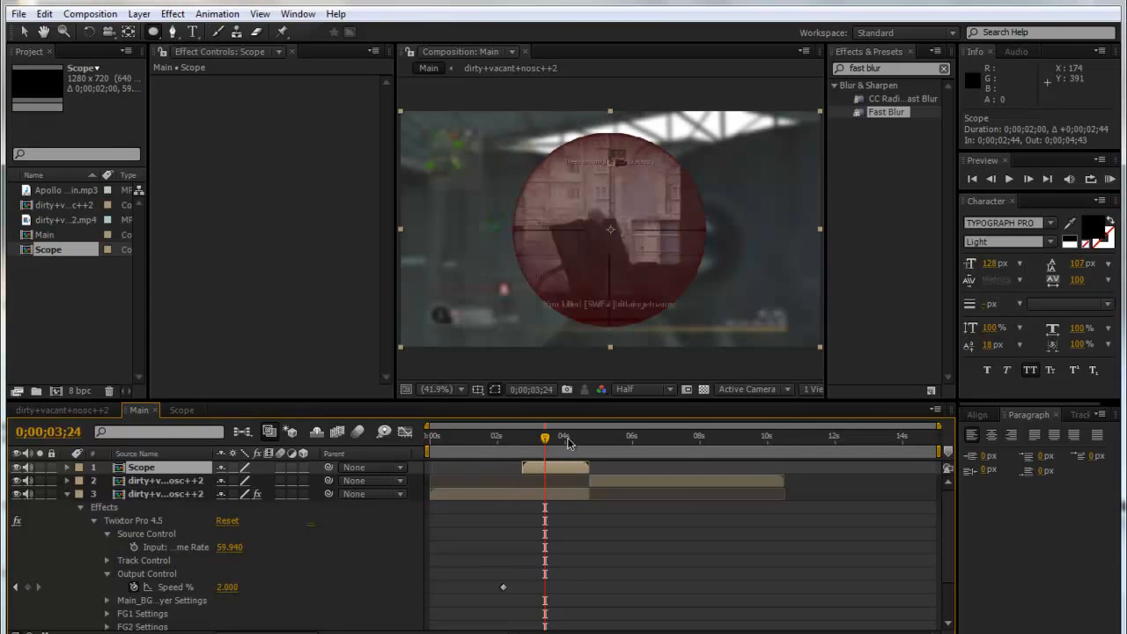
{"action": "left_click_drag", "start_coordinate": [545, 436], "coordinate": [570, 436]}
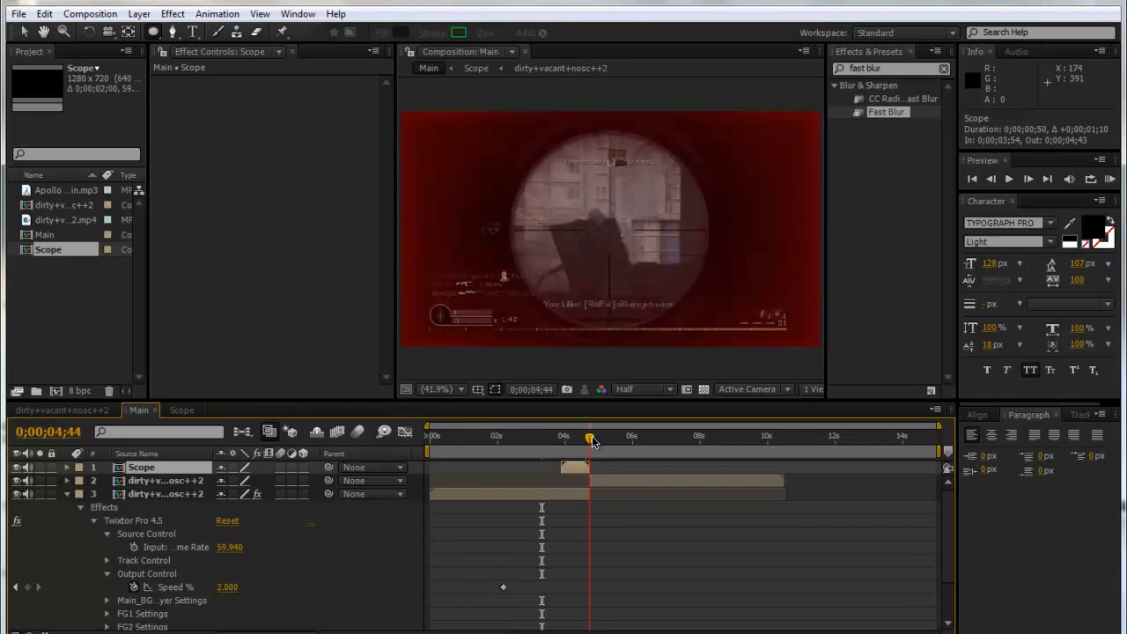
{"action": "left_click_drag", "start_coordinate": [591, 439], "coordinate": [581, 438]}
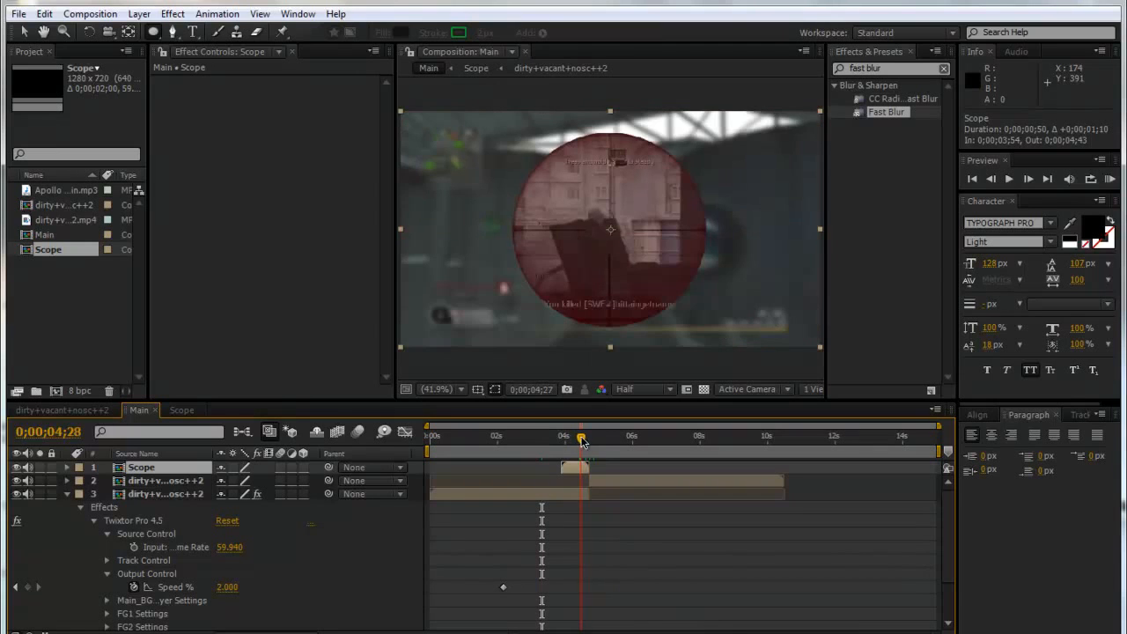
{"action": "left_click_drag", "start_coordinate": [580, 436], "coordinate": [588, 436]}
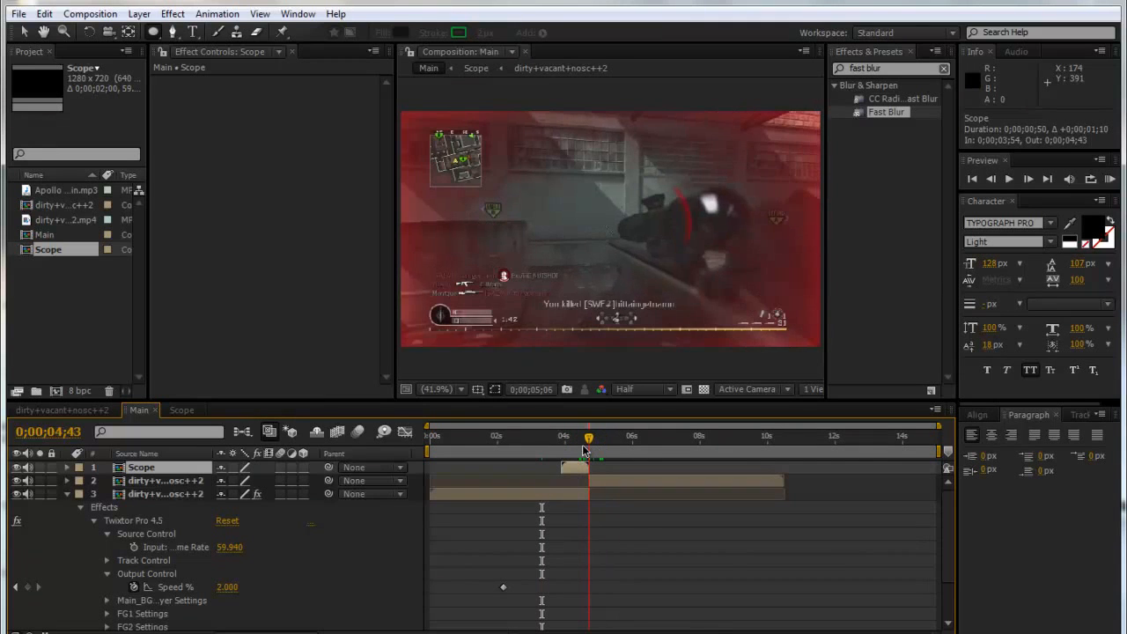
Step: Create a solid named Form and apply Trapcode Form to it
{"action": "left_click", "coordinate": [138, 14]}
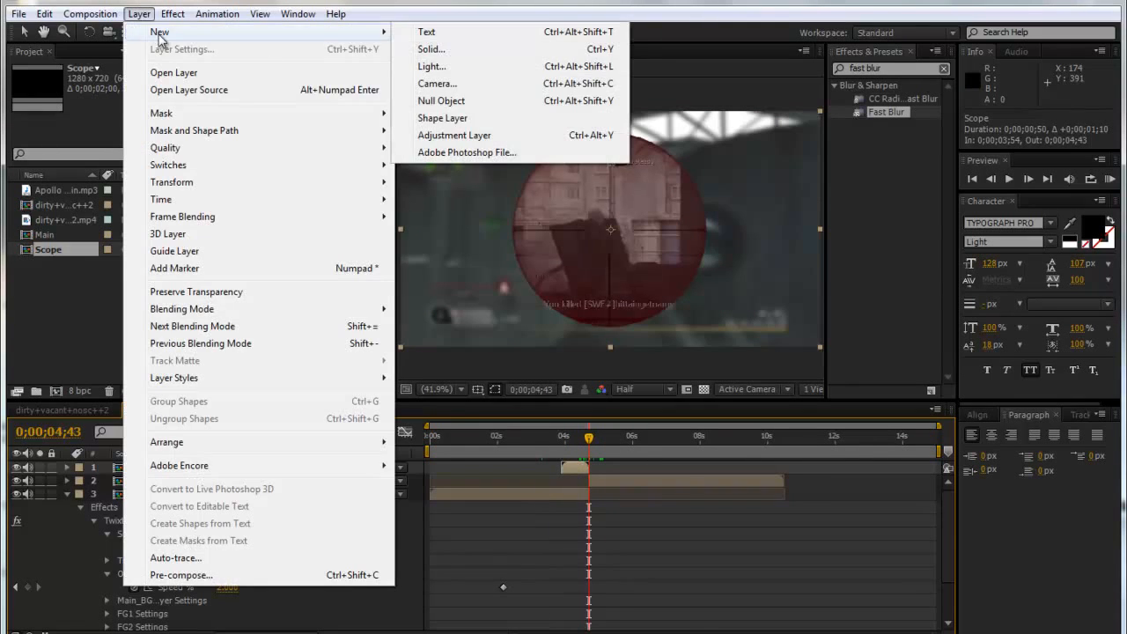
{"action": "left_click", "coordinate": [432, 48]}
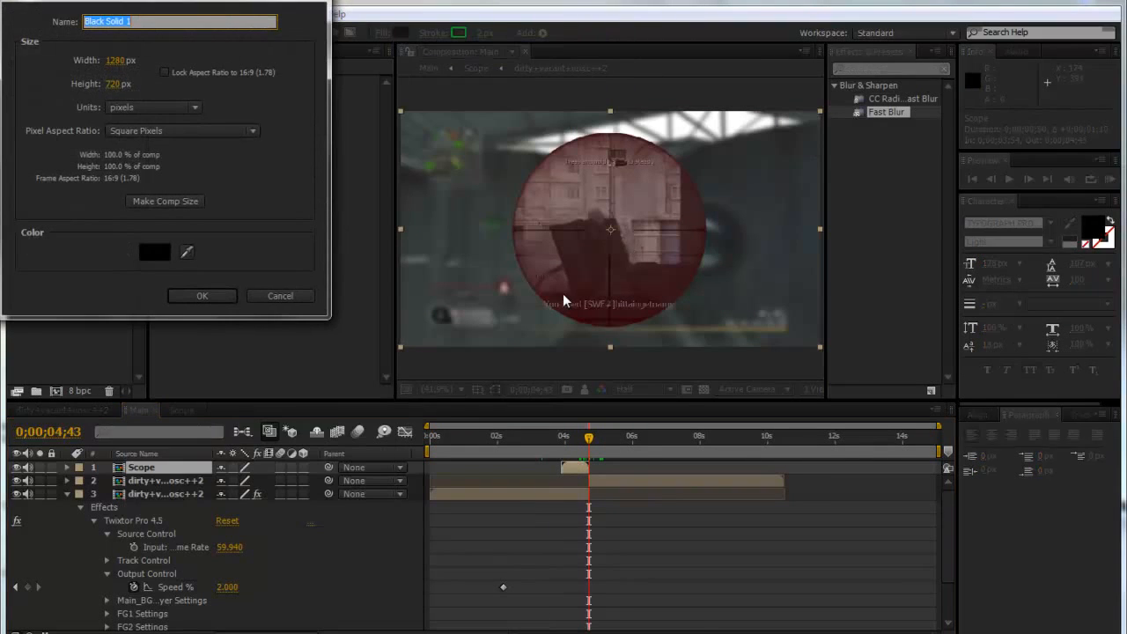
{"action": "type", "text": "Form"}
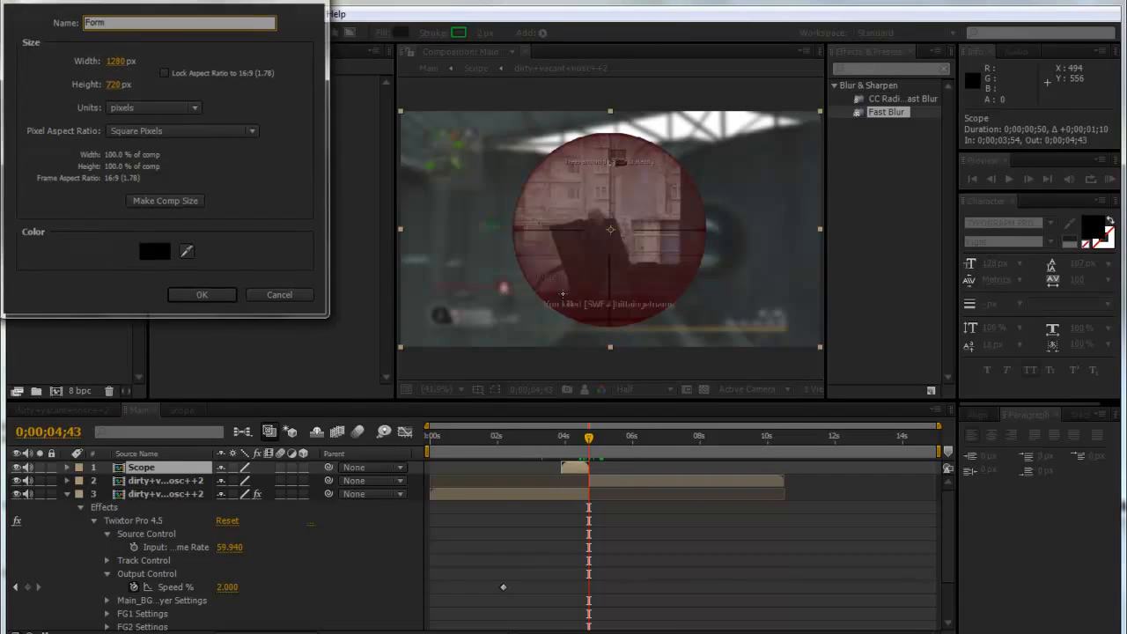
{"action": "left_click", "coordinate": [202, 295]}
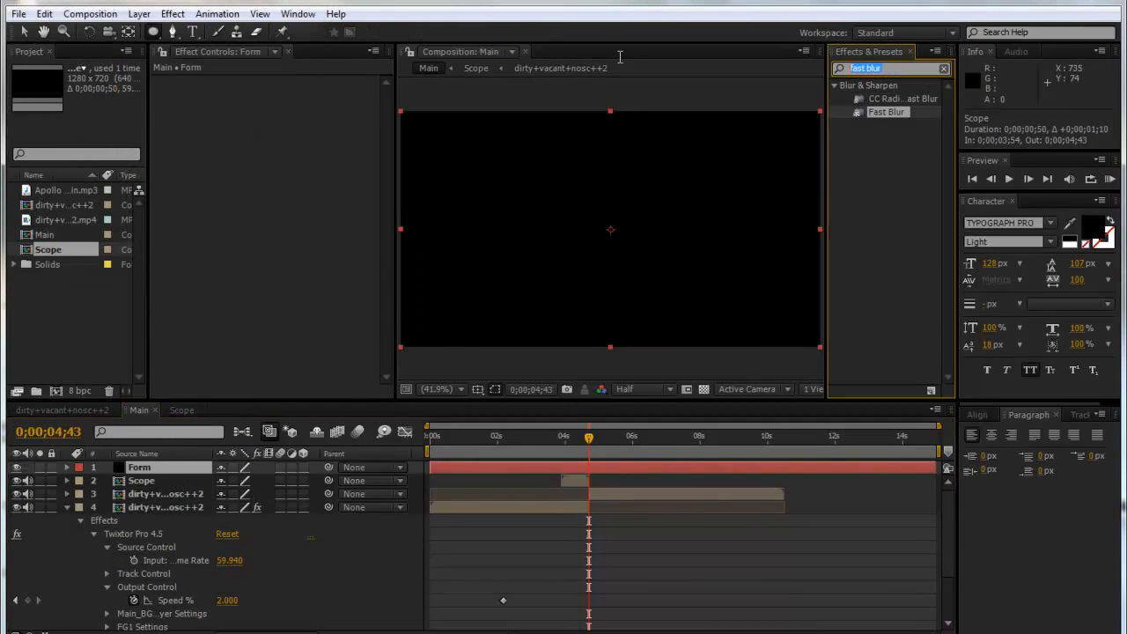
{"action": "type", "text": "Form"}
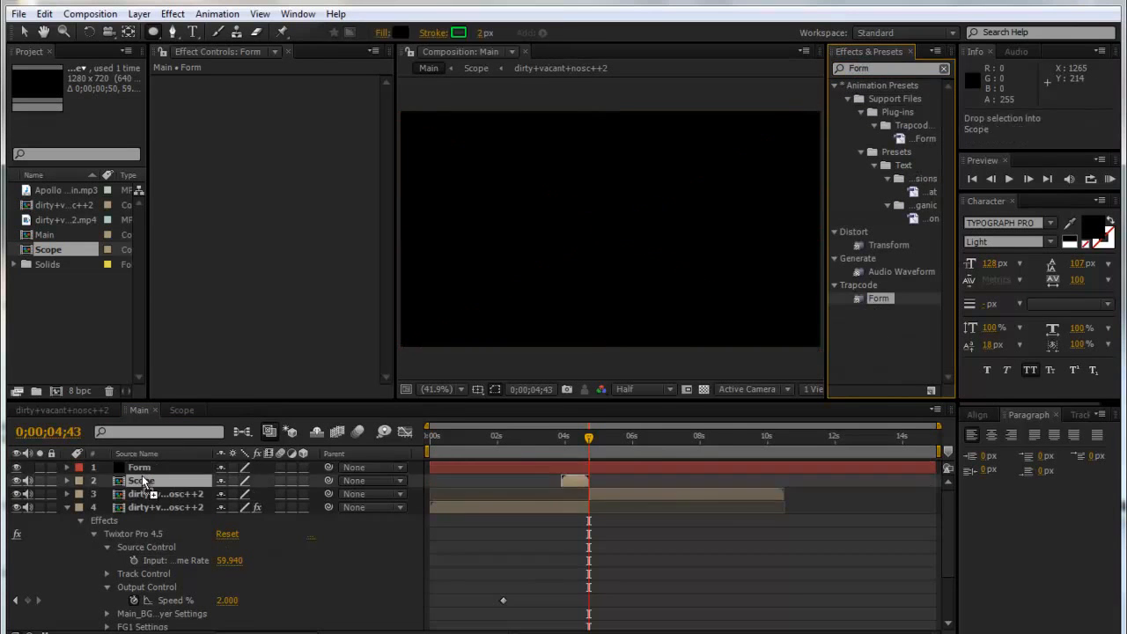
{"action": "left_click", "coordinate": [139, 467]}
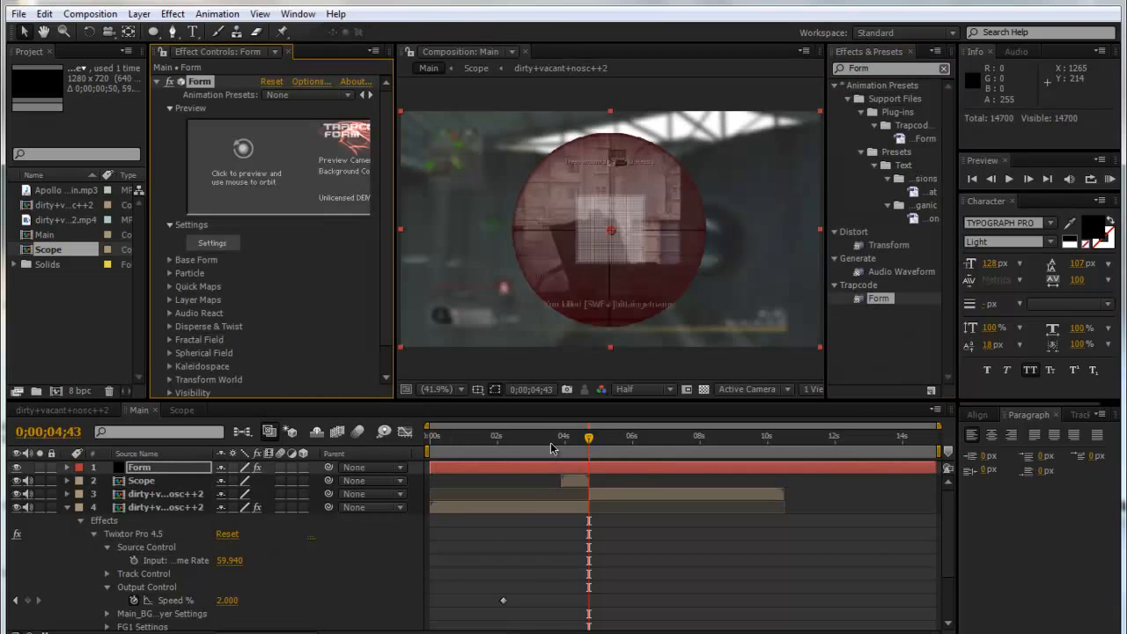
Step: At Scope's start frame, set the Form grid size to 1000 by 650
{"action": "left_click_drag", "start_coordinate": [589, 437], "coordinate": [562, 437]}
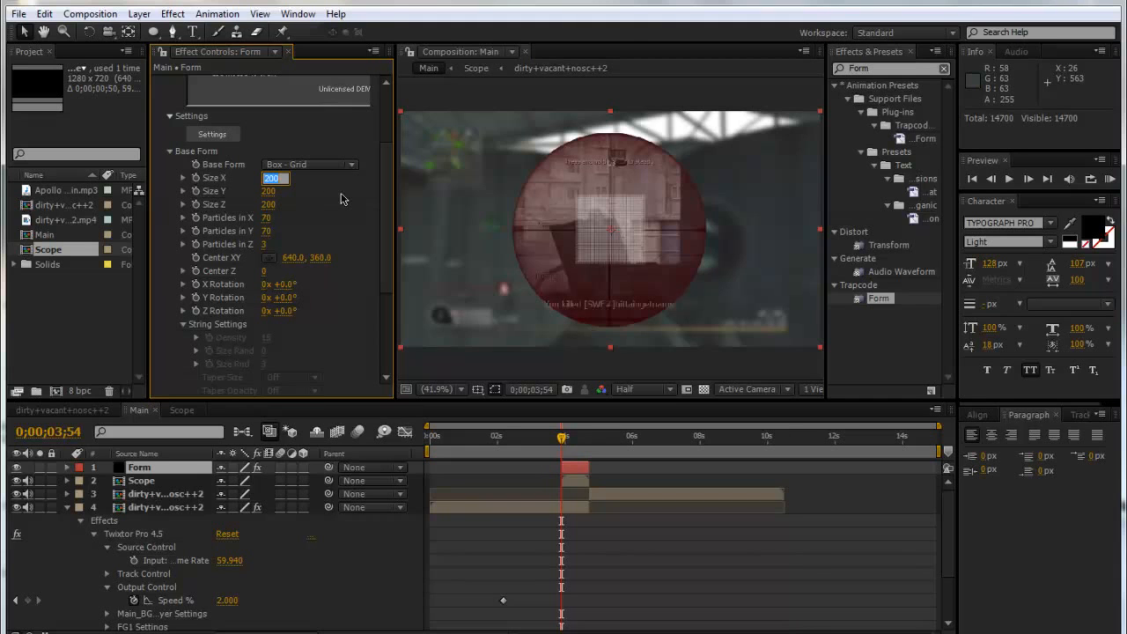
{"action": "type", "text": "1000"}
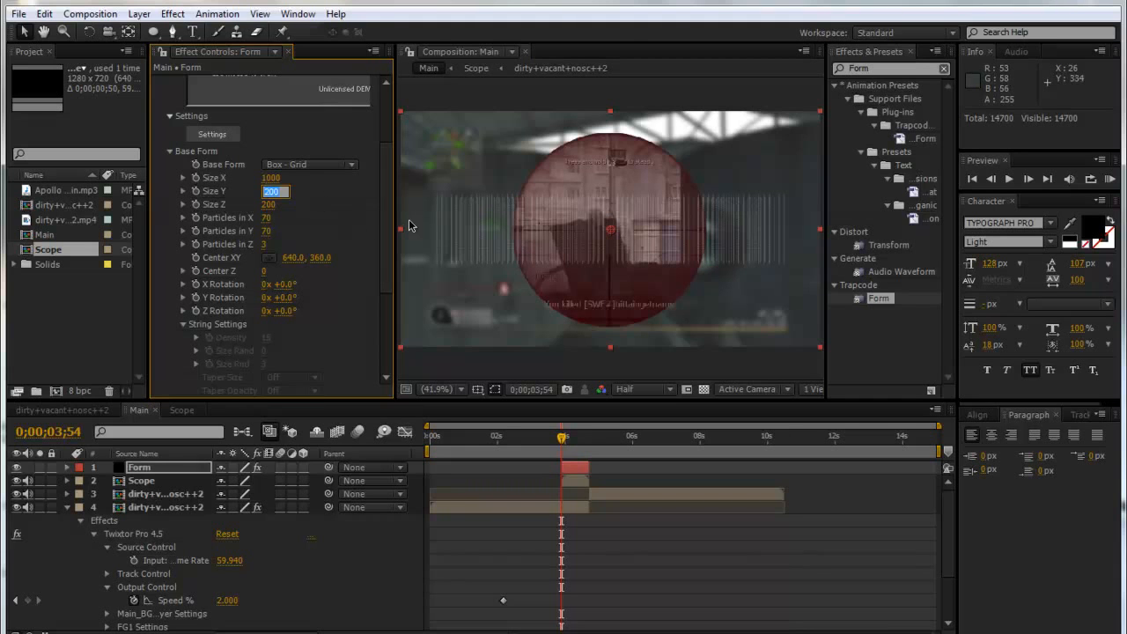
{"action": "type", "text": "650"}
{"action": "left_click", "coordinate": [267, 217]}
{"action": "type", "text": "200"}
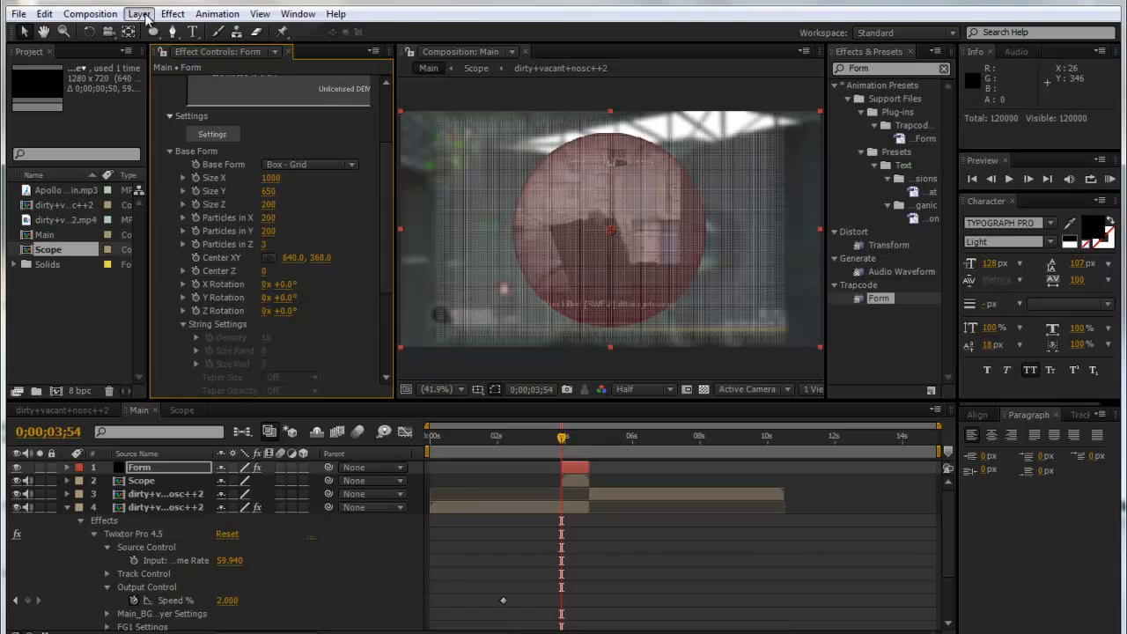
Step: Add a camera to Main, then select the camera layer to remove it
{"action": "left_click", "coordinate": [138, 13]}
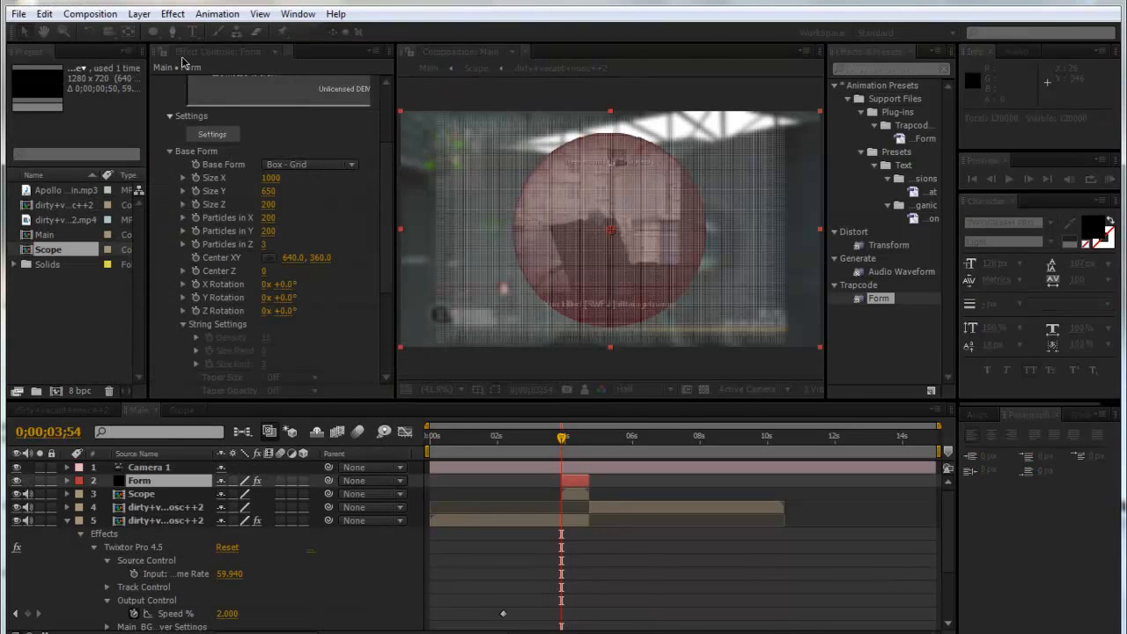
{"action": "left_click", "coordinate": [148, 467]}
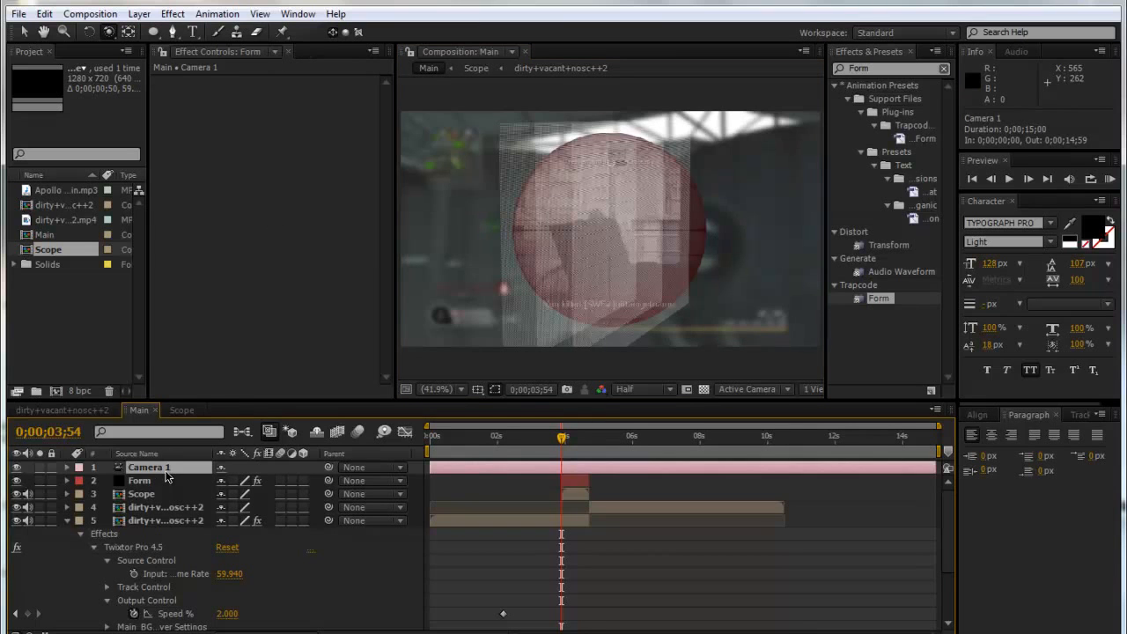
{"action": "left_click", "coordinate": [139, 480]}
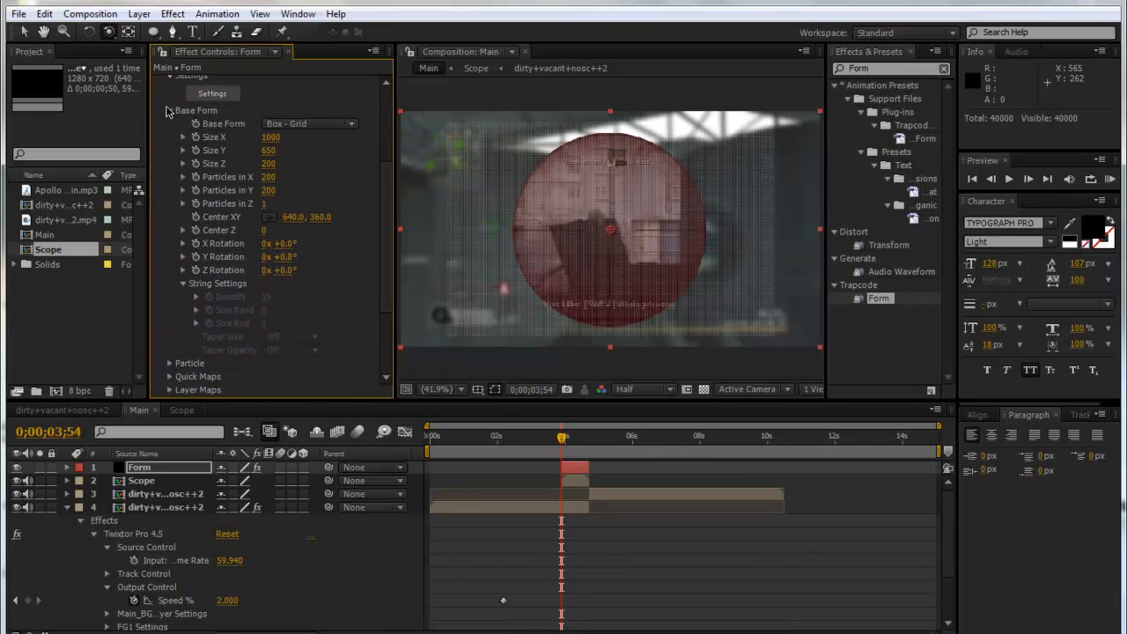
Step: Change Form's Particle Color from white to light cyan (00D2FF)
{"action": "left_click", "coordinate": [169, 111]}
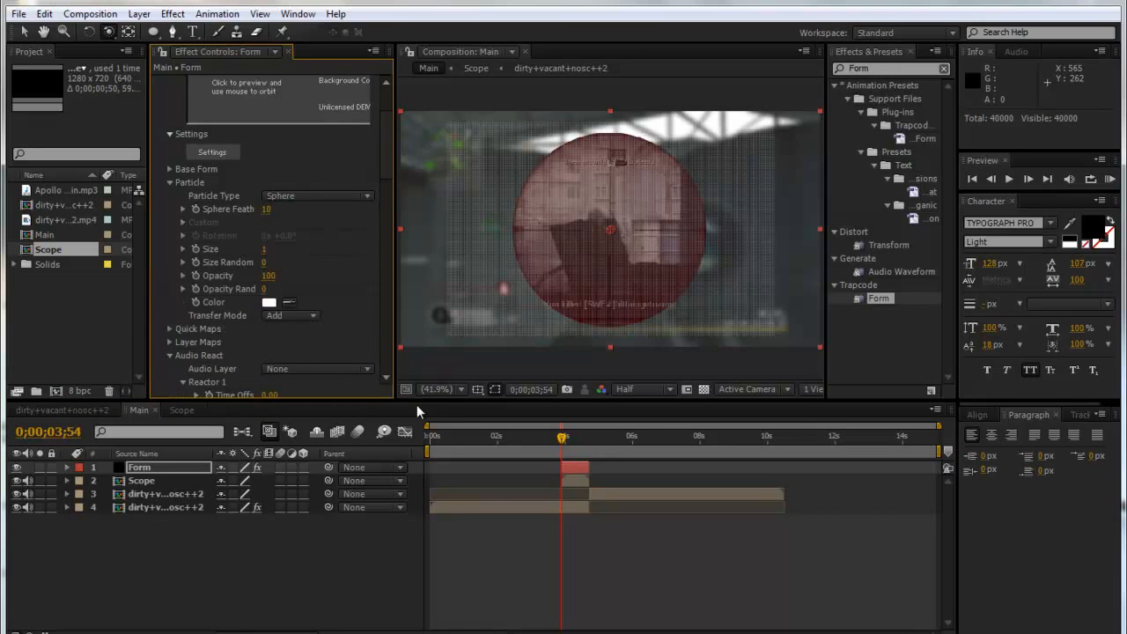
{"action": "double_click", "coordinate": [274, 249]}
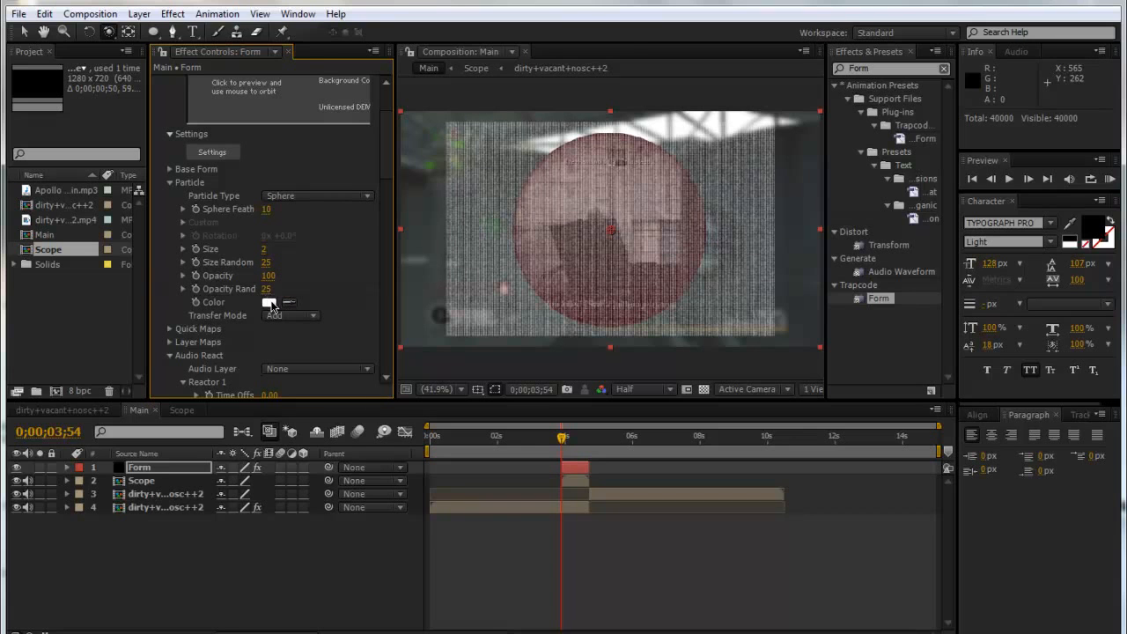
{"action": "left_click", "coordinate": [271, 302]}
{"action": "type", "text": "00D2FF"}
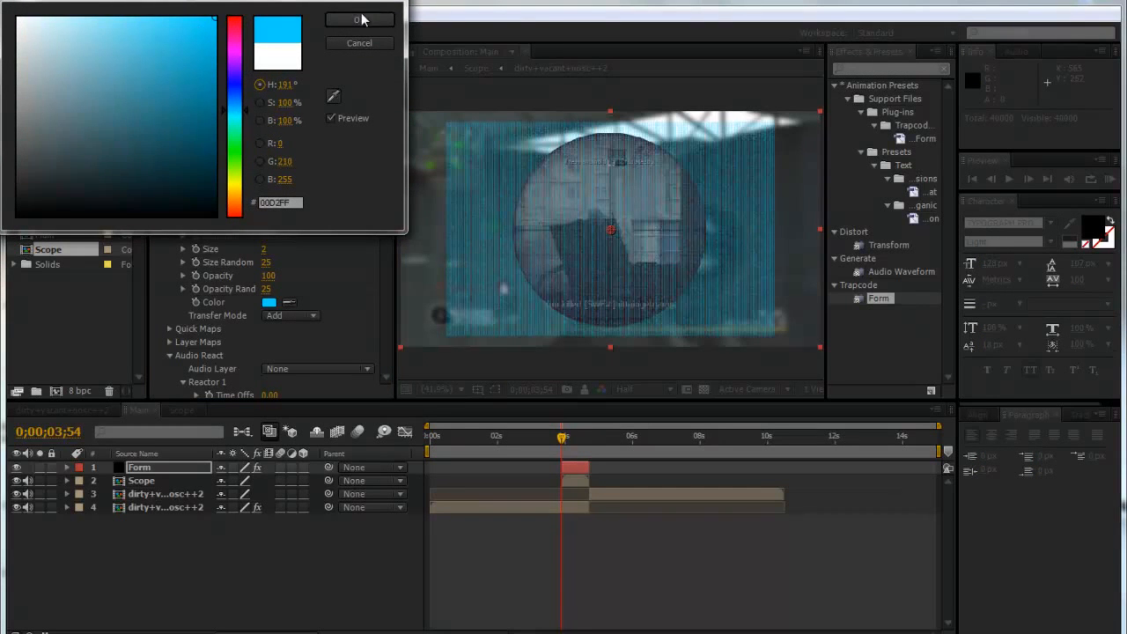
{"action": "left_click", "coordinate": [359, 19]}
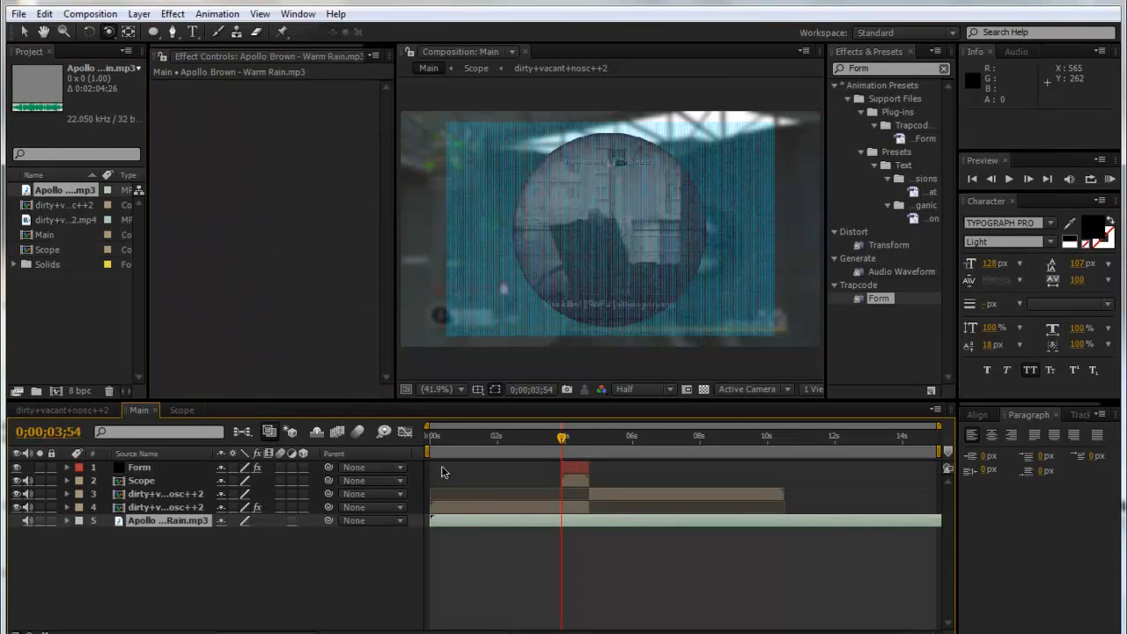
Step: Reveal the Warm Rain layer's audio waveform and select the Form layer
{"action": "left_click", "coordinate": [66, 521]}
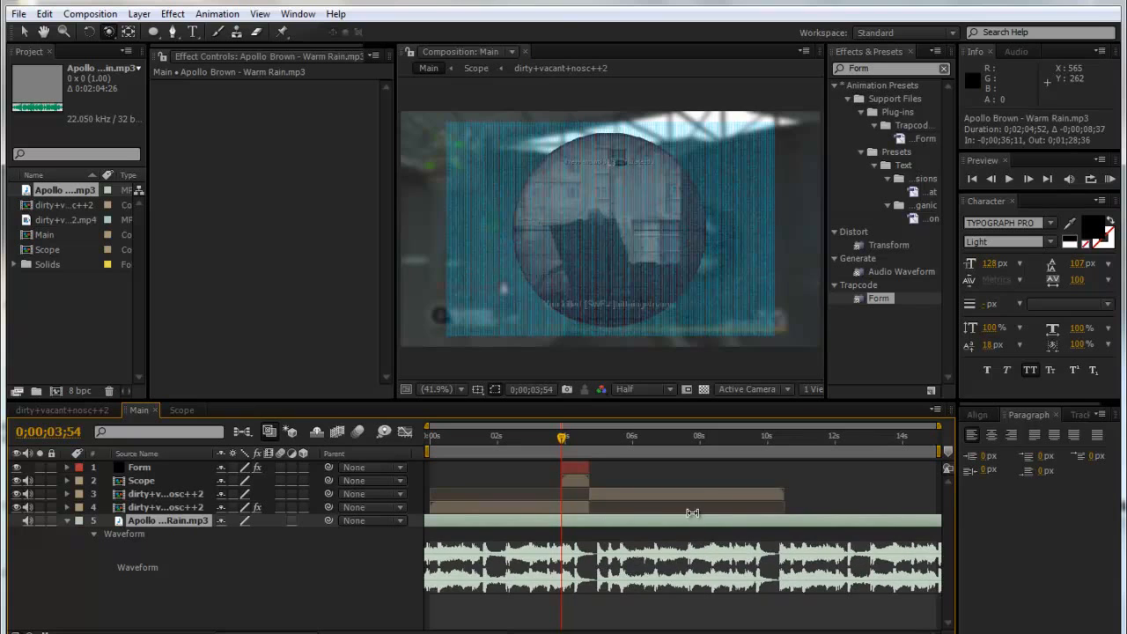
{"action": "mouse_move", "coordinate": [155, 482]}
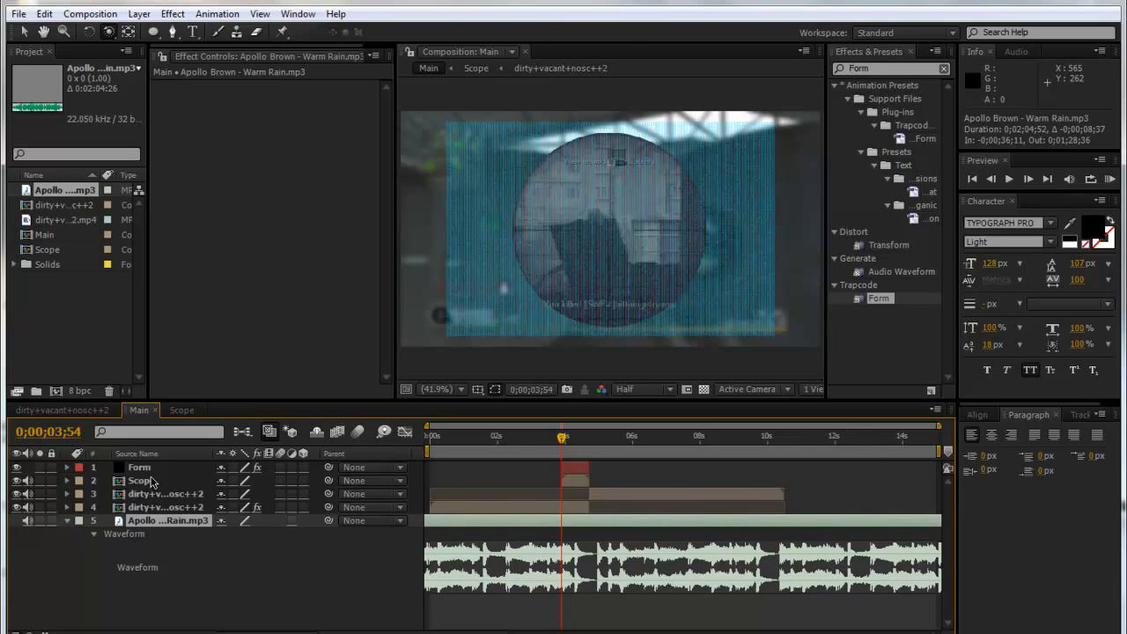
{"action": "left_click", "coordinate": [139, 467]}
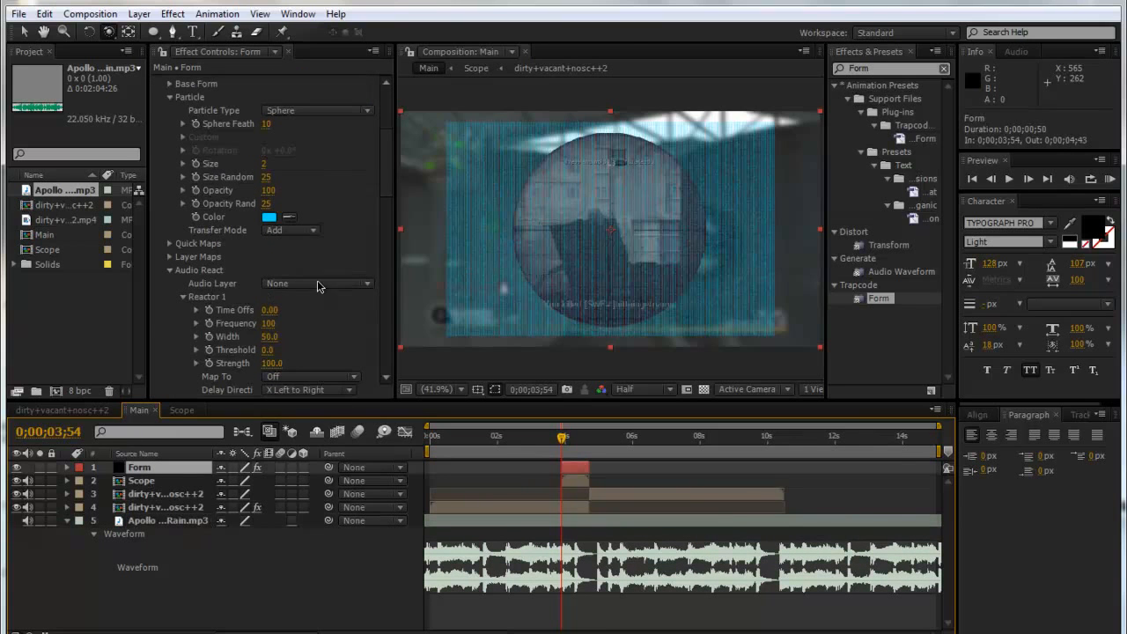
Step: Set Form's Audio React audio layer to Warm Rain.mp3
{"action": "left_click", "coordinate": [317, 284]}
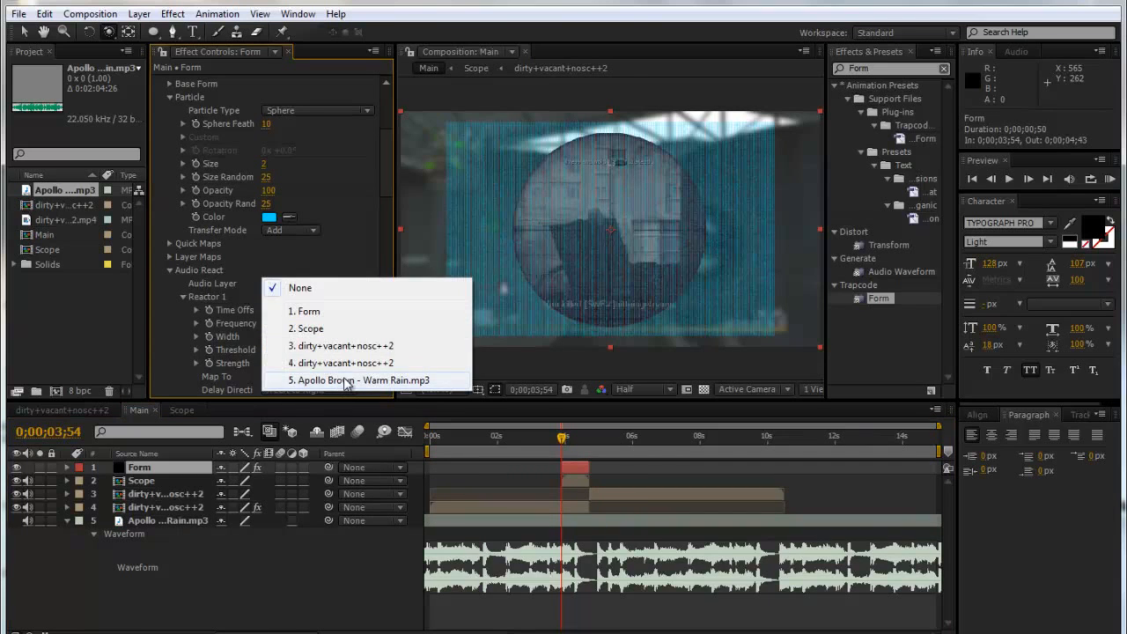
{"action": "left_click", "coordinate": [363, 380]}
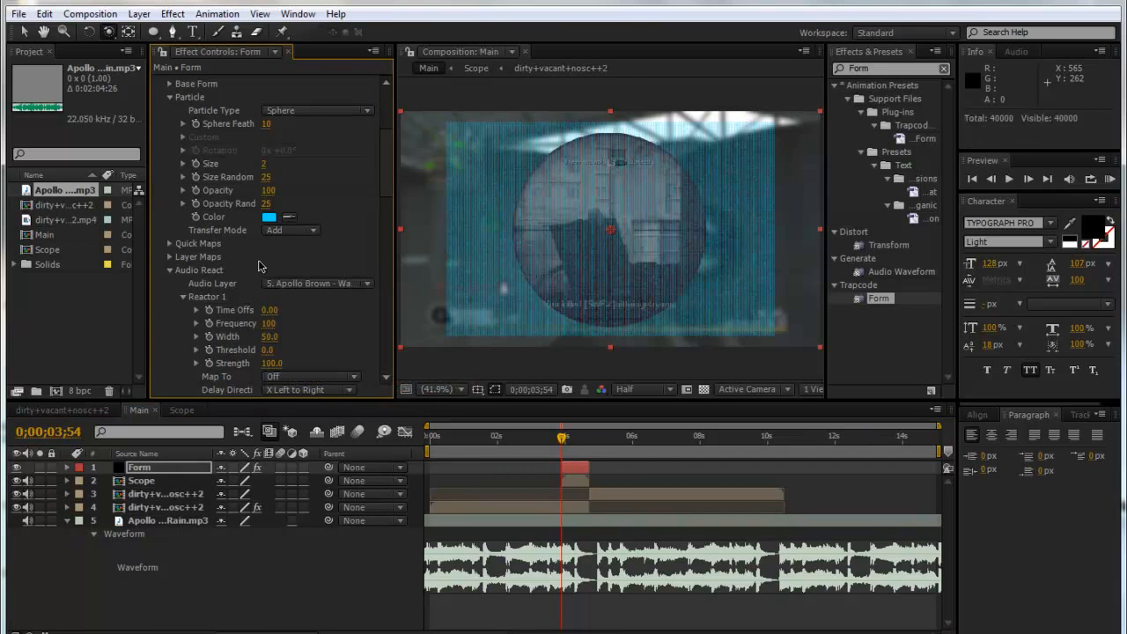
{"action": "scroll", "scroll_direction": "down", "scroll_amount": 3}
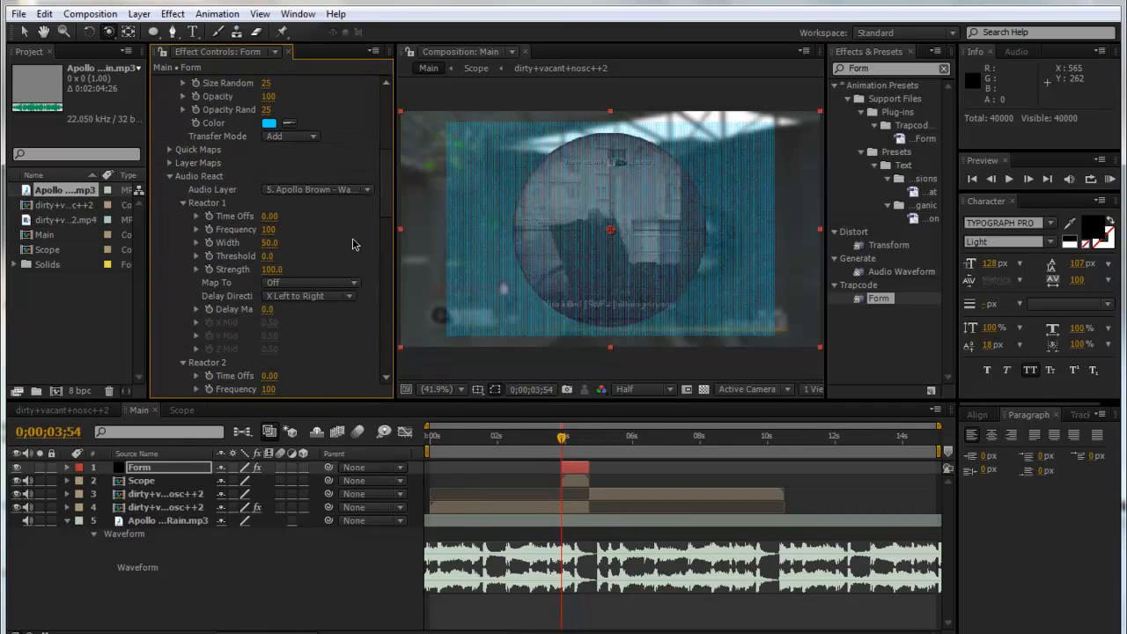
{"action": "mouse_move", "coordinate": [299, 284]}
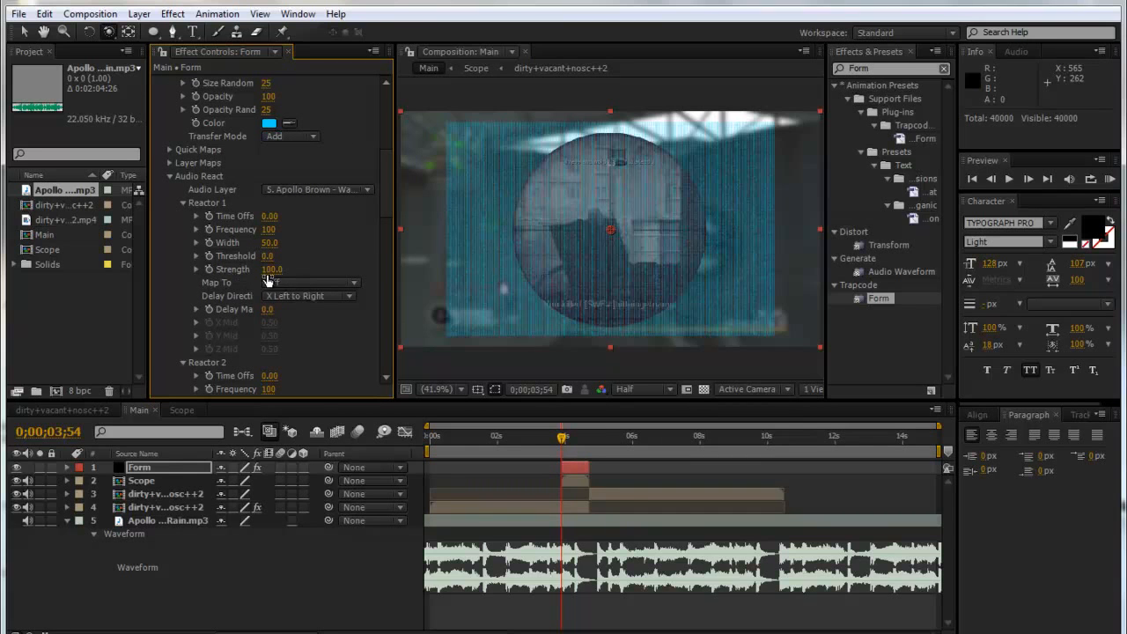
Step: Map Reactor 1 to Disperse and Reactor 2 to Displace X at strength 25
{"action": "left_click", "coordinate": [308, 283]}
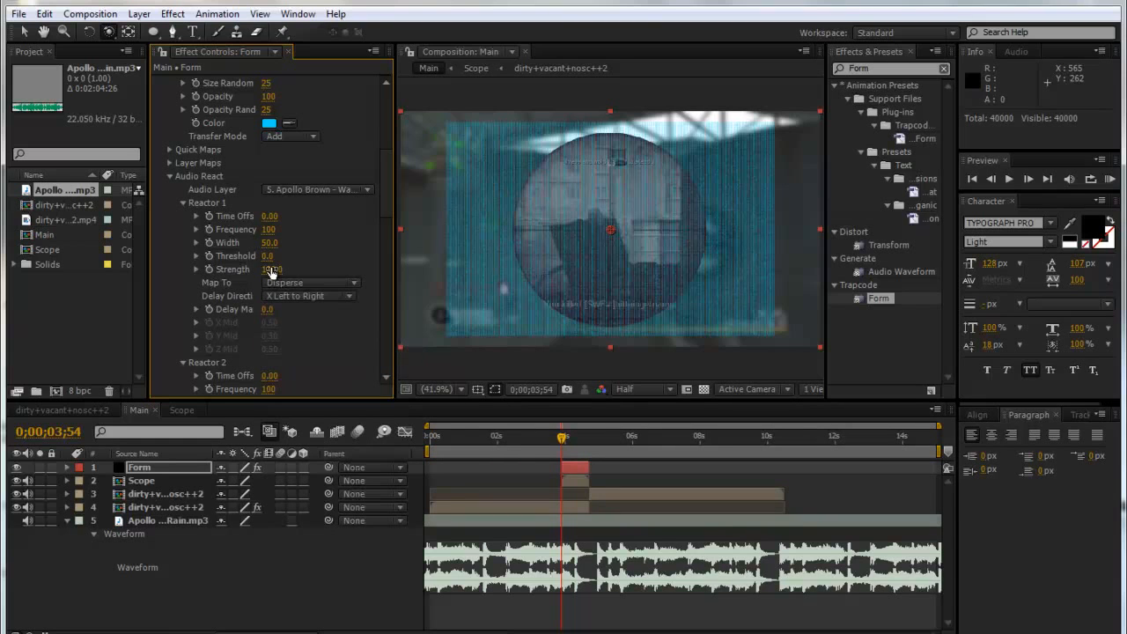
{"action": "left_click", "coordinate": [273, 269]}
{"action": "type", "text": "50"}
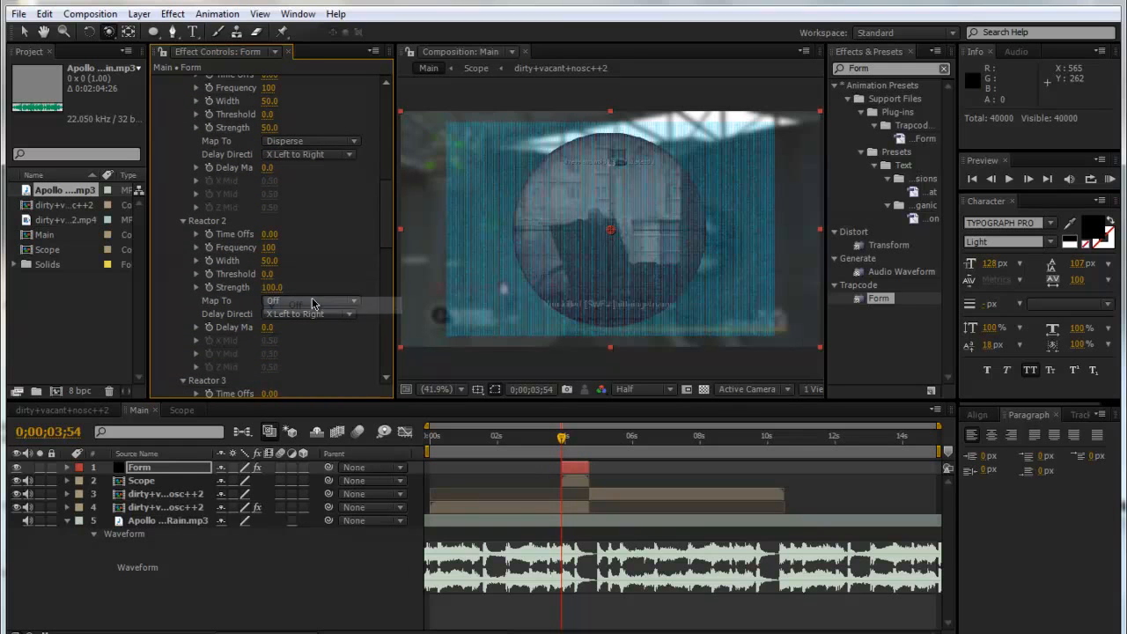
{"action": "left_click", "coordinate": [310, 301]}
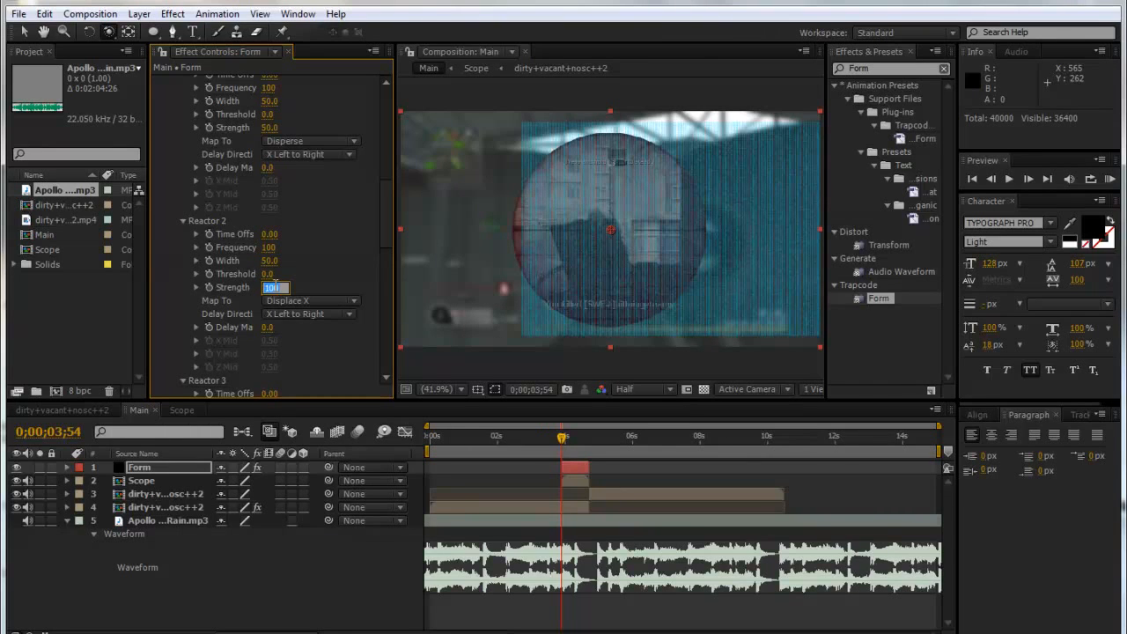
{"action": "type", "text": "25.0"}
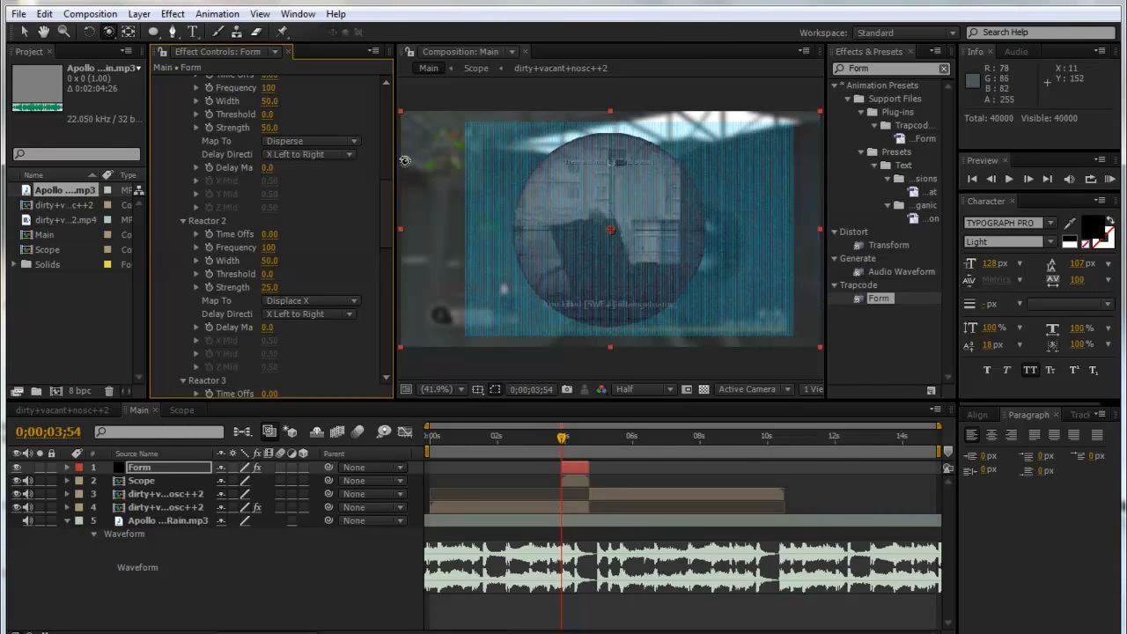
{"action": "scroll", "scroll_direction": "down", "scroll_amount": 3}
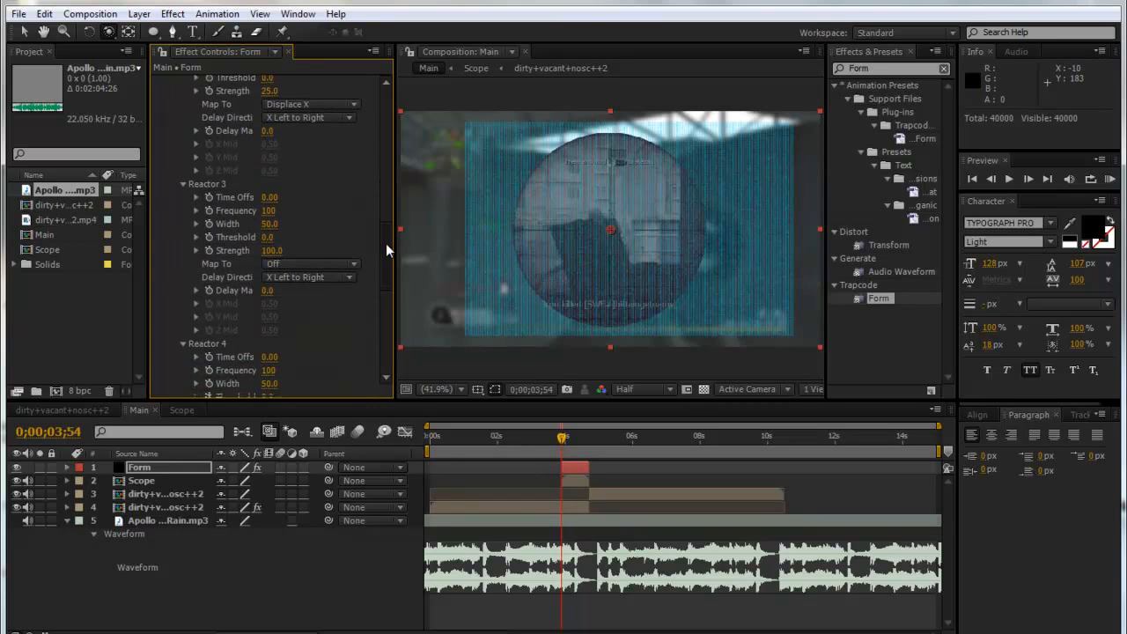
{"action": "scroll", "scroll_direction": "down", "scroll_amount": 3}
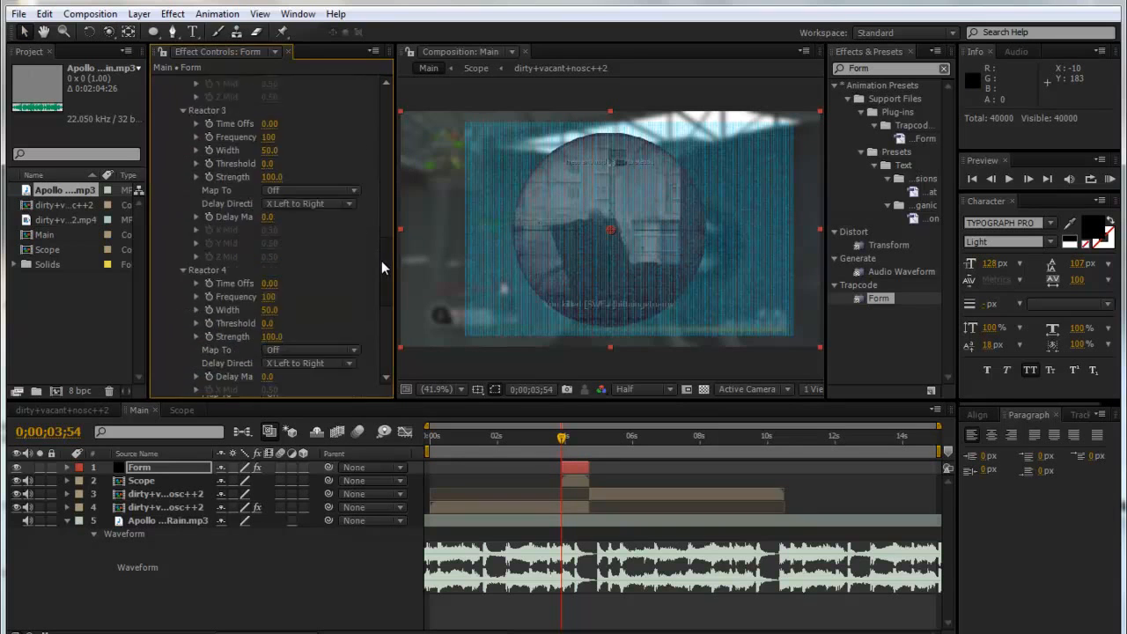
{"action": "scroll", "scroll_direction": "down", "scroll_amount": 3}
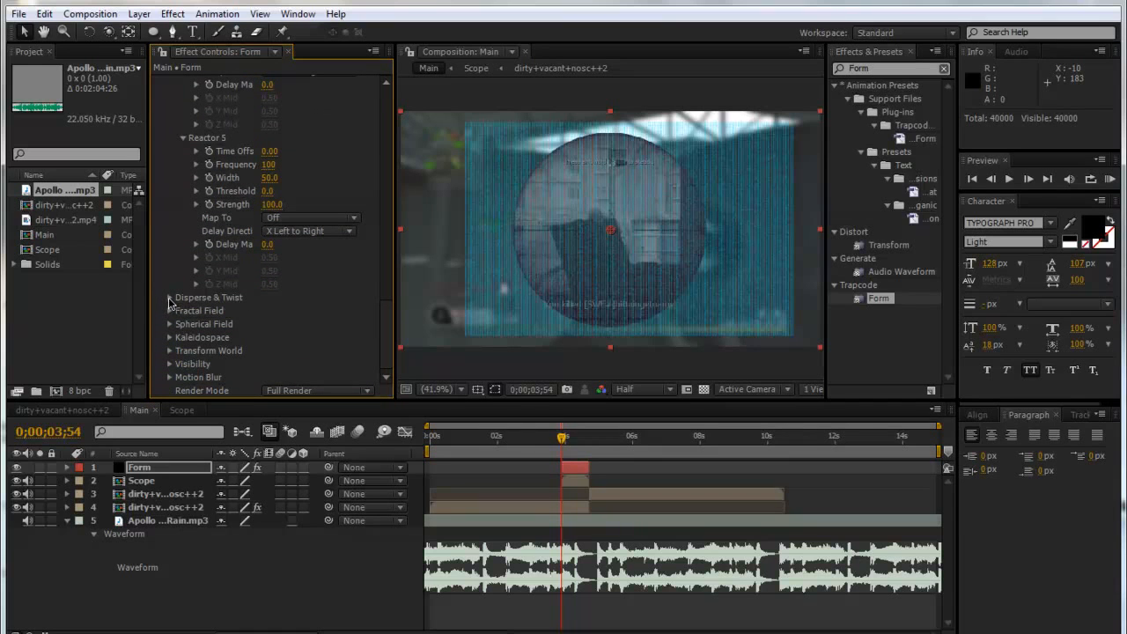
Step: Set Form's Disperse to 22 and Fractal Field displacement to 180
{"action": "left_click", "coordinate": [169, 297]}
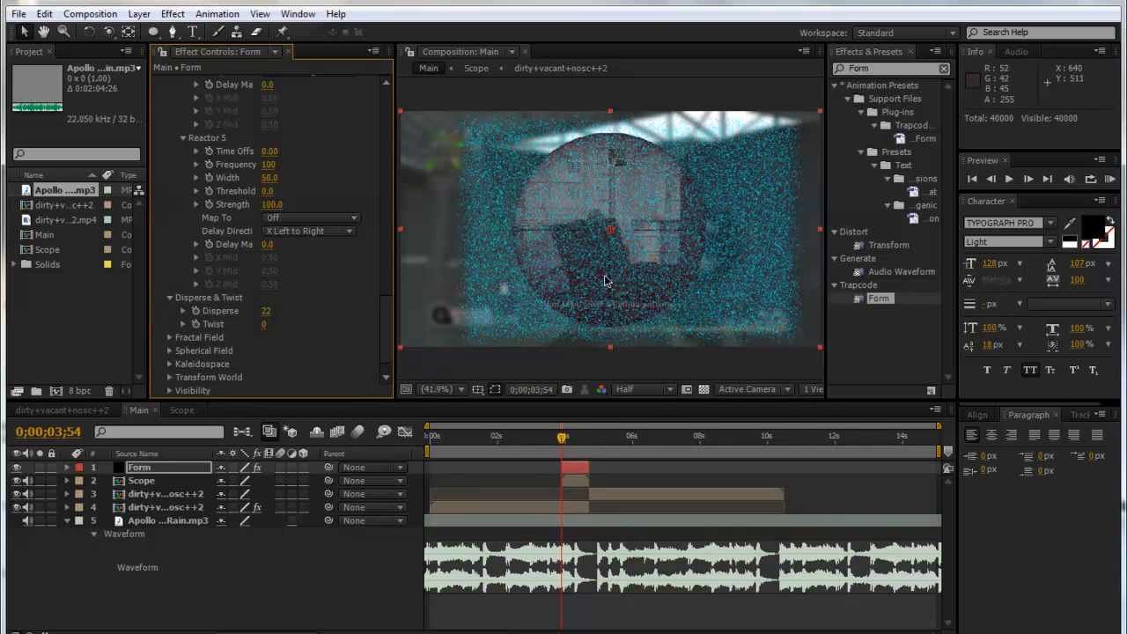
{"action": "scroll", "scroll_direction": "down", "scroll_amount": 3}
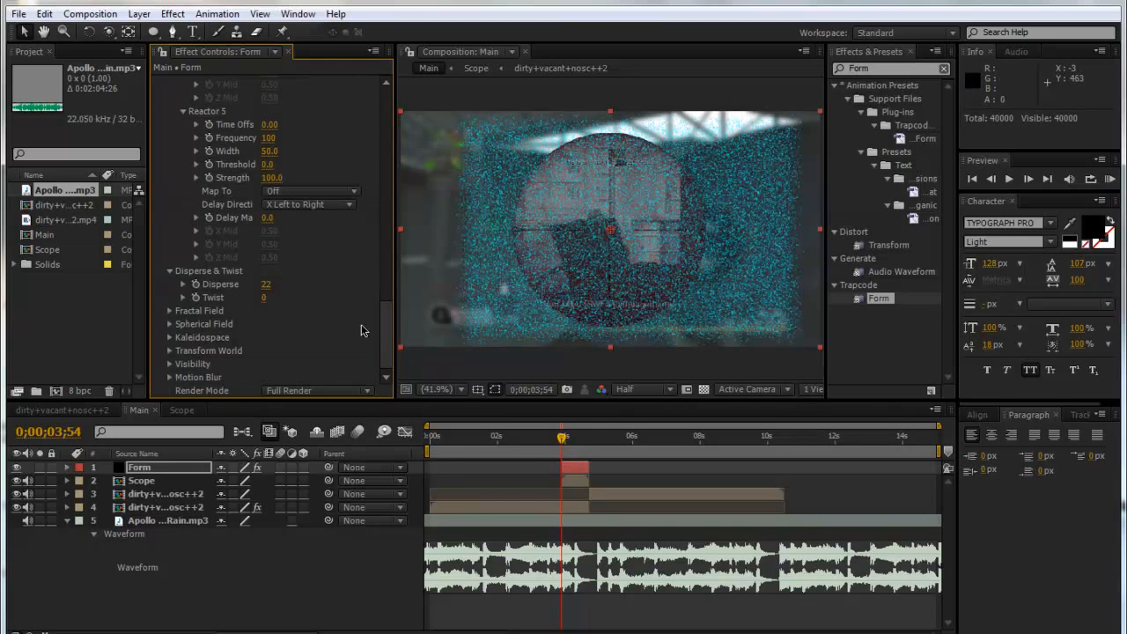
{"action": "scroll", "scroll_direction": "down", "scroll_amount": 3}
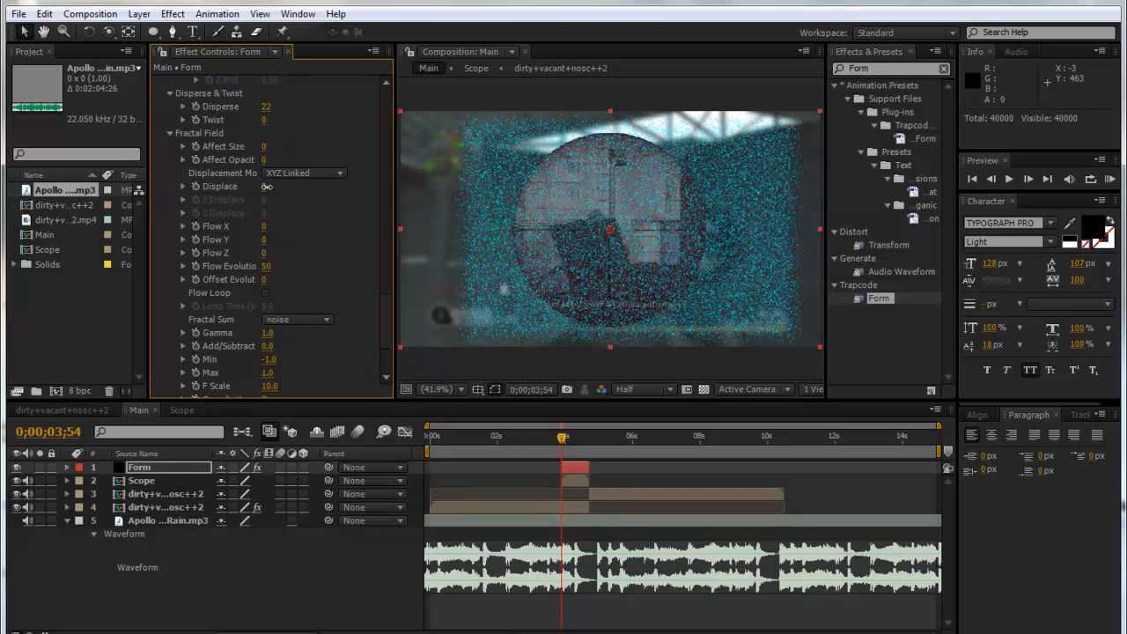
{"action": "left_click", "coordinate": [275, 187]}
{"action": "type", "text": "180"}
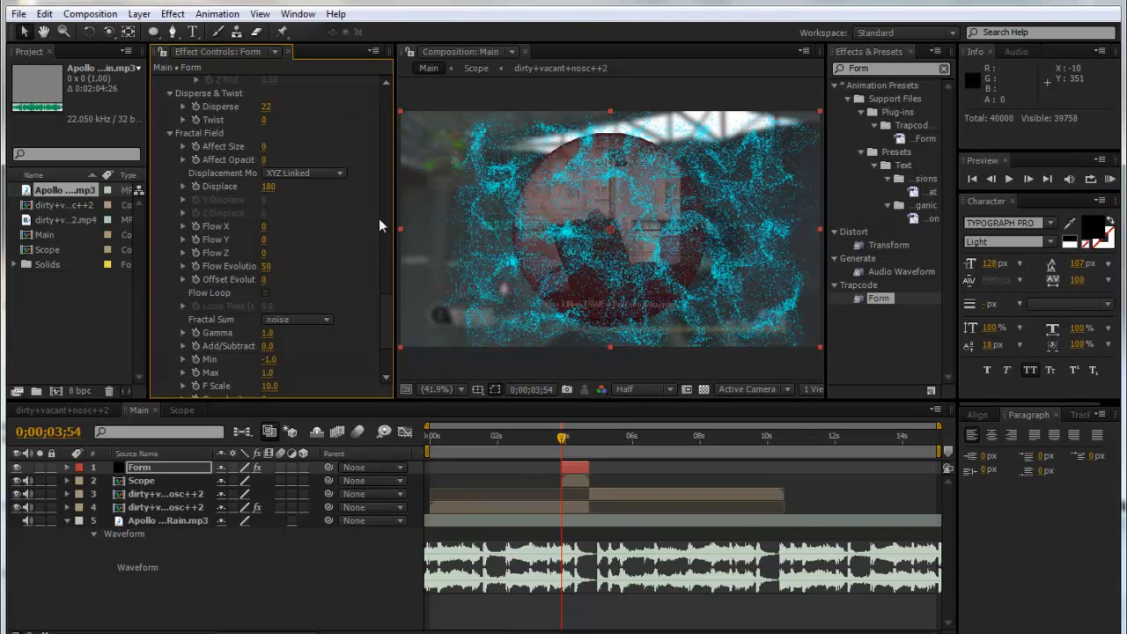
{"action": "mouse_move", "coordinate": [172, 142]}
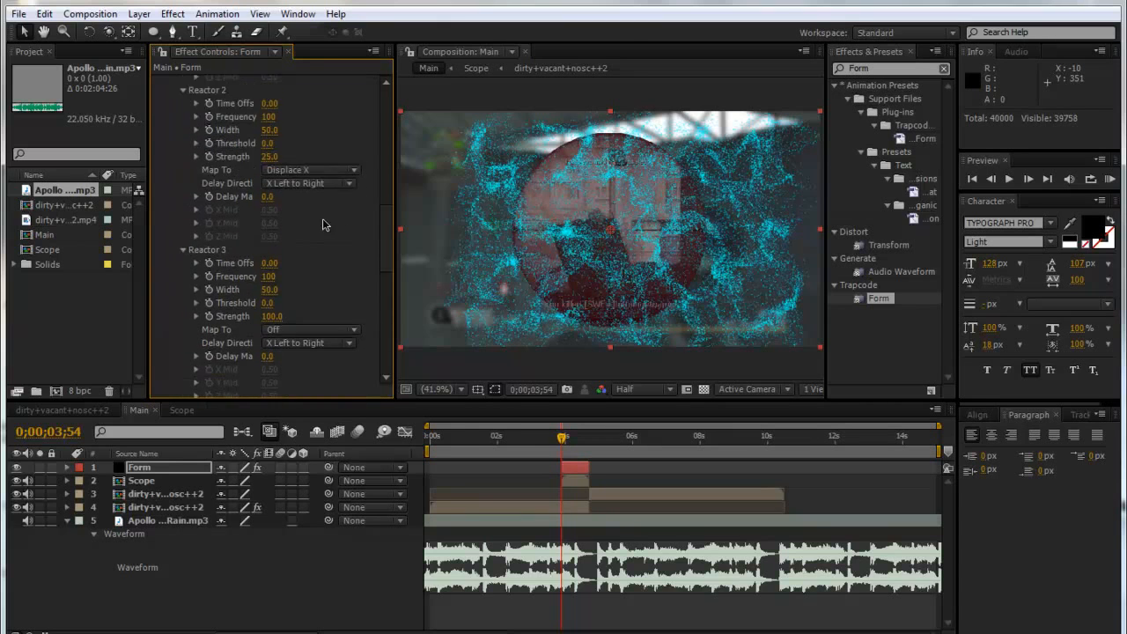
{"action": "scroll", "scroll_direction": "down", "scroll_amount": 3}
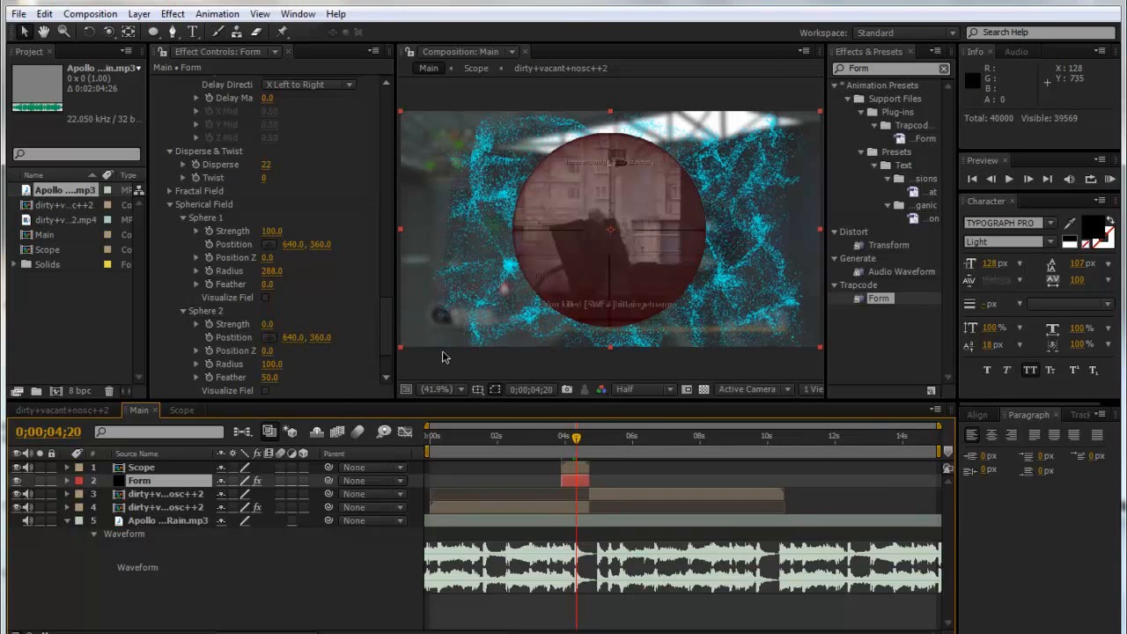
{"action": "mouse_move", "coordinate": [579, 365]}
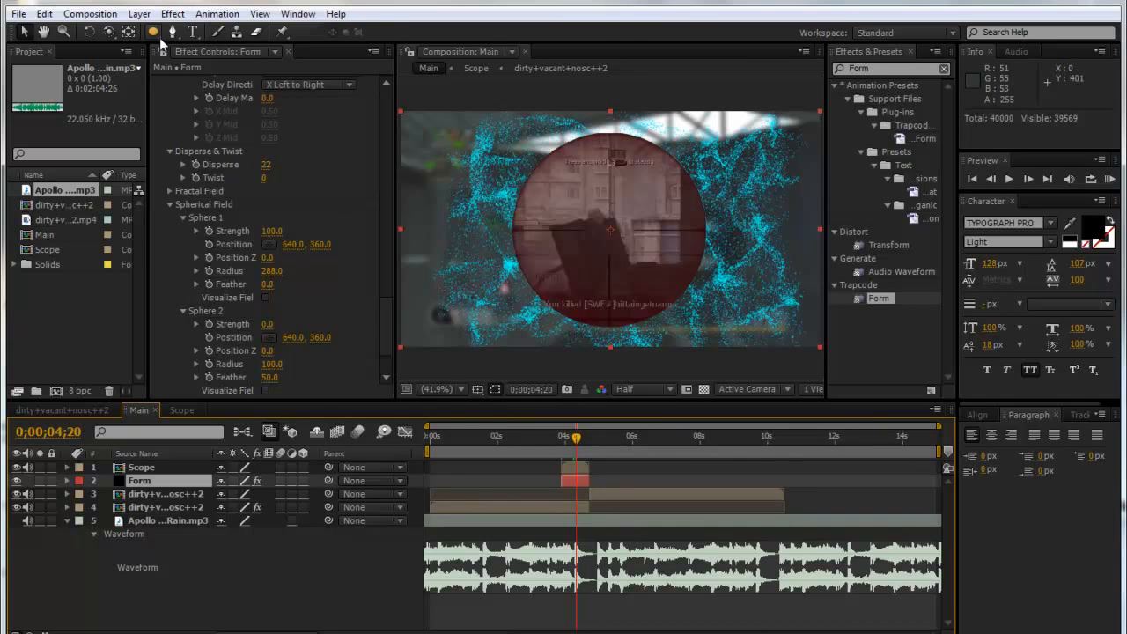
Step: Create a new solid layer named Track Matte at the top of Main
{"action": "left_click", "coordinate": [139, 13]}
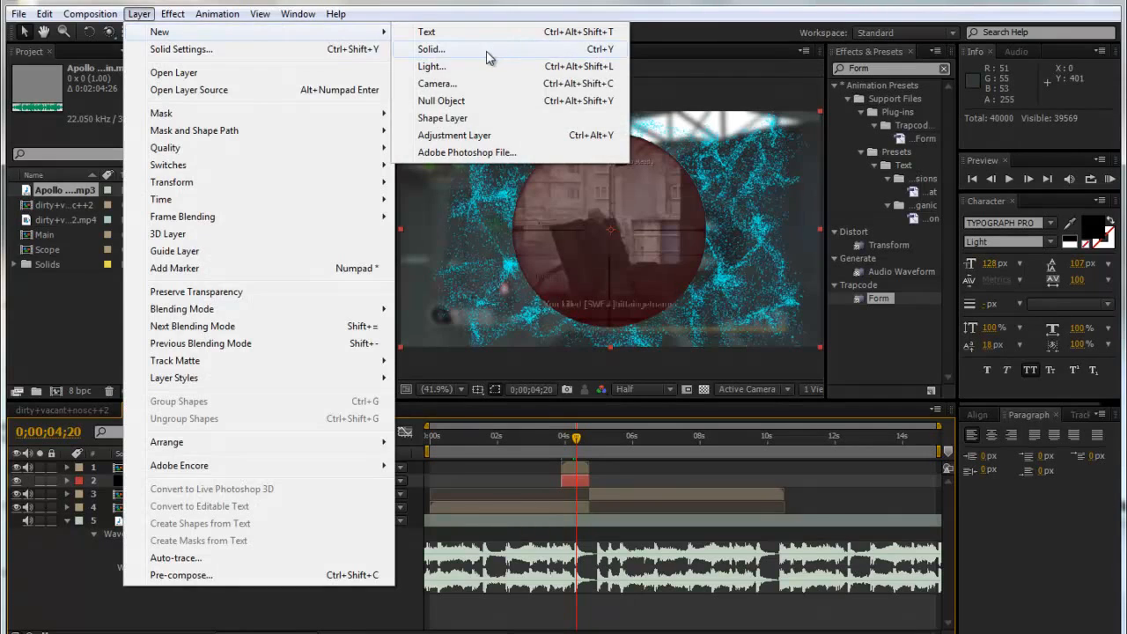
{"action": "left_click", "coordinate": [430, 49]}
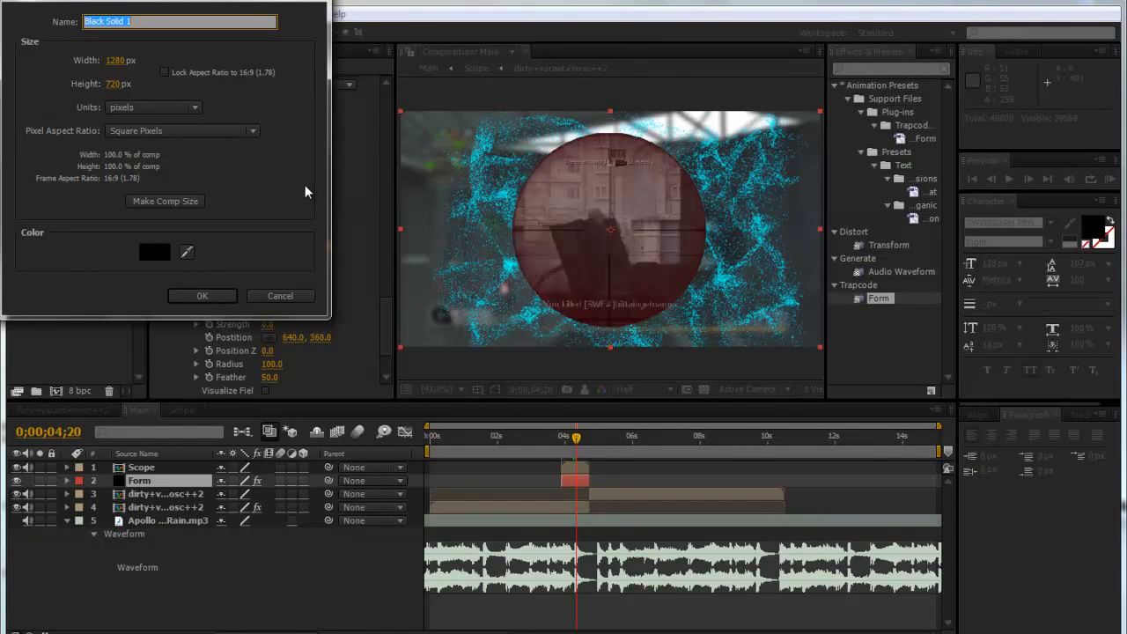
{"action": "type", "text": "Track"}
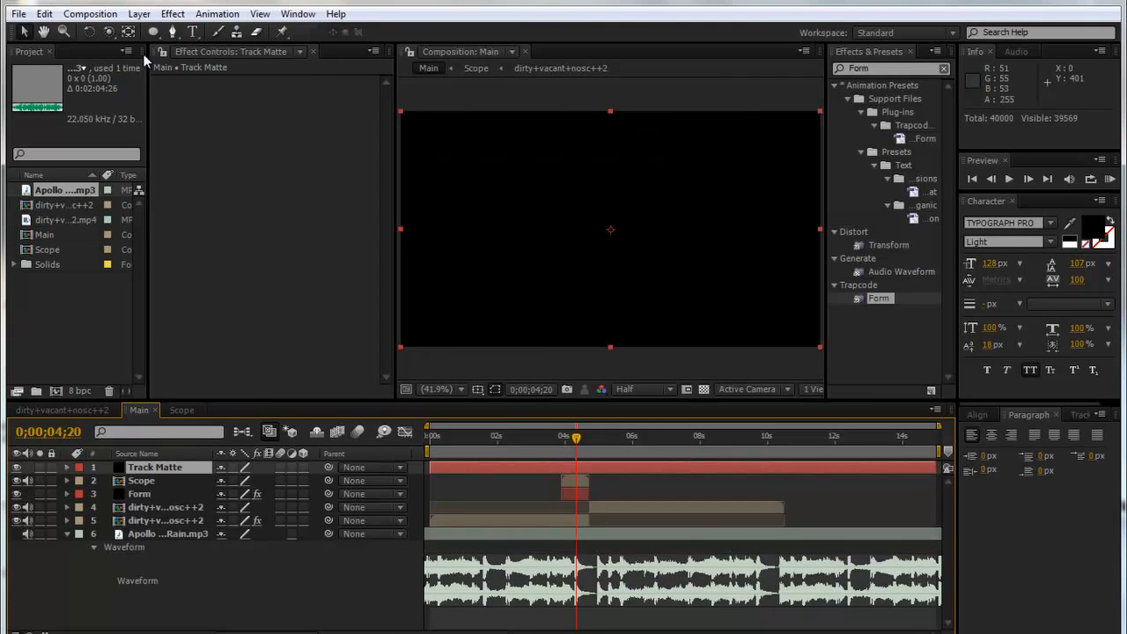
{"action": "left_click", "coordinate": [152, 32]}
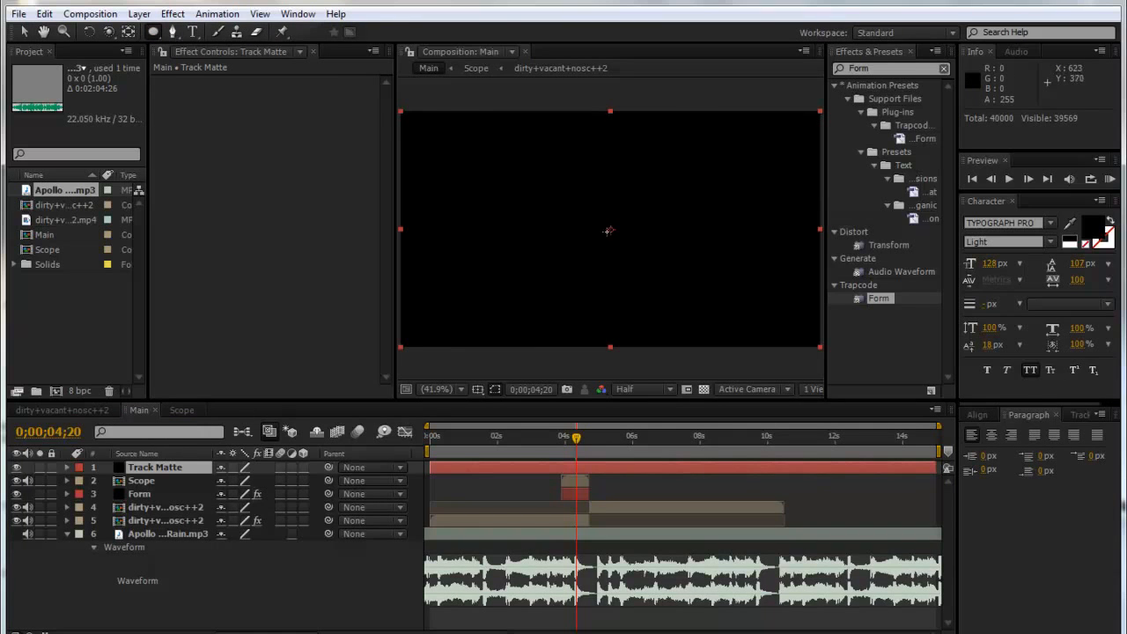
{"action": "mouse_move", "coordinate": [544, 243]}
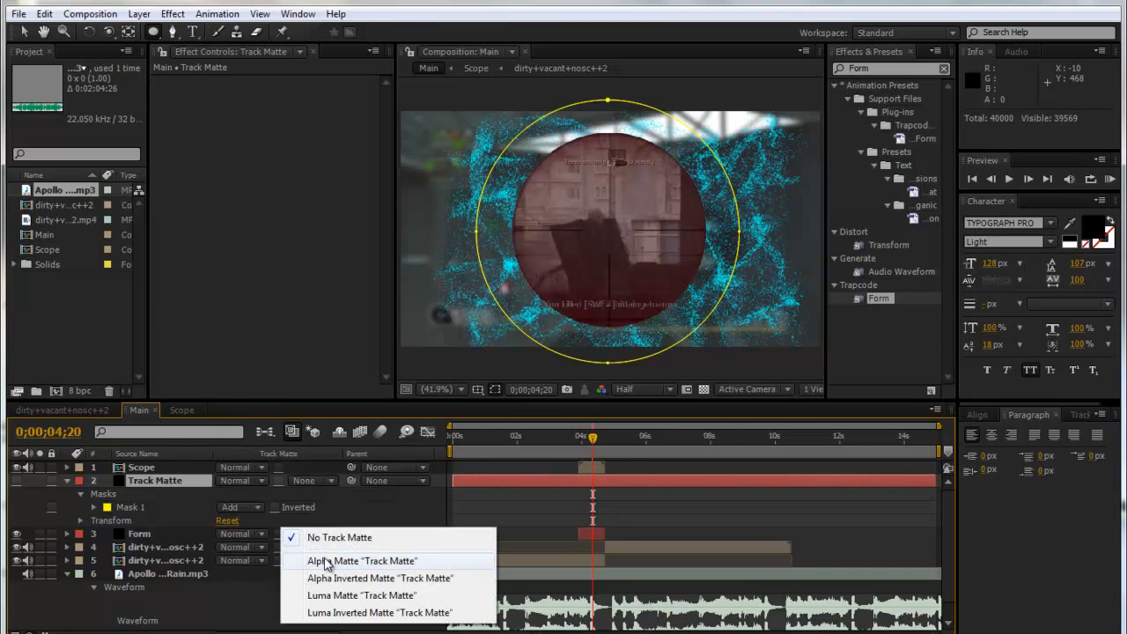
Step: Make Track Matte Form's alpha matte and expand Mask 1 for a 193 px feather
{"action": "left_click", "coordinate": [362, 561]}
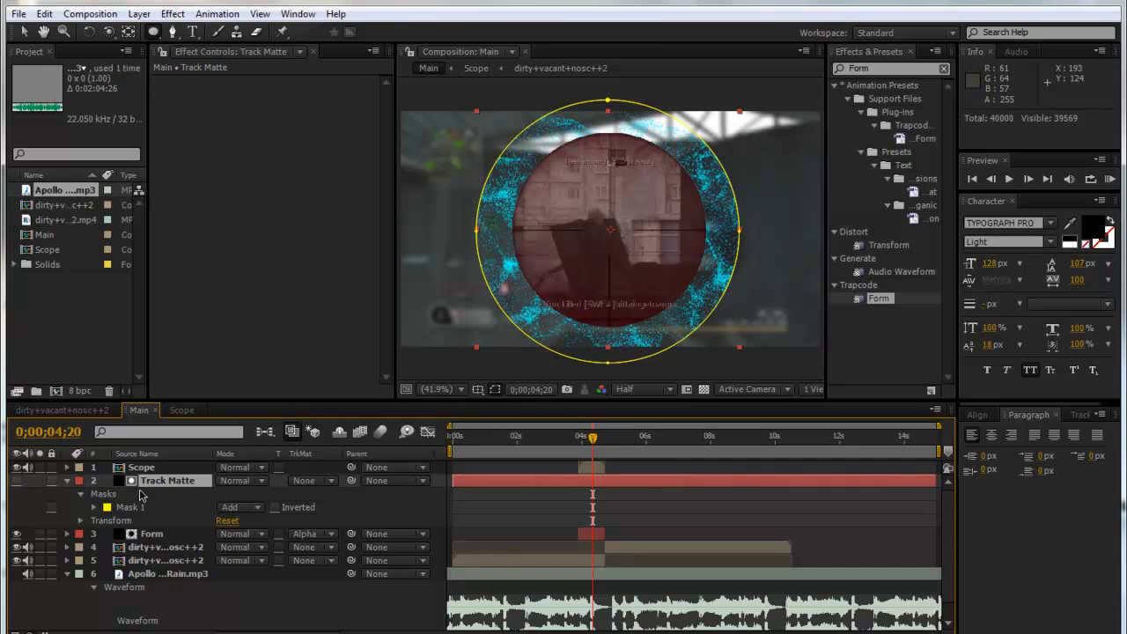
{"action": "left_click", "coordinate": [93, 493]}
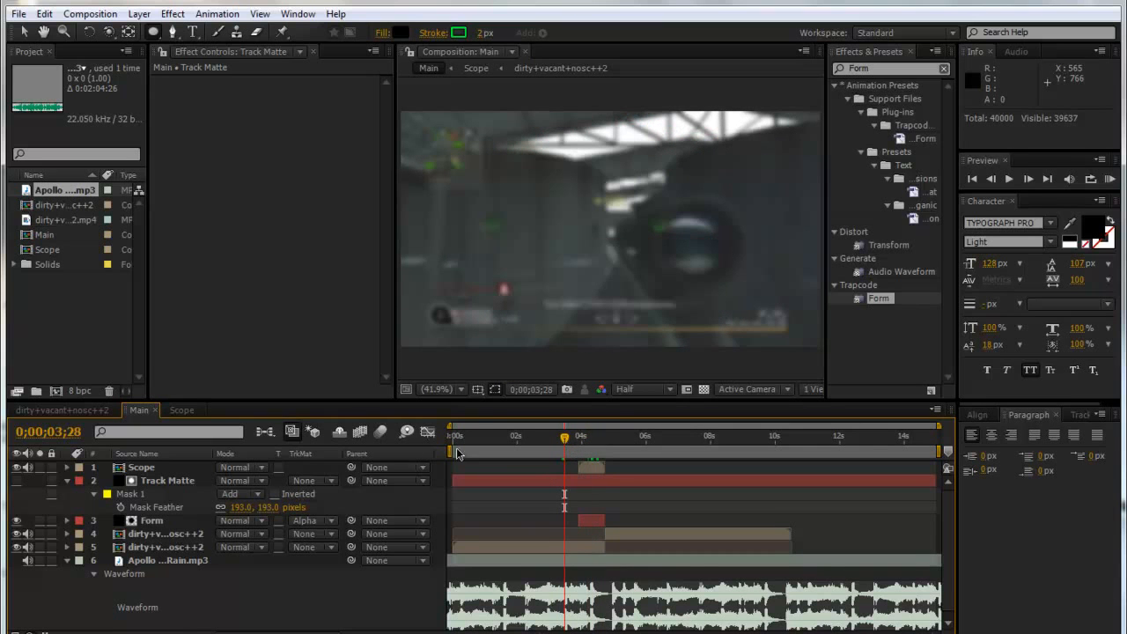
Step: Pick a new Map To property for Form's Audio React Reactor 3
{"action": "left_click", "coordinate": [151, 520]}
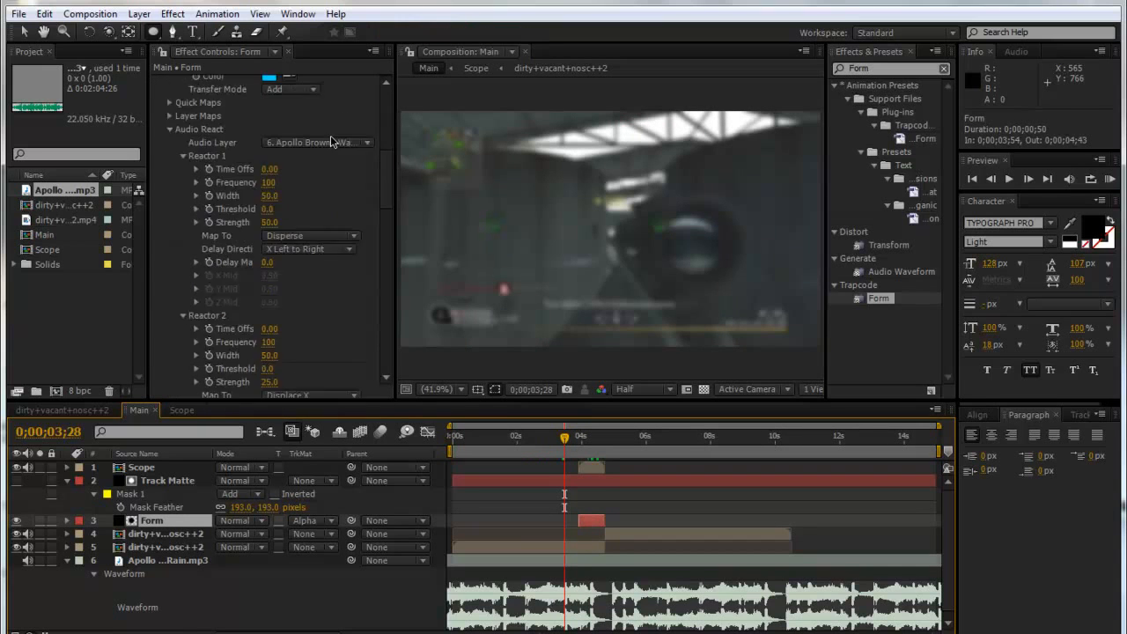
{"action": "scroll", "scroll_direction": "down", "scroll_amount": 3}
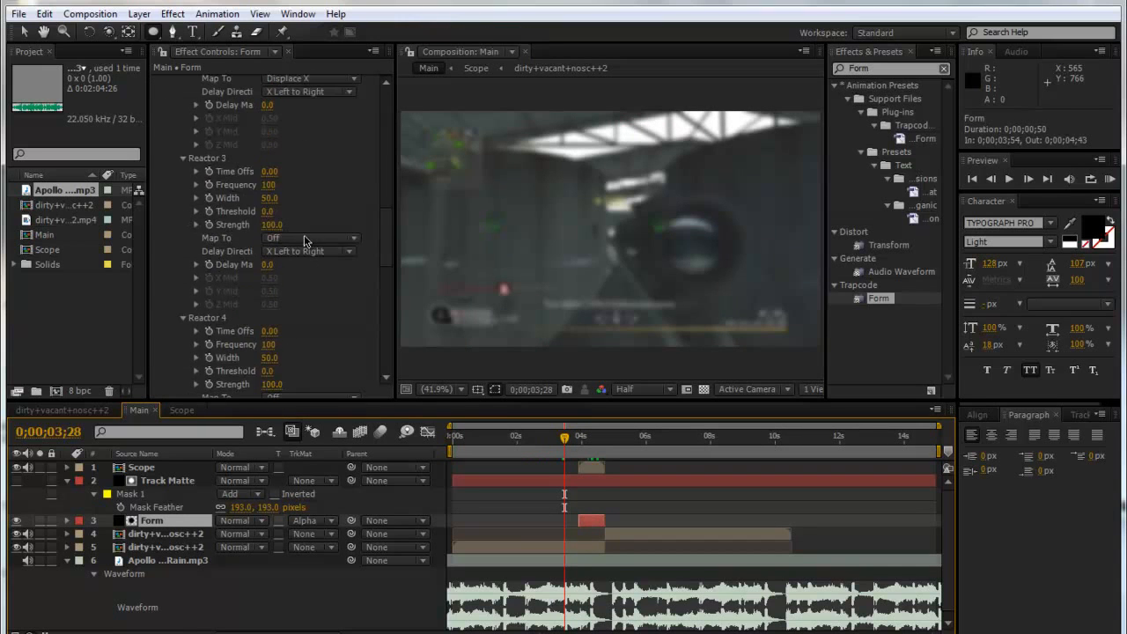
{"action": "left_click", "coordinate": [310, 237]}
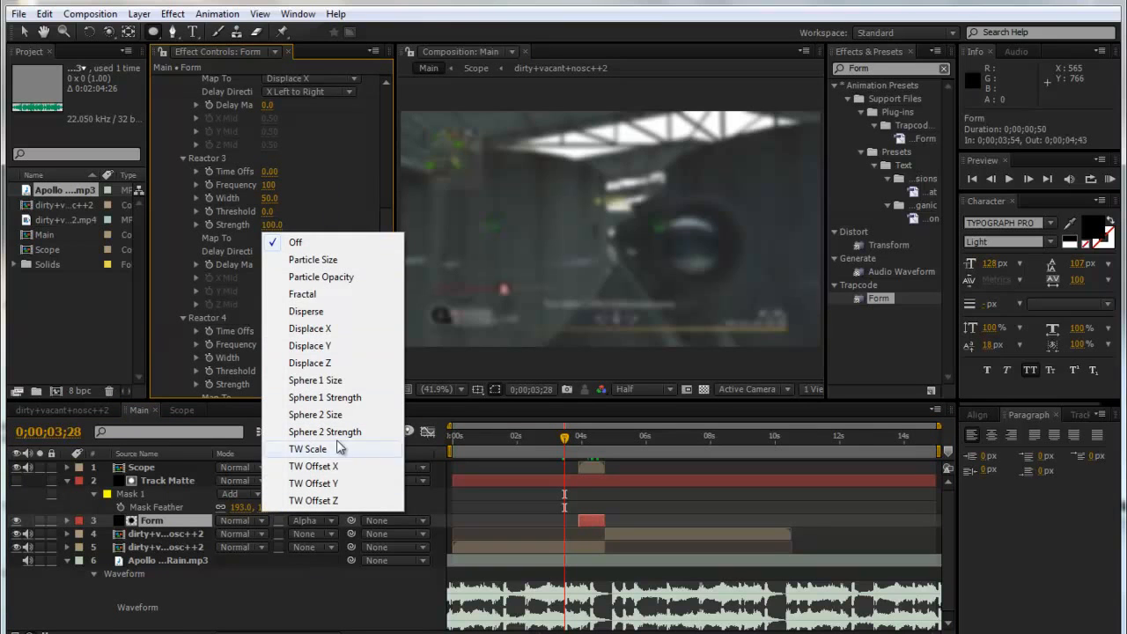
{"action": "left_click", "coordinate": [295, 241]}
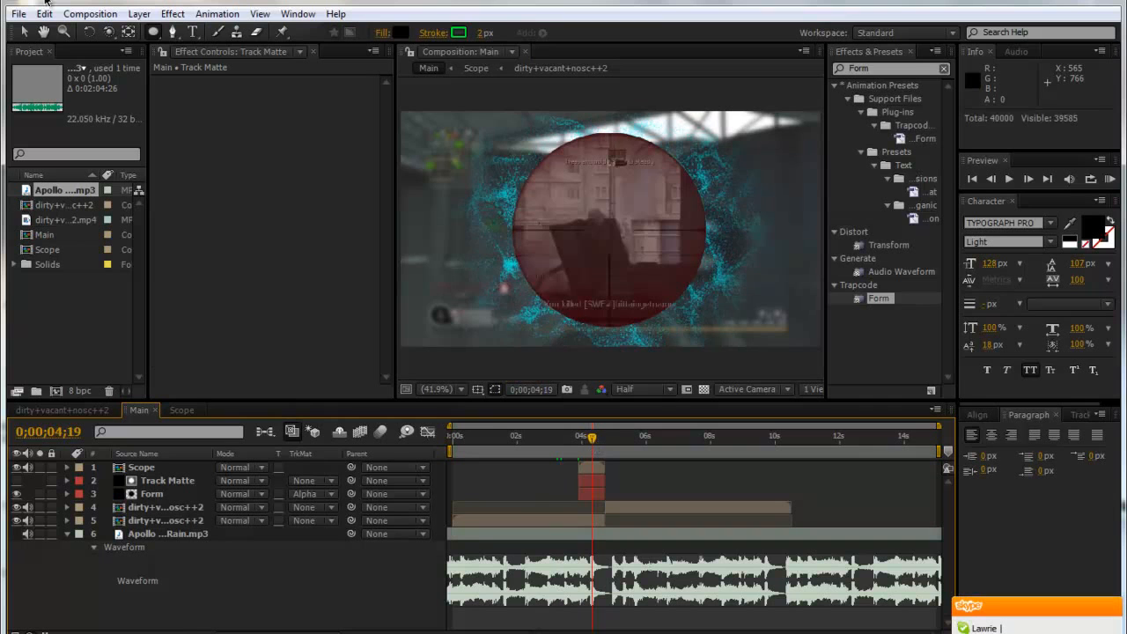
Step: Add a Radial Wipe to Form and set Transition Completion to 100%
{"action": "left_click", "coordinate": [152, 493]}
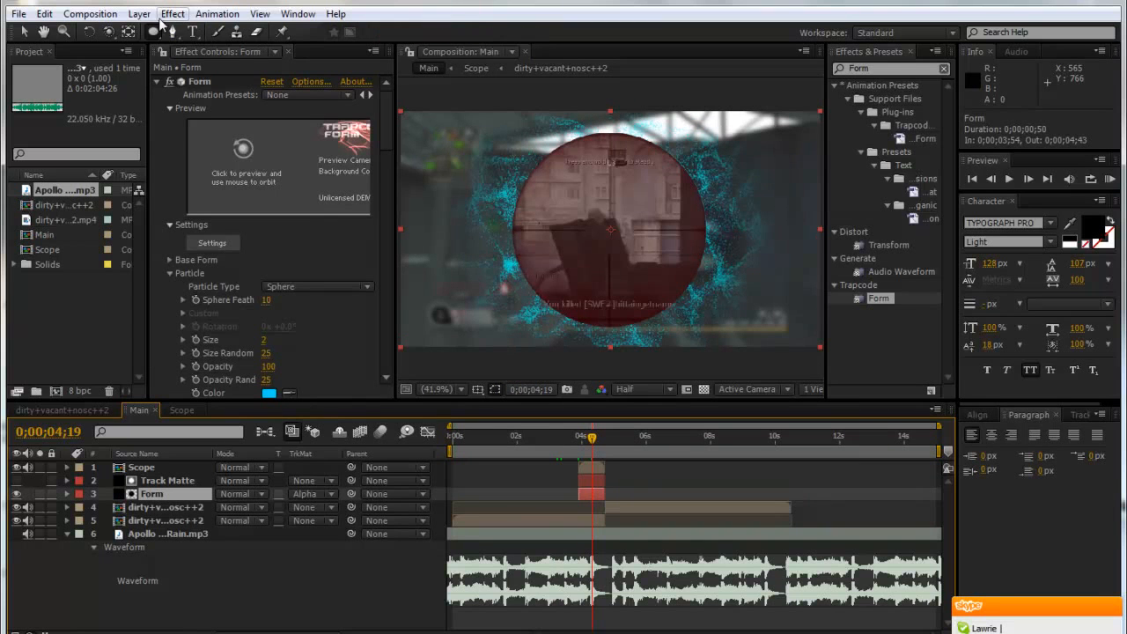
{"action": "left_click", "coordinate": [173, 13]}
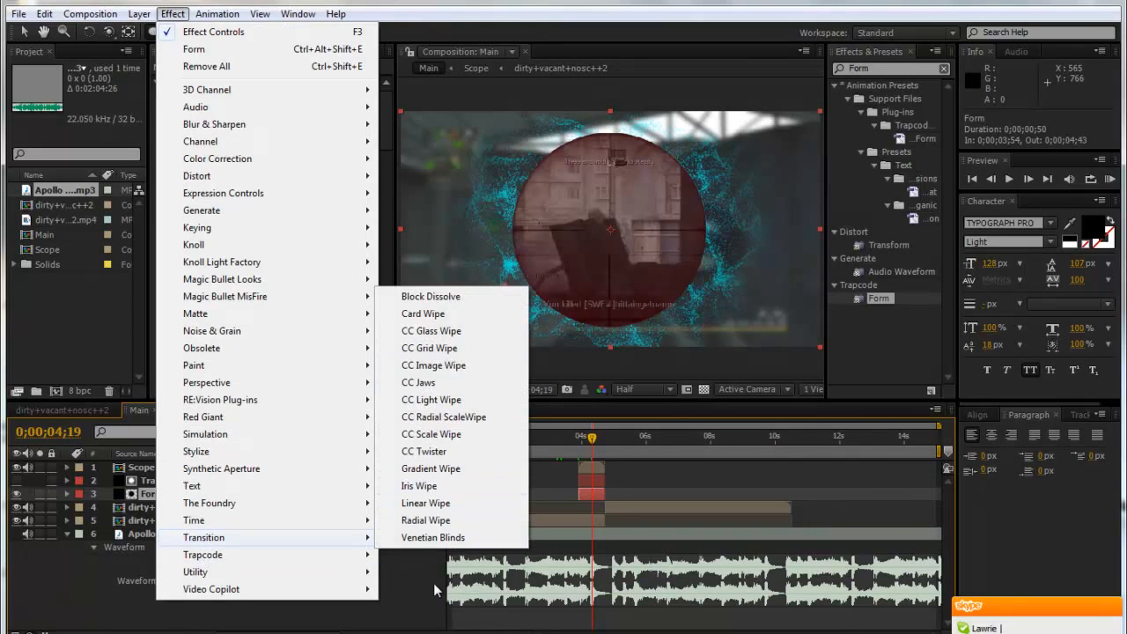
{"action": "left_click", "coordinate": [425, 520]}
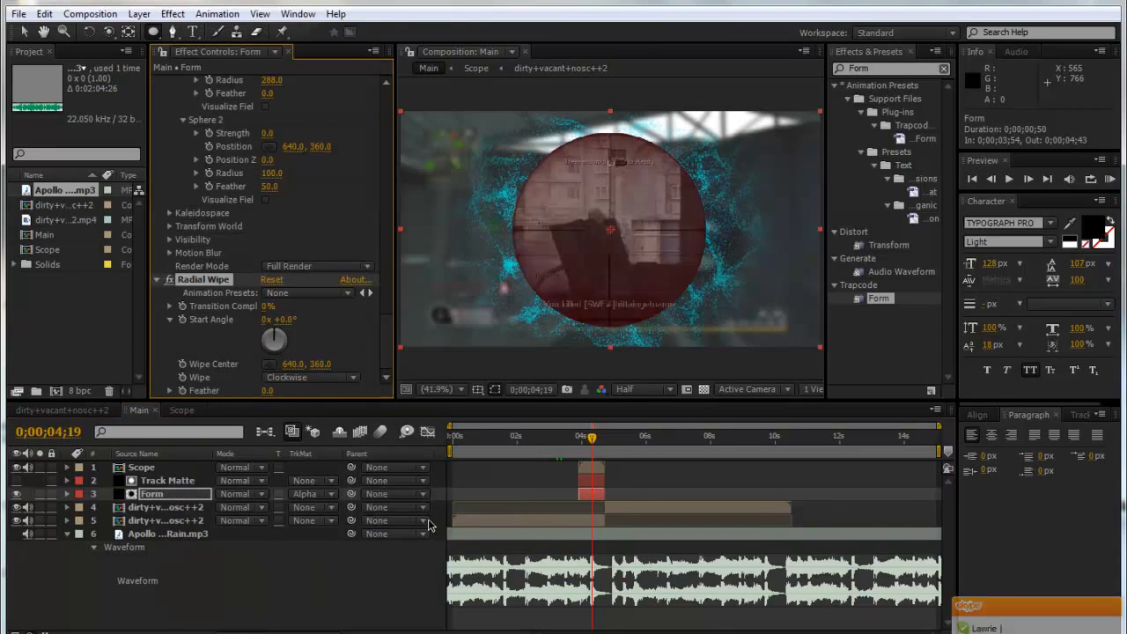
{"action": "left_click_drag", "start_coordinate": [588, 438], "coordinate": [579, 438]}
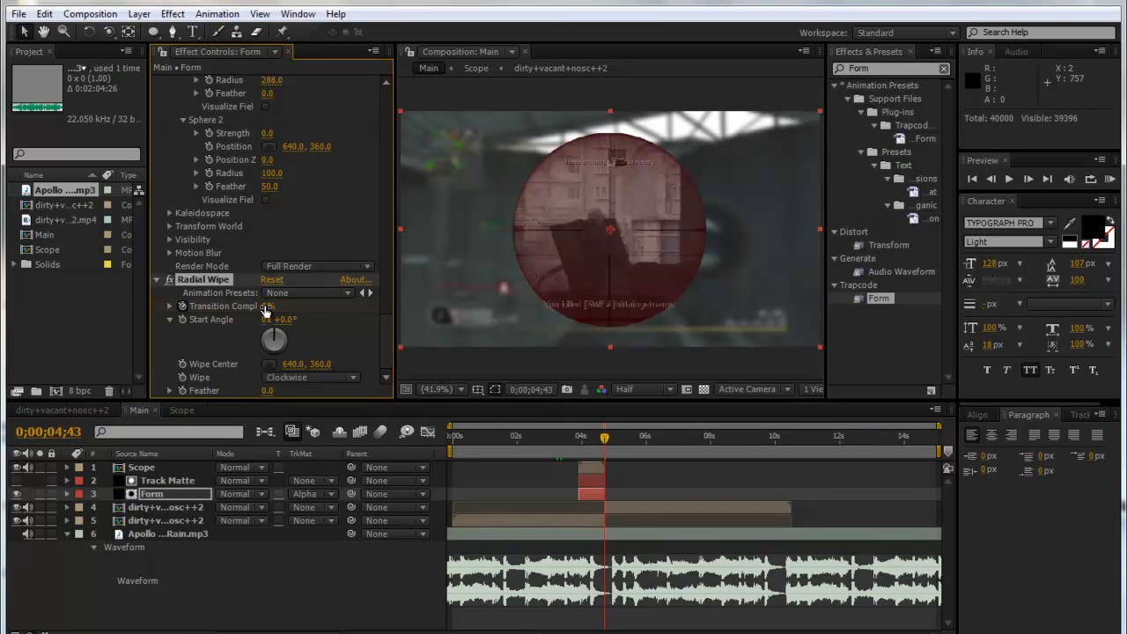
{"action": "left_click", "coordinate": [573, 436]}
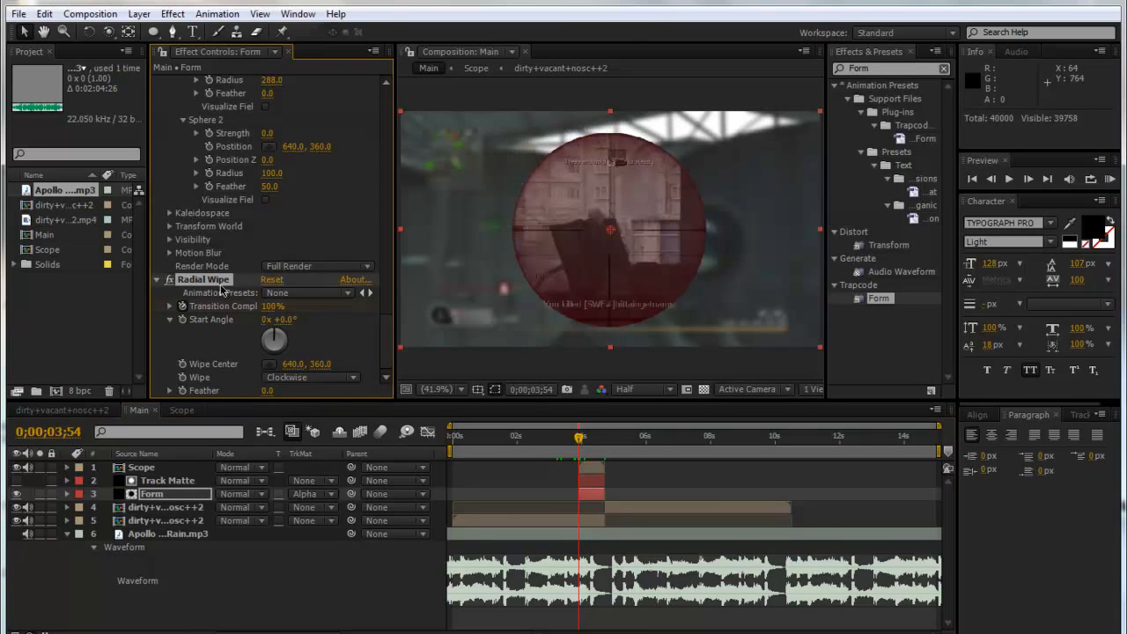
Step: Reuse the Radial Wipe on Scope and Track Matte, feathering Scope's wipe to 50
{"action": "left_click", "coordinate": [167, 480]}
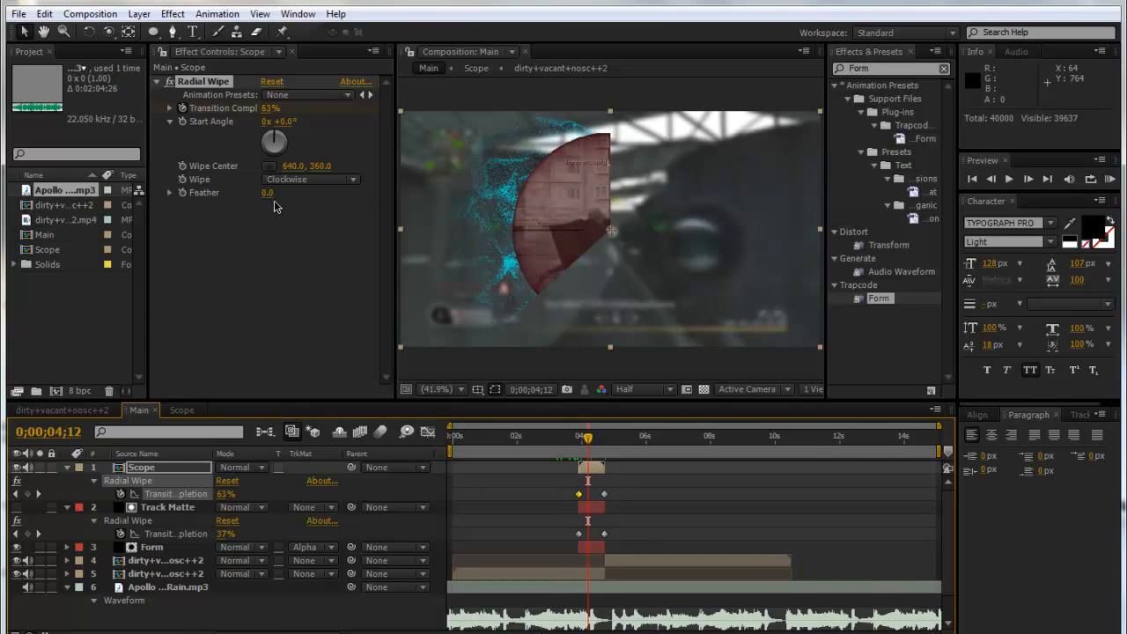
{"action": "left_click", "coordinate": [267, 192]}
{"action": "type", "text": "50"}
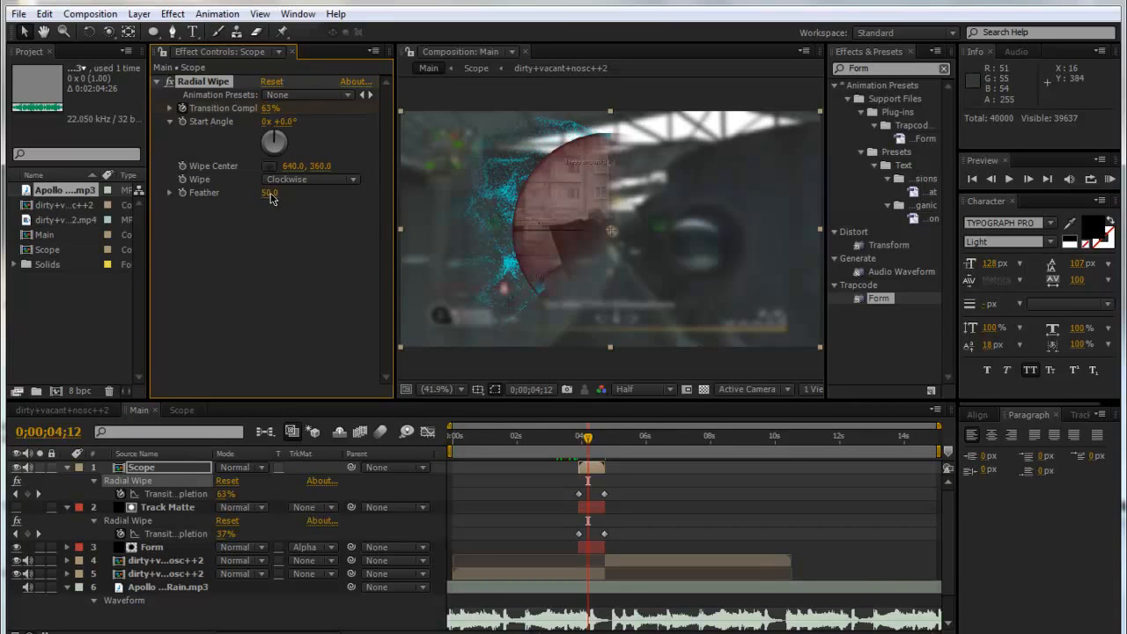
Step: Set Radial Wipe Feather to 50 on Track Matte and Form, then move the time indicator
{"action": "left_click", "coordinate": [167, 507]}
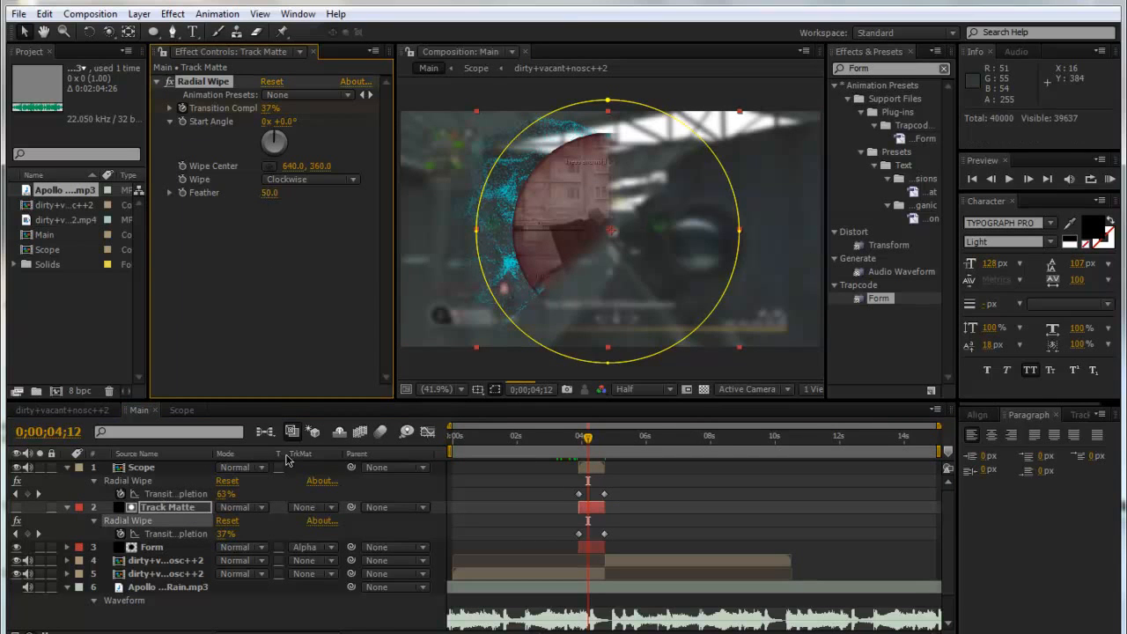
{"action": "left_click", "coordinate": [152, 547]}
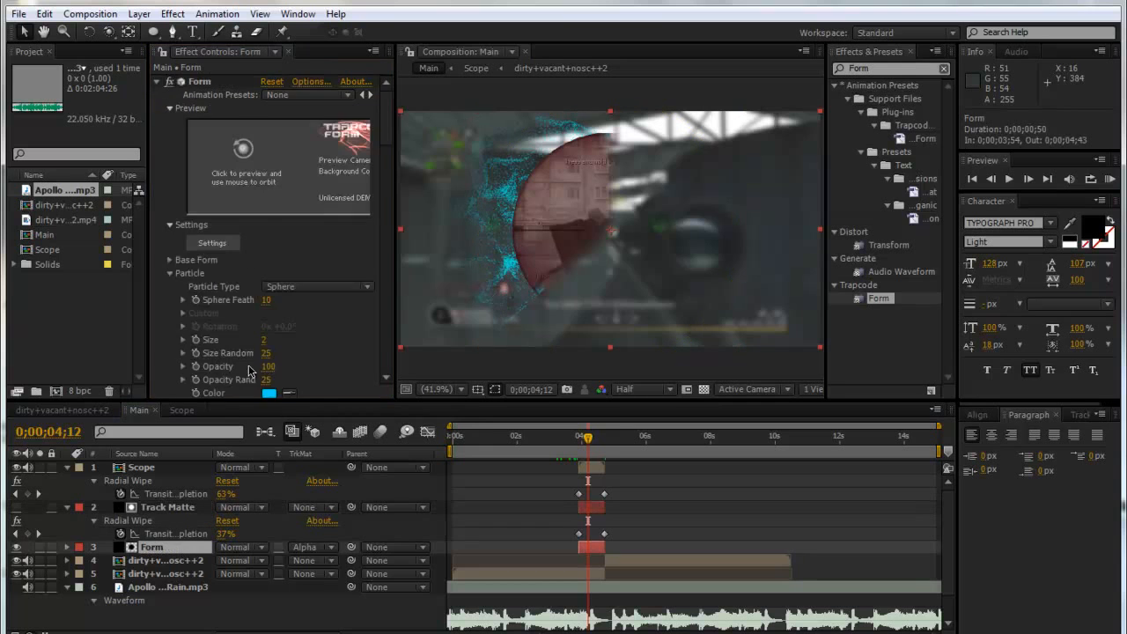
{"action": "scroll", "scroll_direction": "down", "scroll_amount": 3}
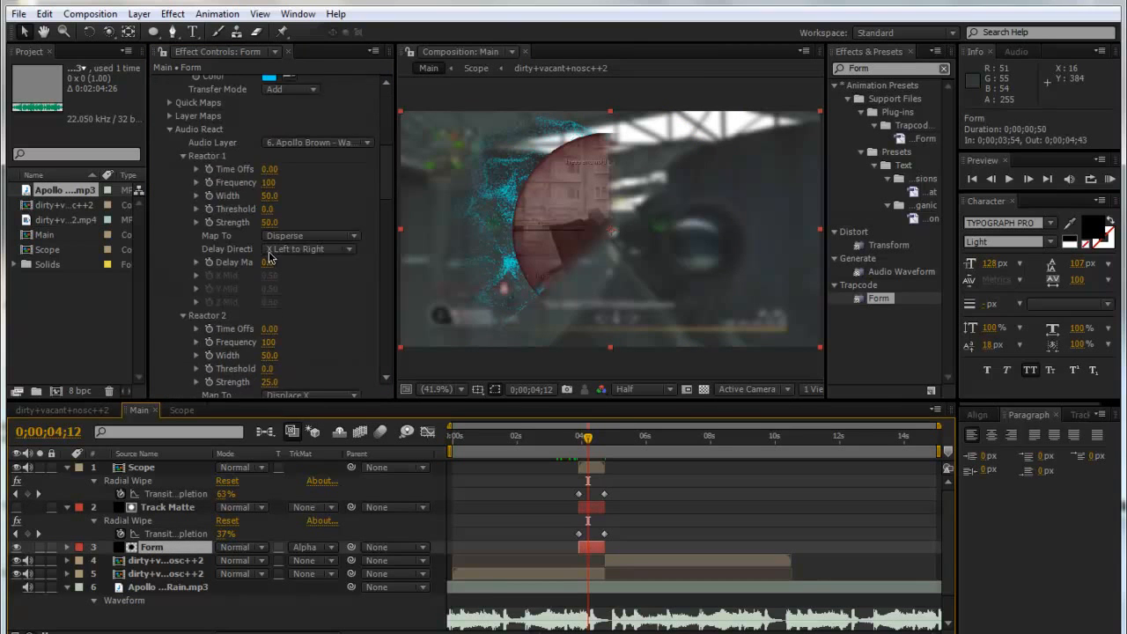
{"action": "scroll", "scroll_direction": "down", "scroll_amount": 3}
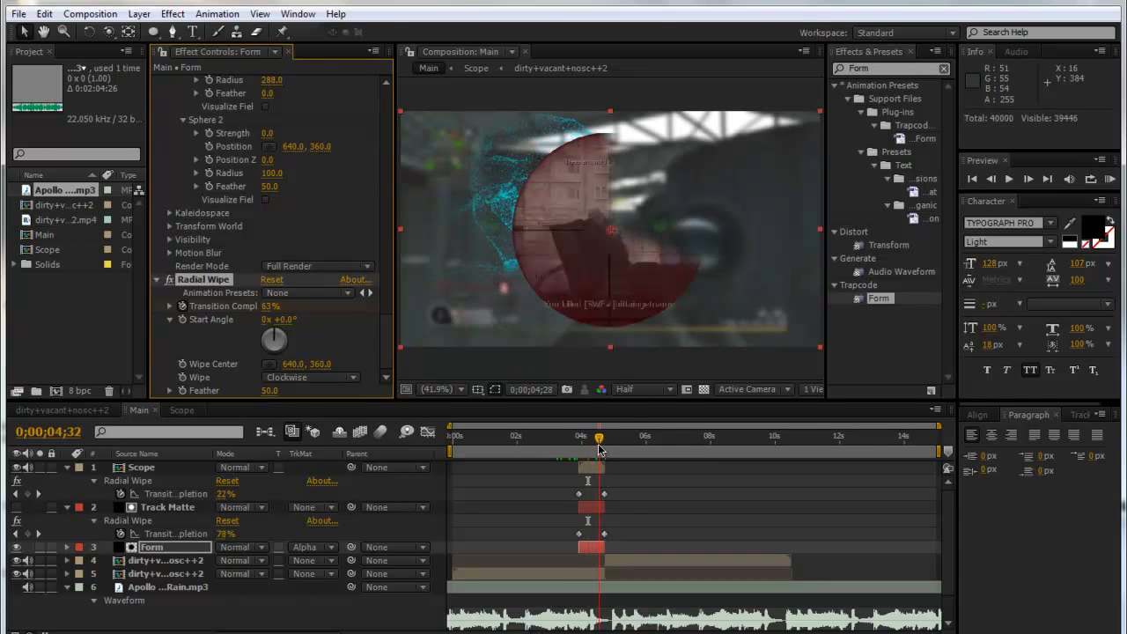
{"action": "left_click", "coordinate": [167, 507]}
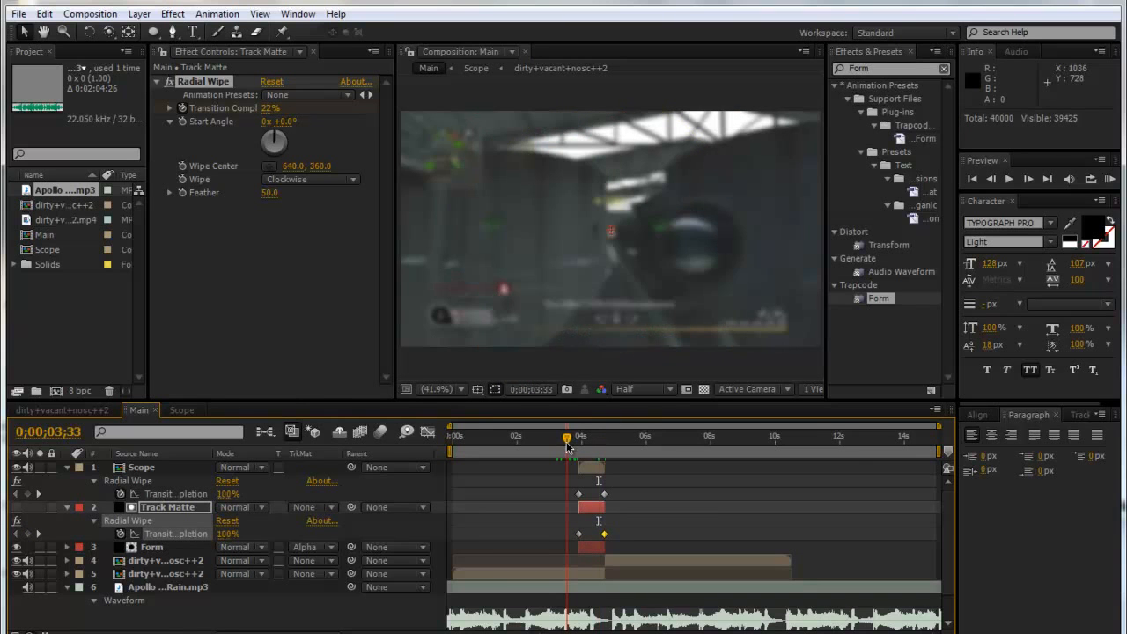
{"action": "left_click_drag", "start_coordinate": [568, 438], "coordinate": [527, 438]}
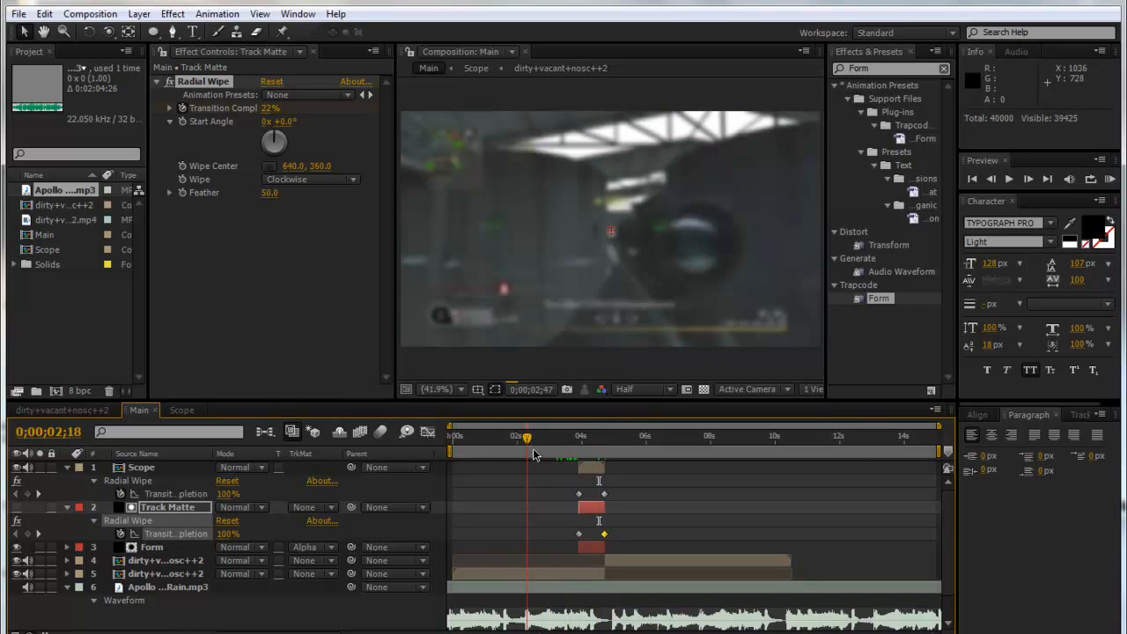
{"action": "left_click_drag", "start_coordinate": [526, 451], "coordinate": [562, 451]}
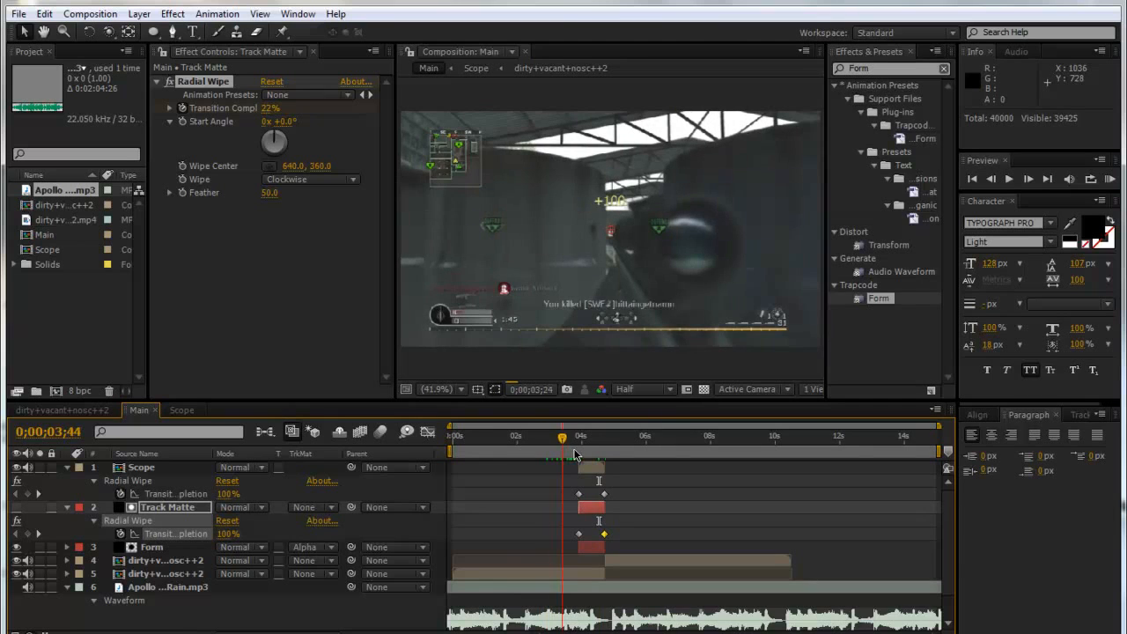
{"action": "left_click_drag", "start_coordinate": [564, 437], "coordinate": [588, 437]}
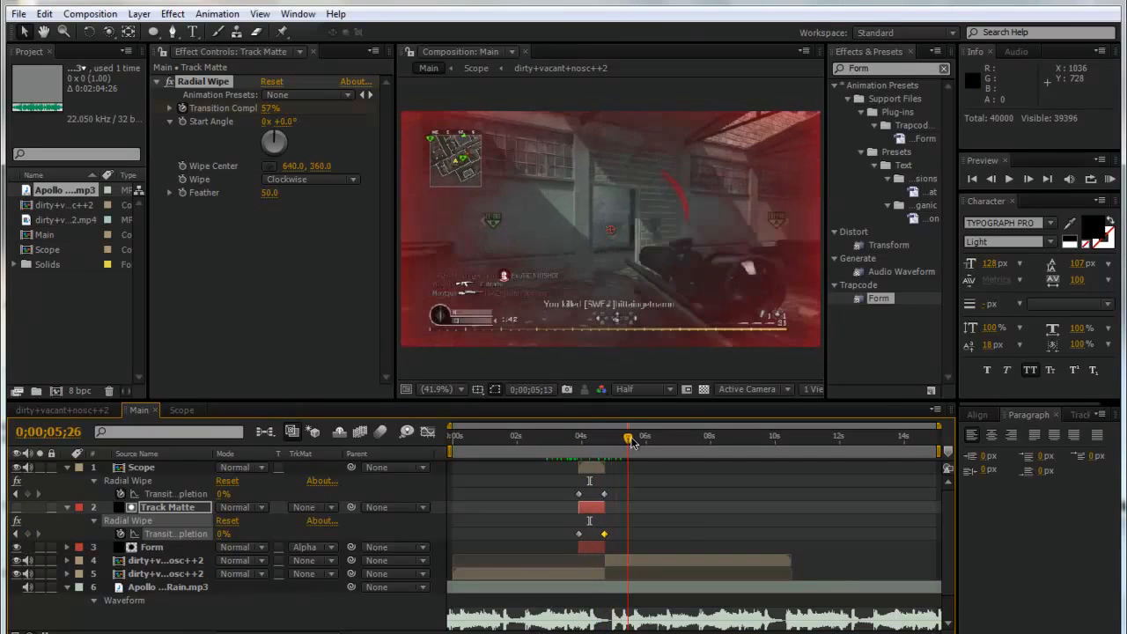
{"action": "left_click_drag", "start_coordinate": [627, 437], "coordinate": [643, 437]}
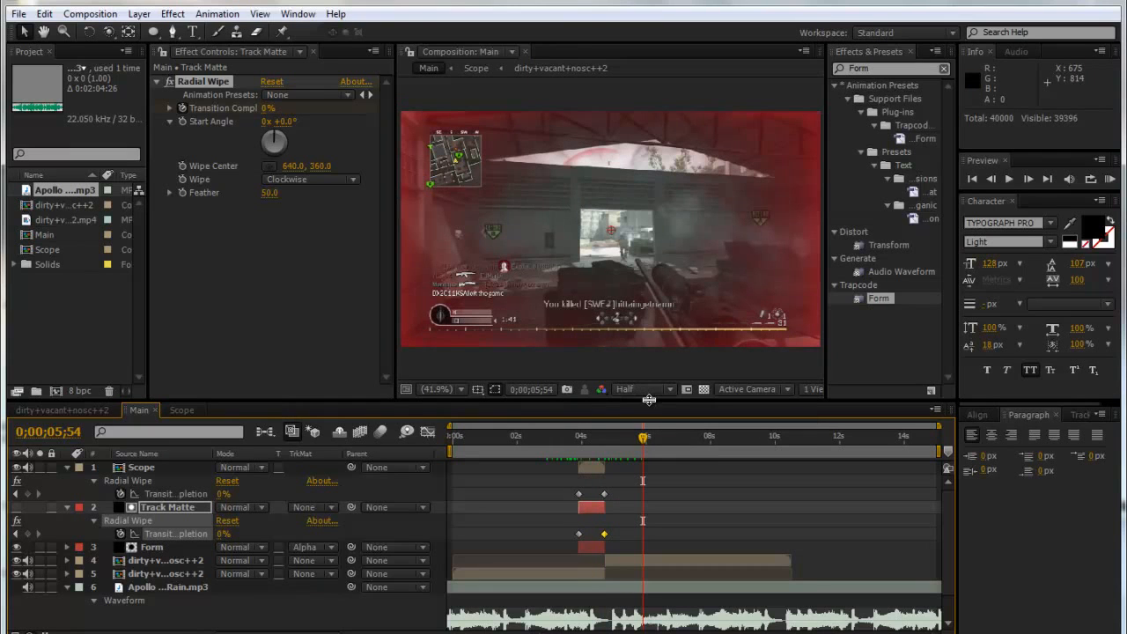
{"action": "mouse_move", "coordinate": [884, 526]}
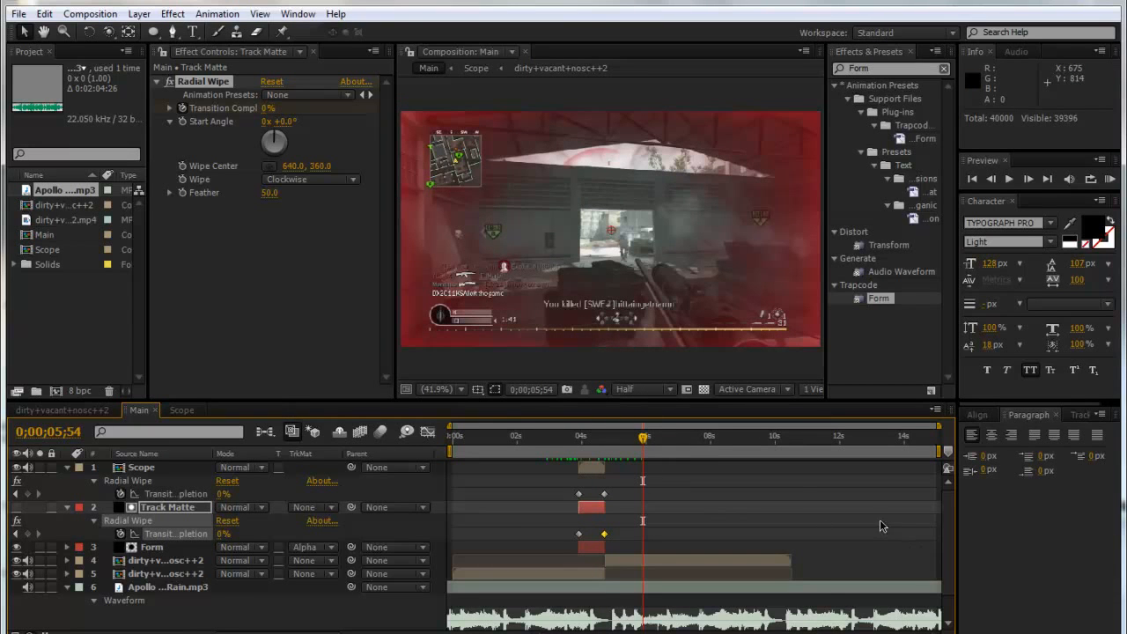